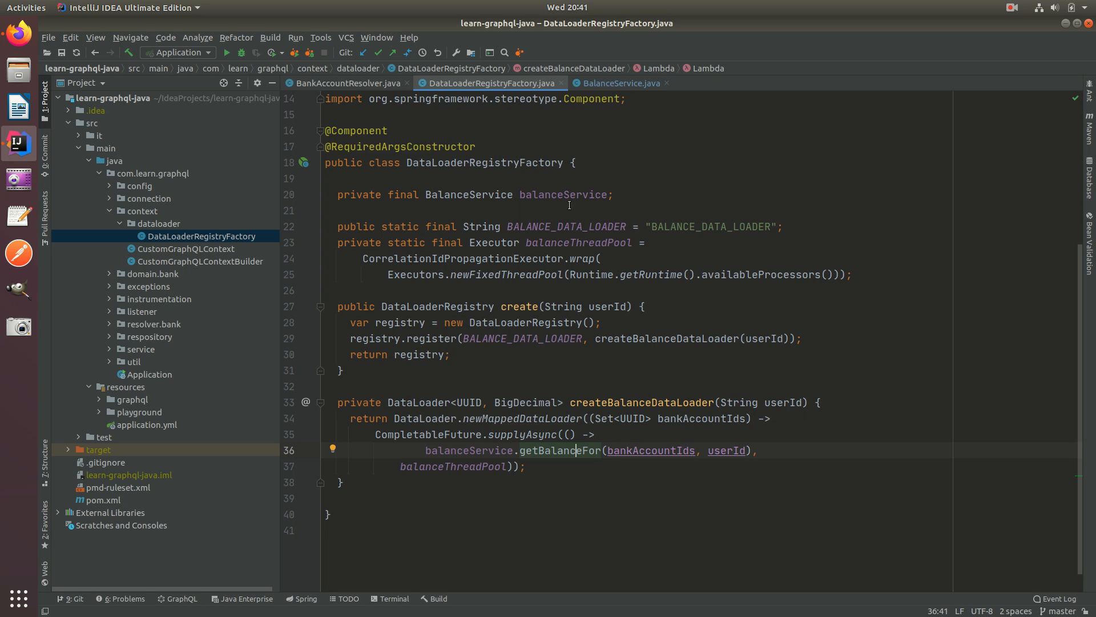
Trace the balance resolver's dataLoader through BALANCE_DATA_LOADER into BalanceService's getBalanceFor implementation.
left_click(344, 83)
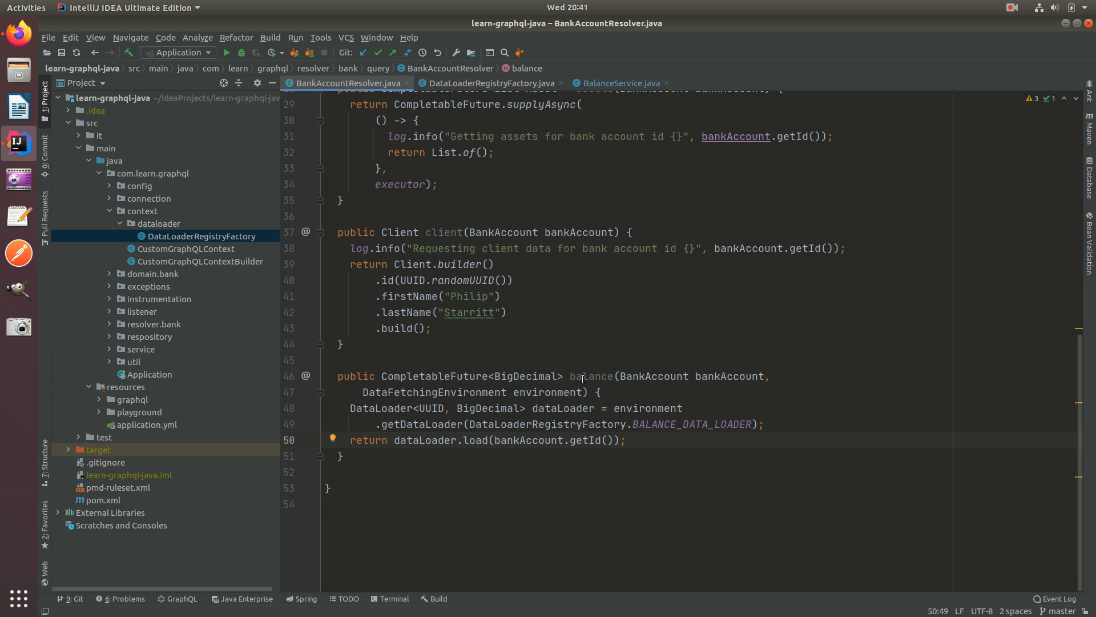
double_click(593, 376)
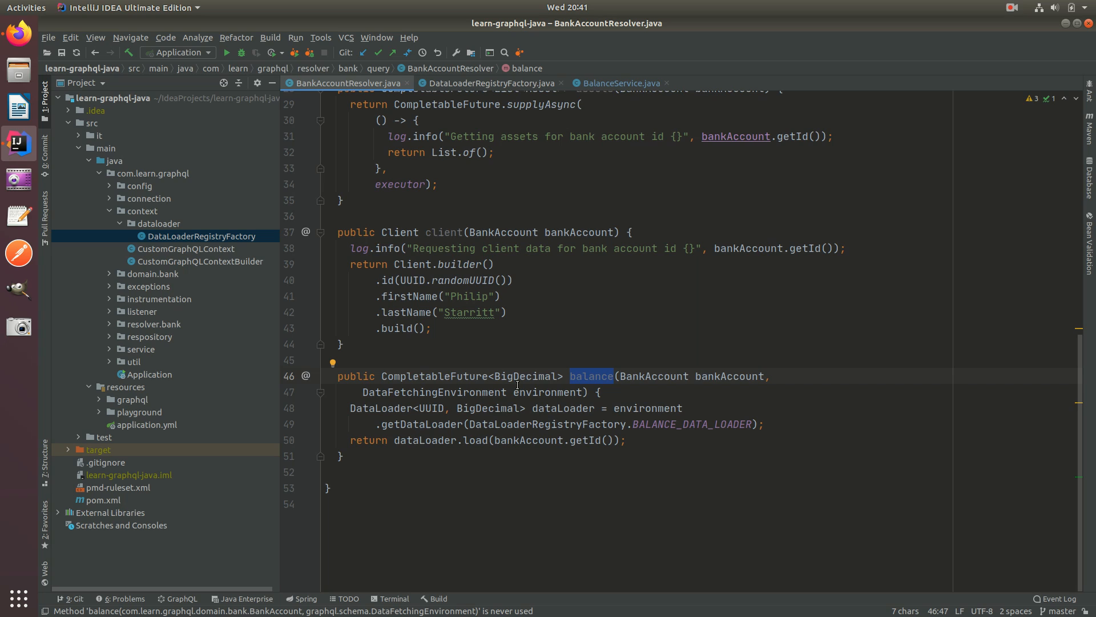
mouse_move(447, 443)
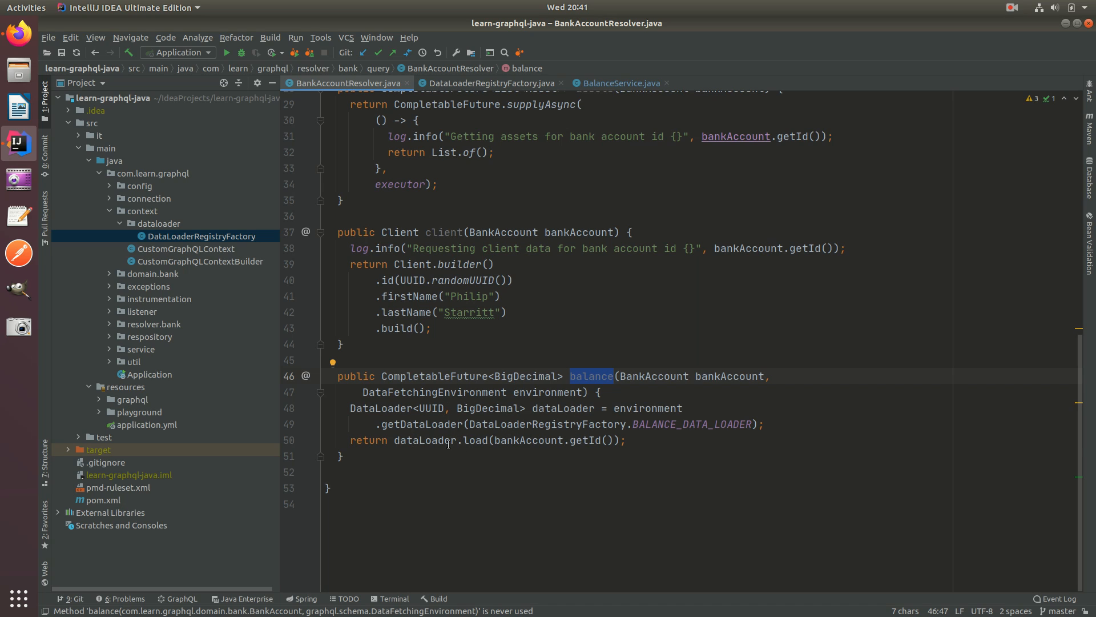
double_click(422, 439)
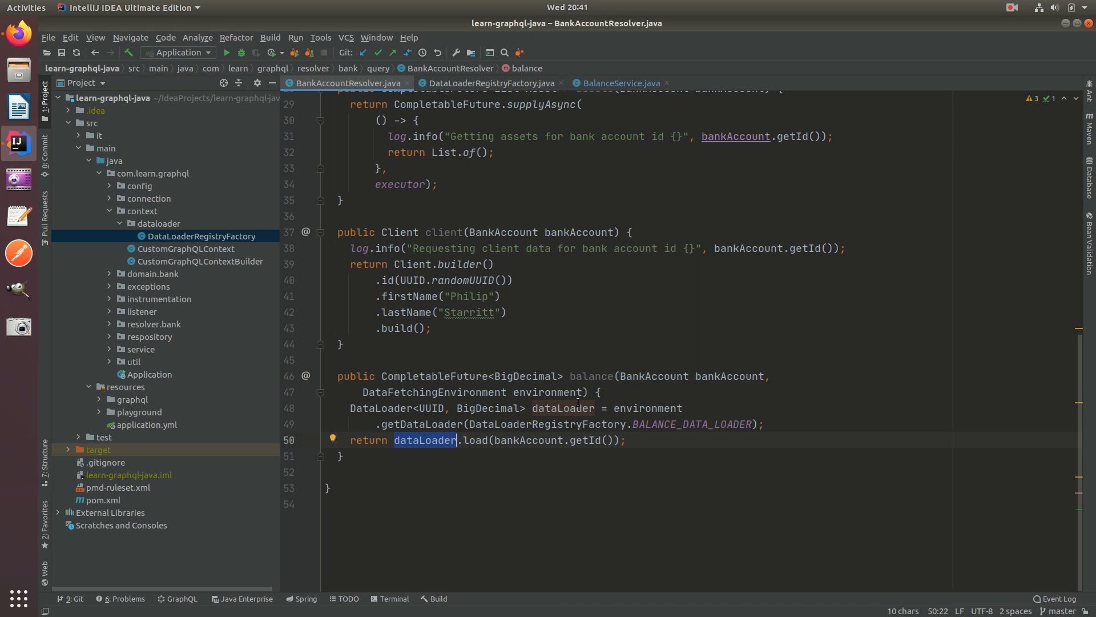
left_click(490, 83)
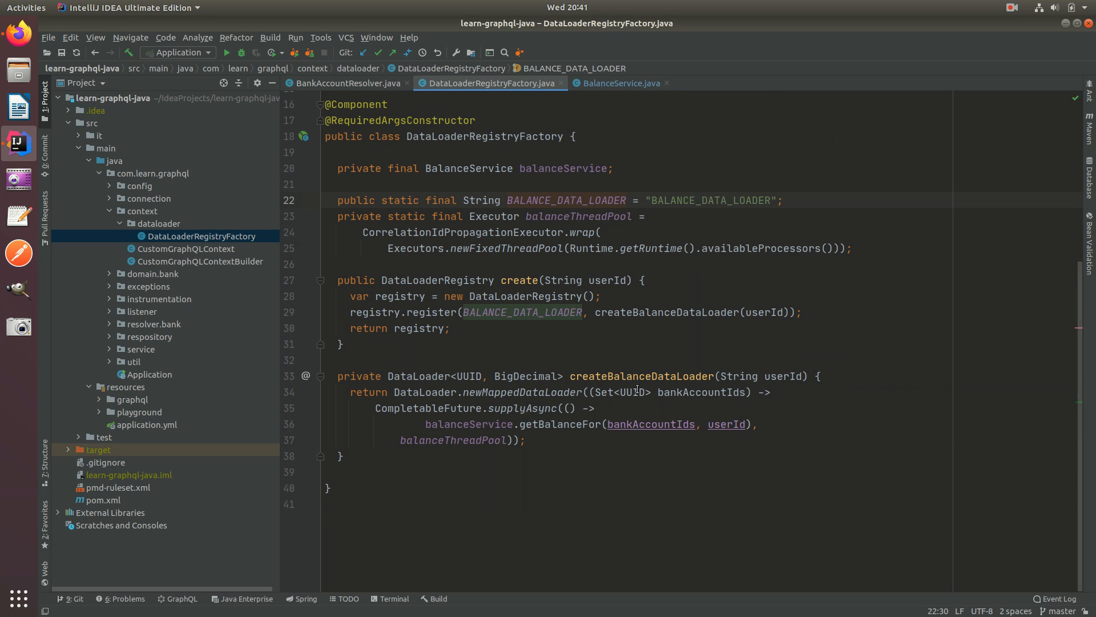
double_click(700, 392)
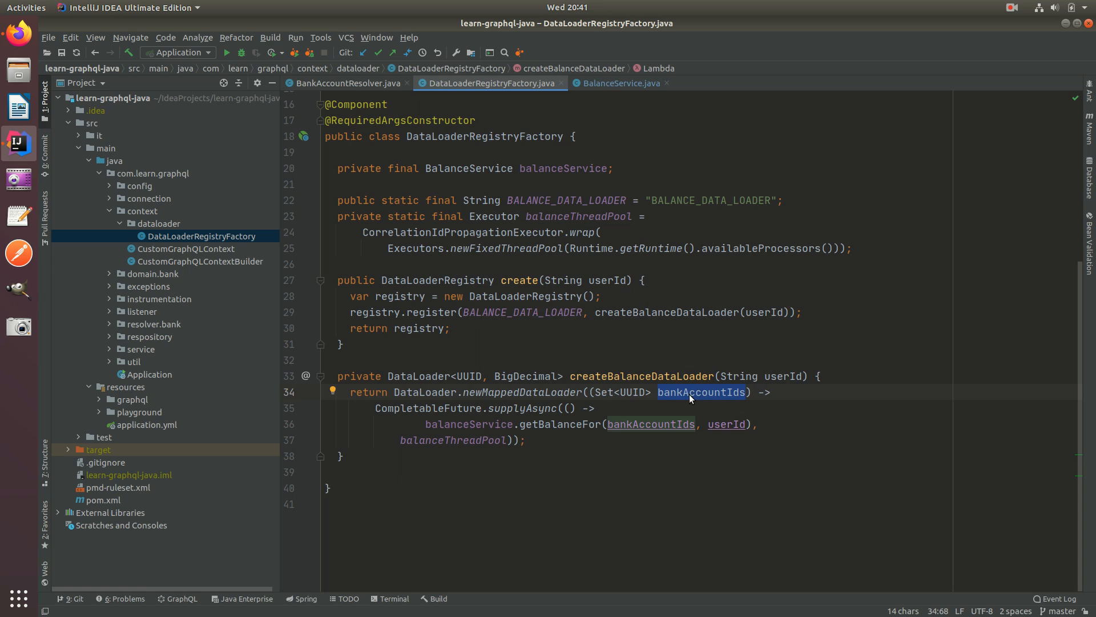
mouse_move(560, 423)
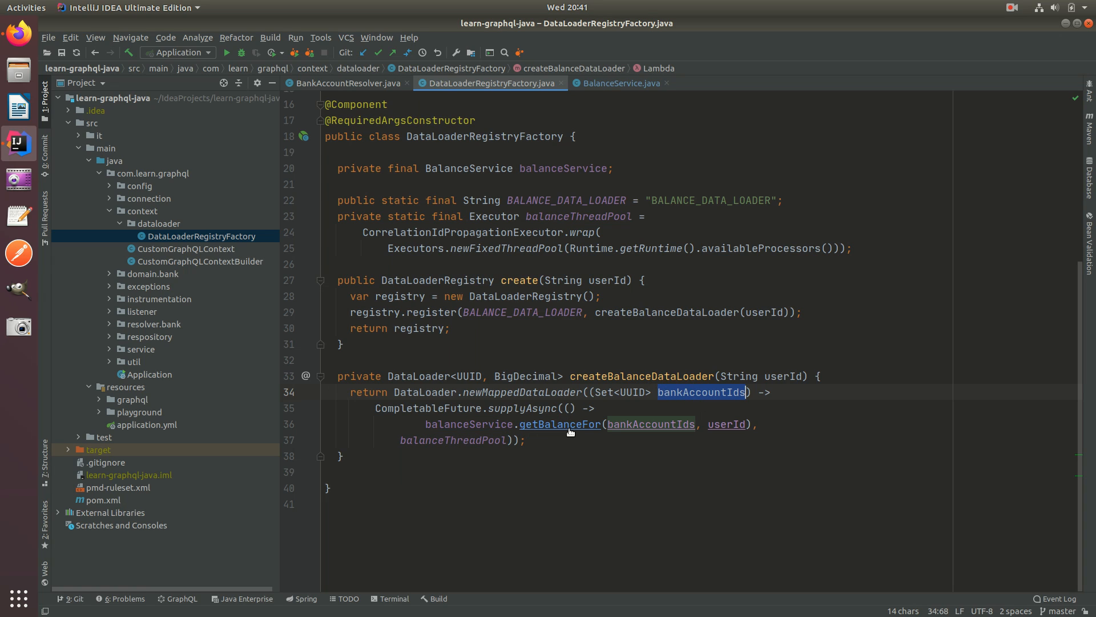
left_click(560, 423)
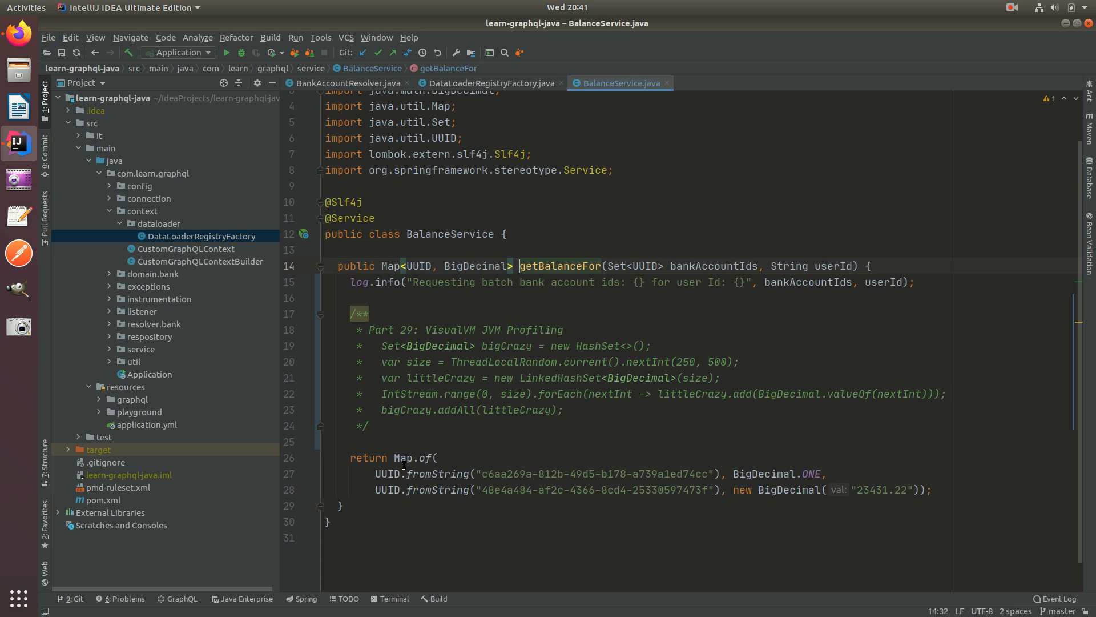
mouse_move(708, 446)
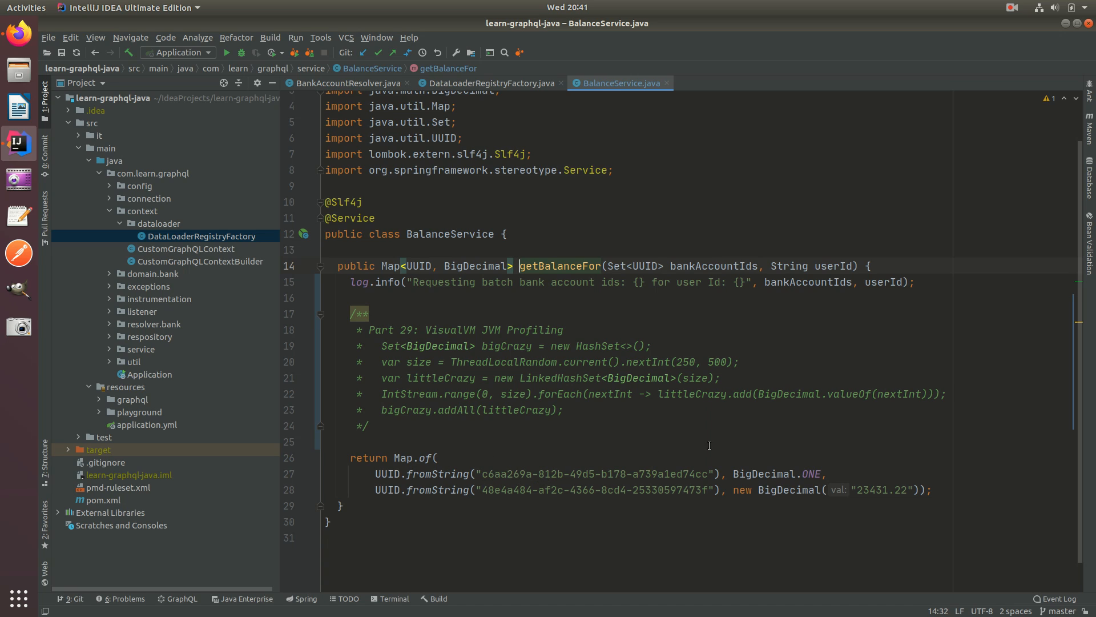
mouse_move(711, 272)
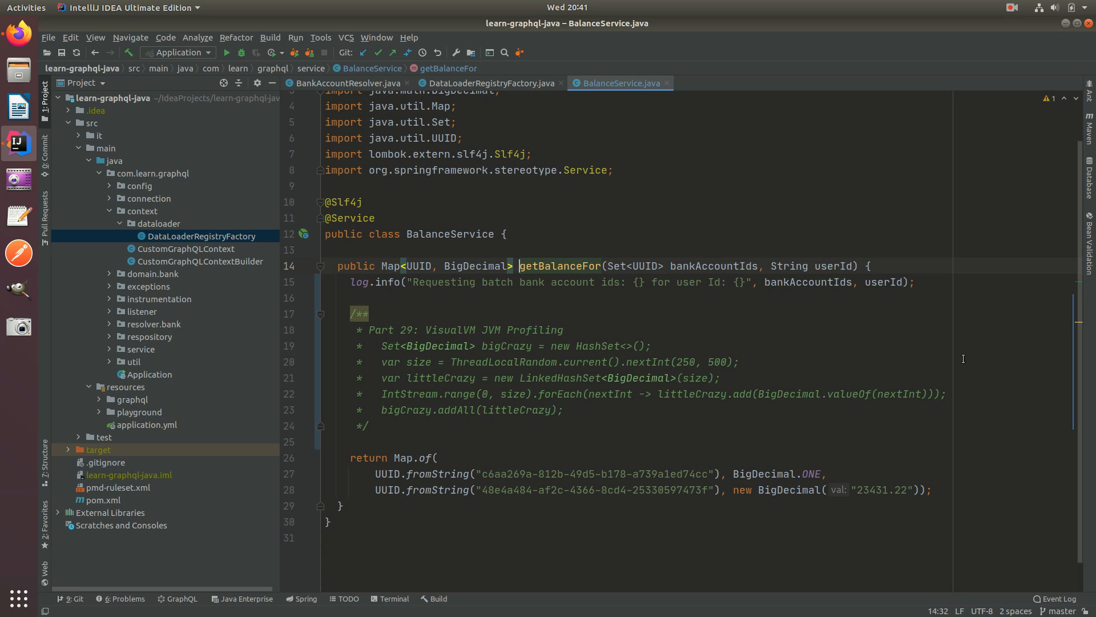
mouse_move(484, 127)
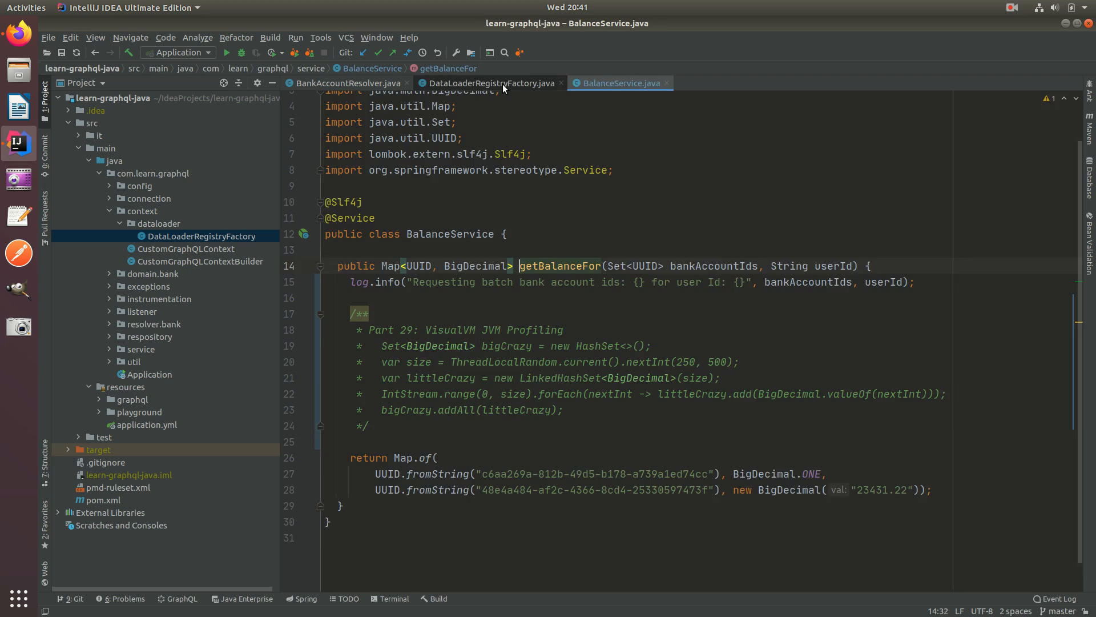
Compare DataLoaderRegistryFactory, BalanceService and BankAccountResolver, ending on the resolver's balance method.
left_click(490, 83)
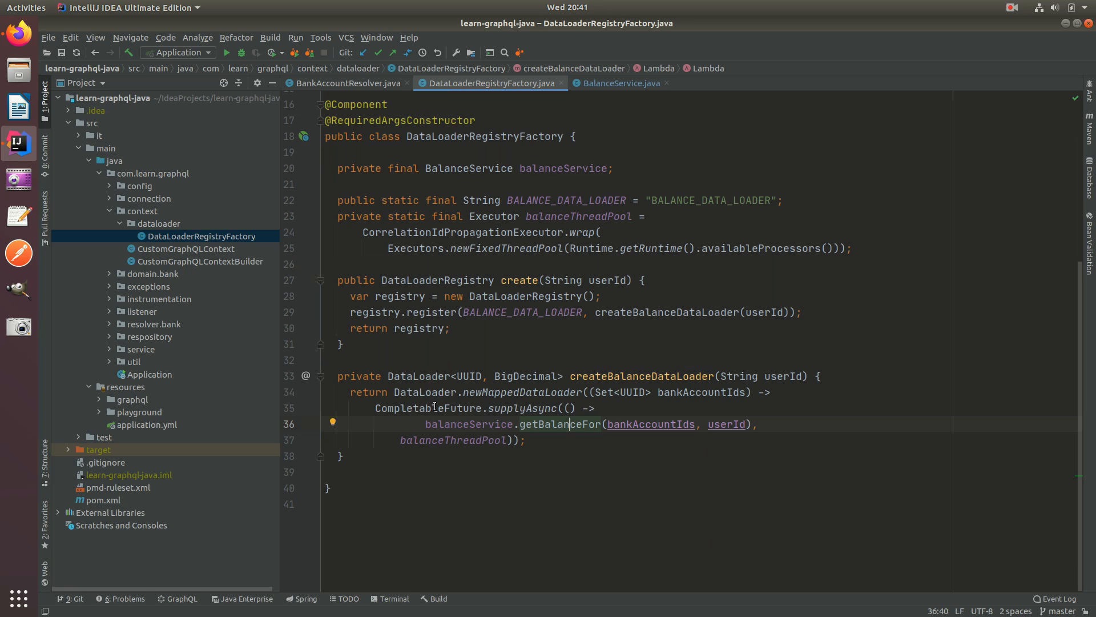
left_click(341, 83)
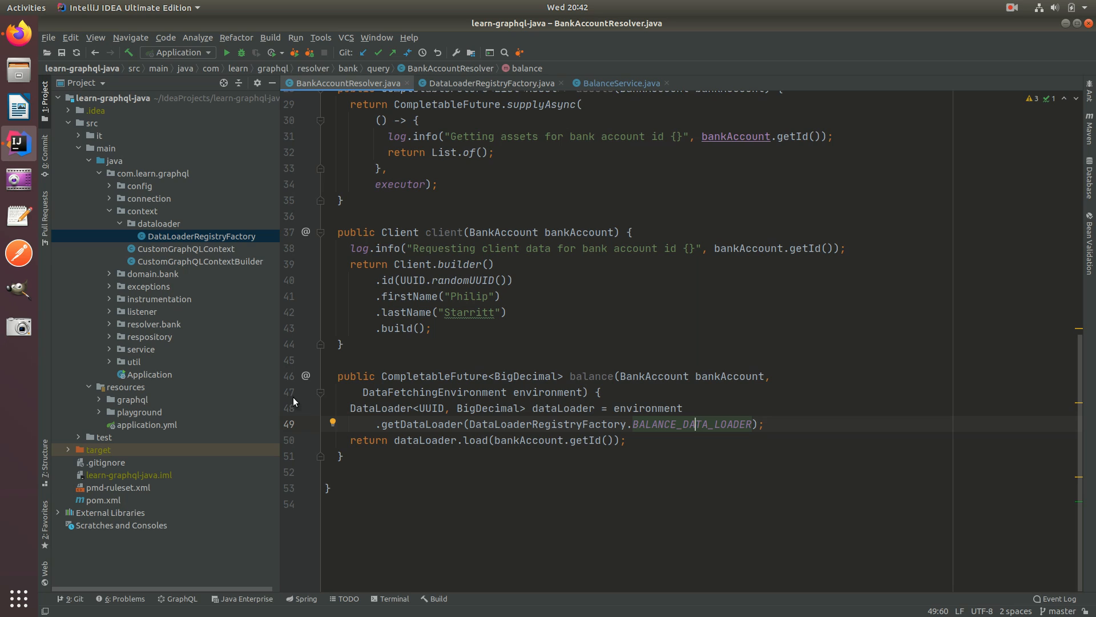
mouse_move(567, 447)
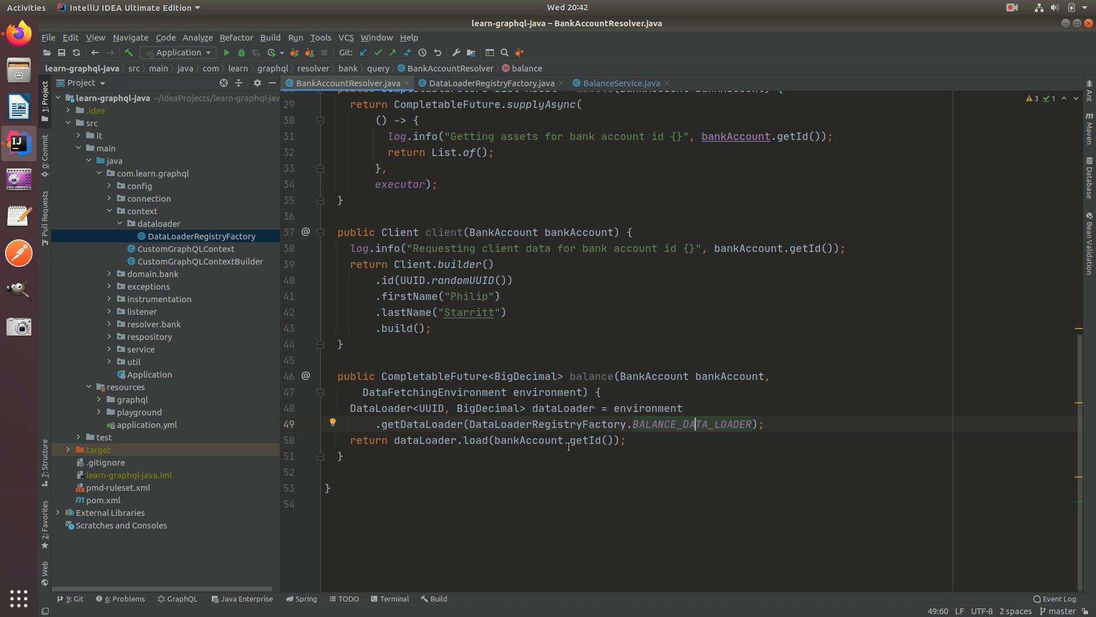
mouse_move(585, 441)
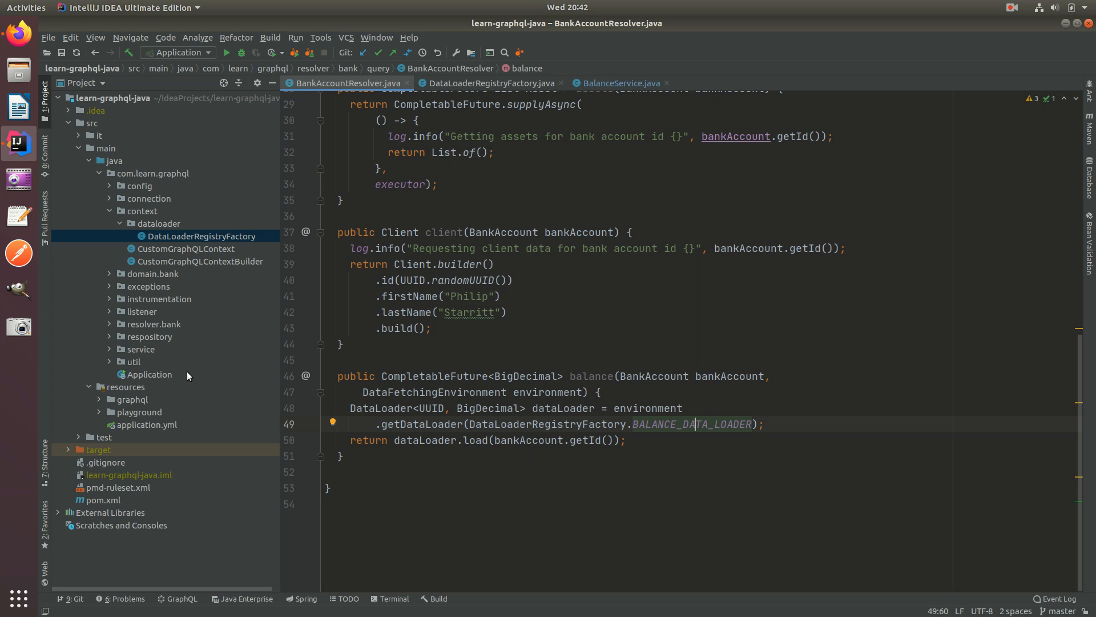
mouse_move(467, 272)
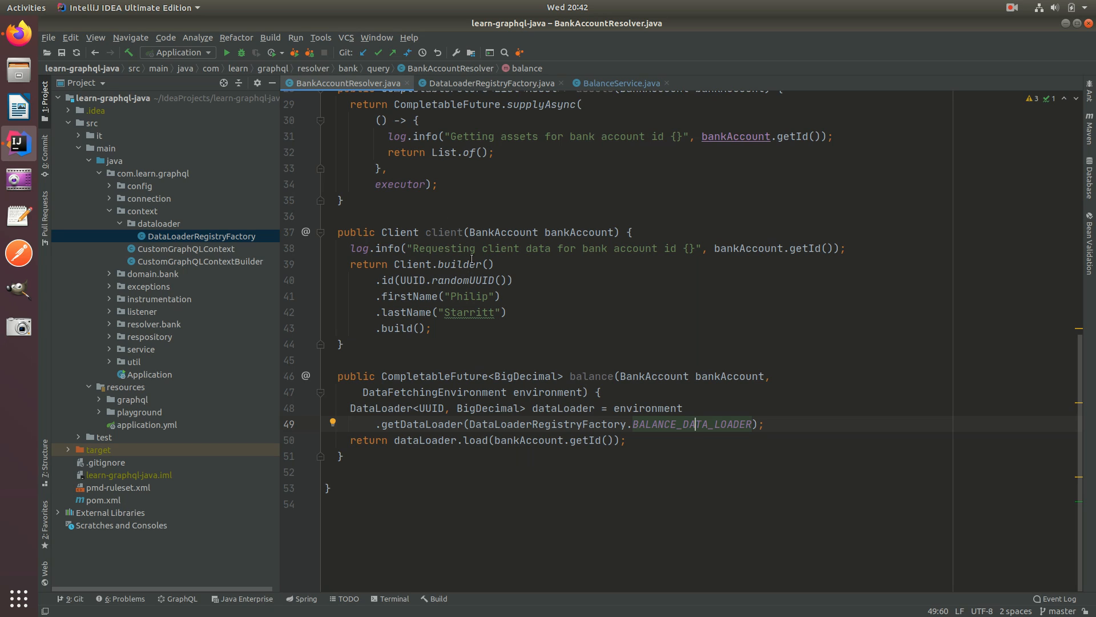
mouse_move(537, 412)
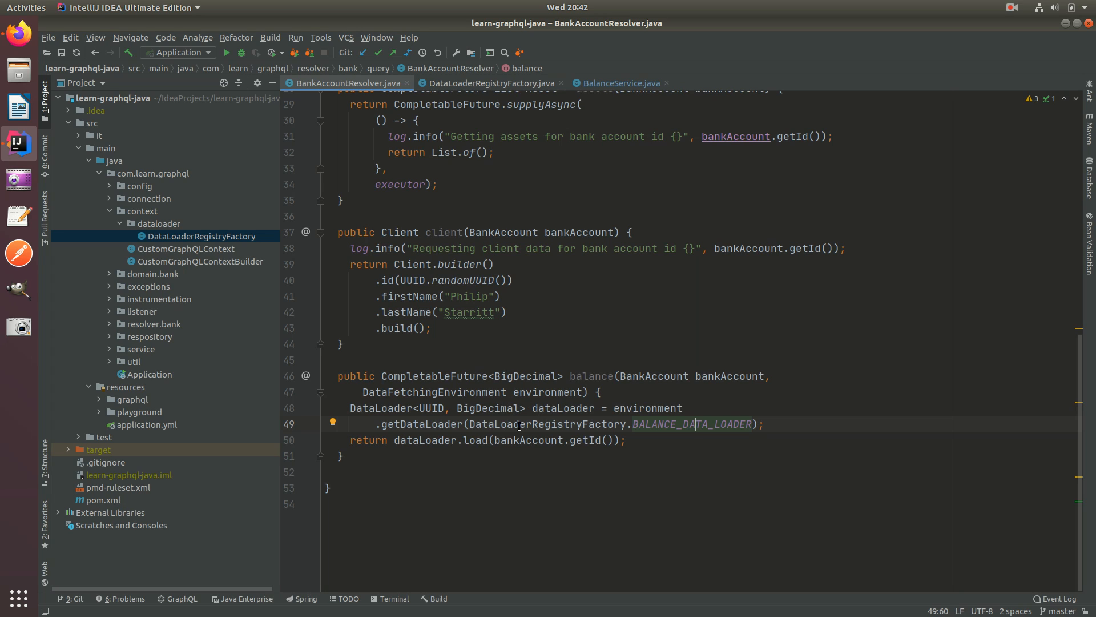
mouse_move(594, 441)
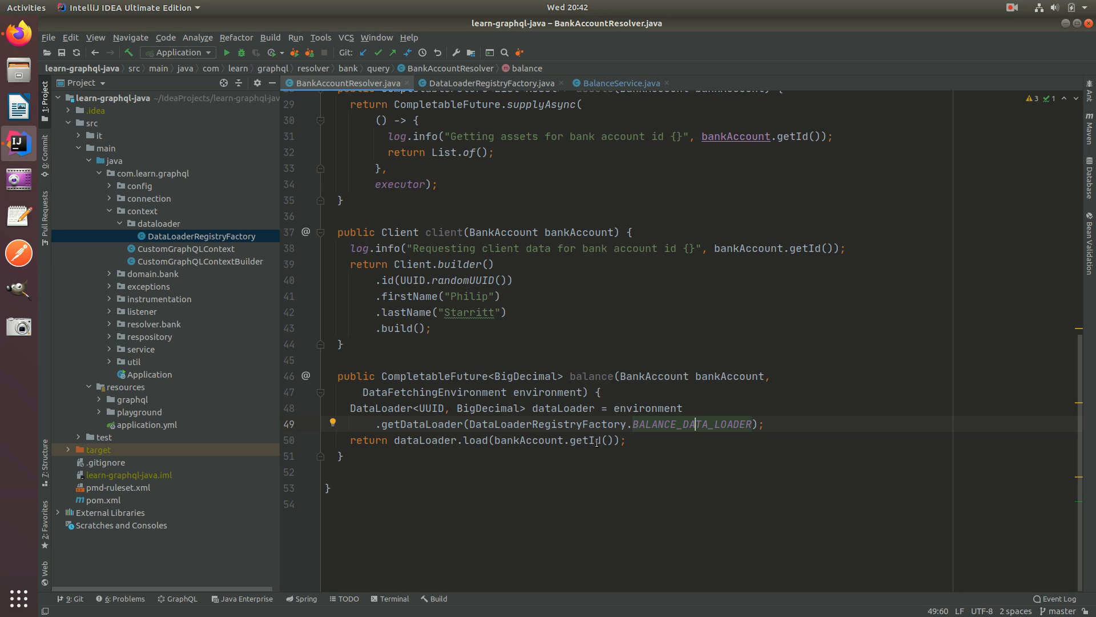
mouse_move(617, 83)
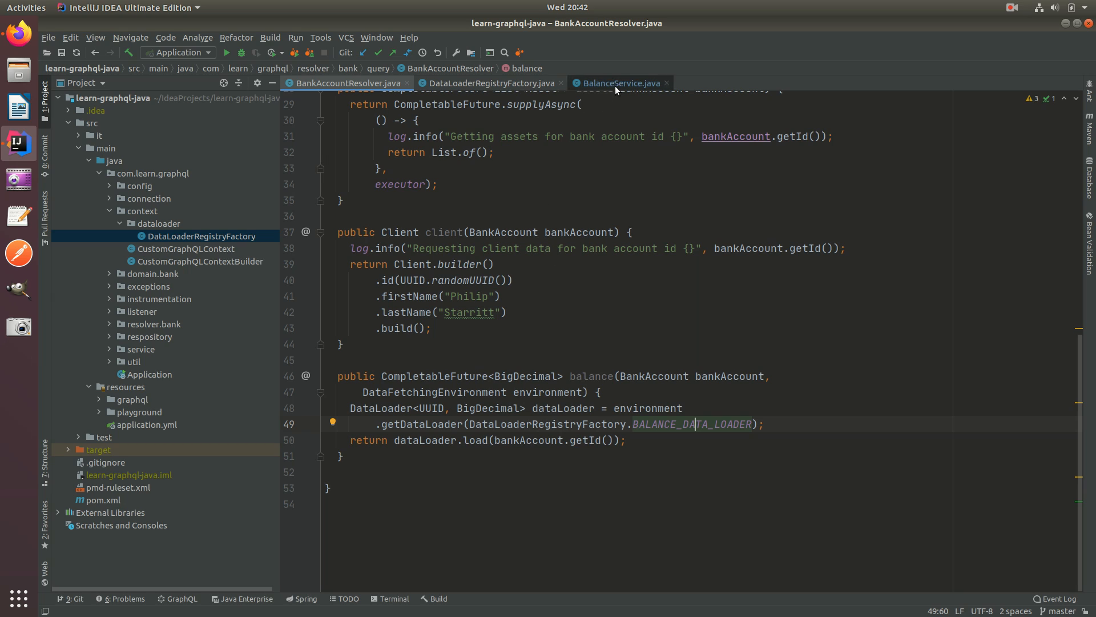
left_click(619, 83)
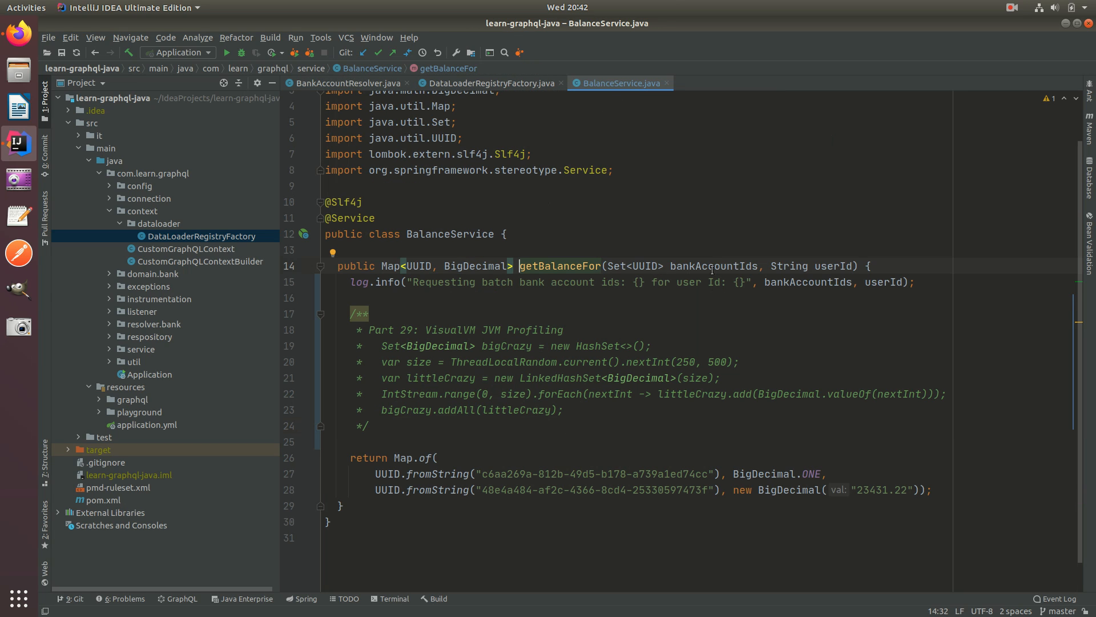
mouse_move(684, 341)
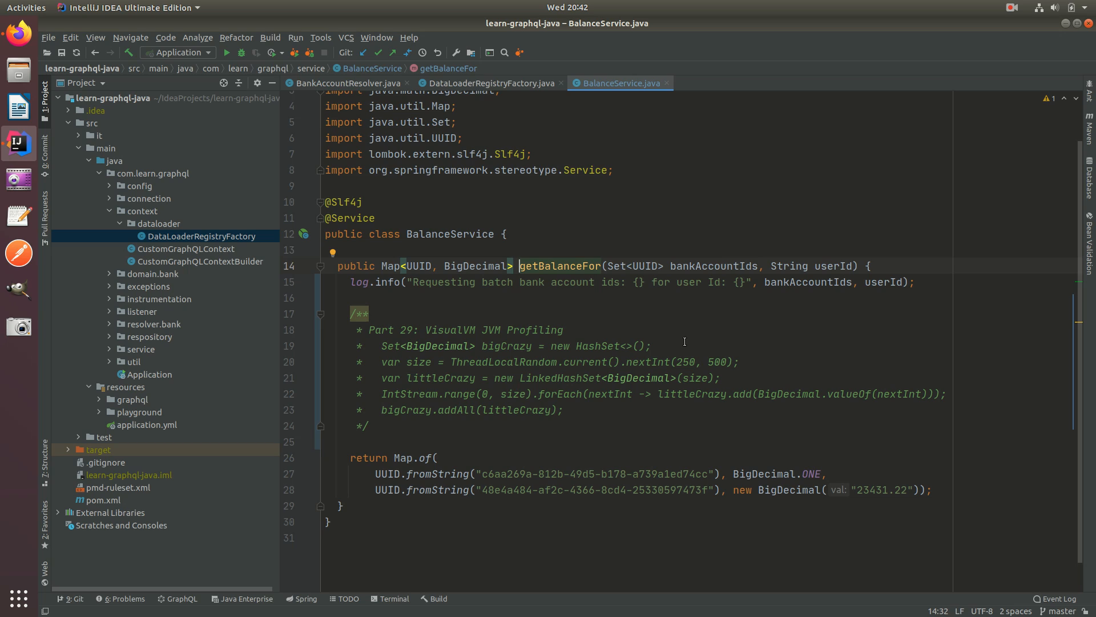
mouse_move(465, 228)
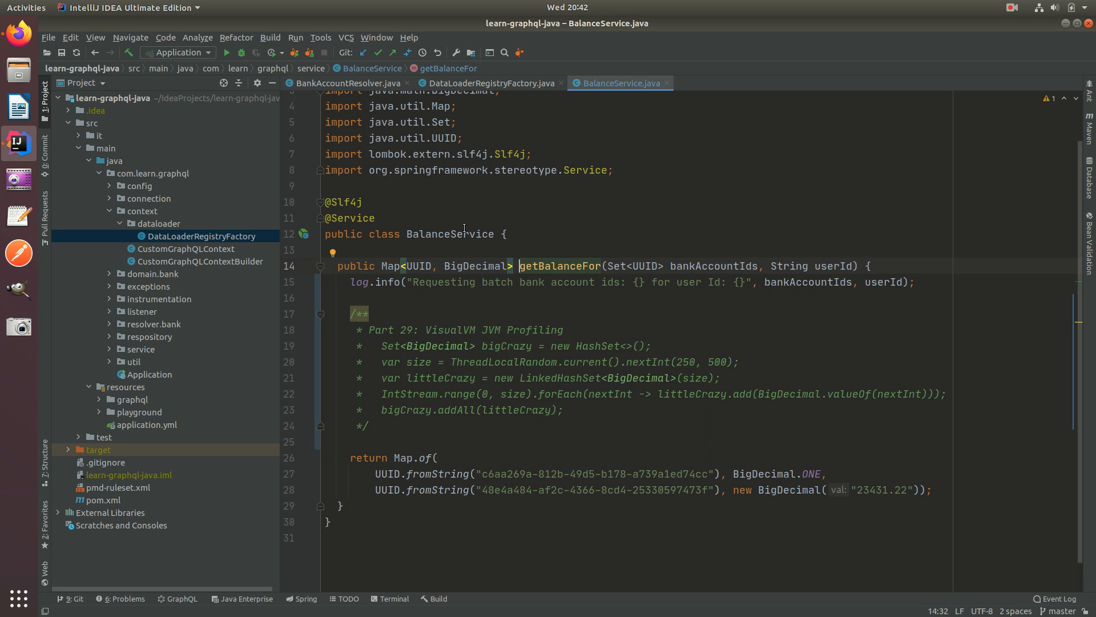
mouse_move(500, 311)
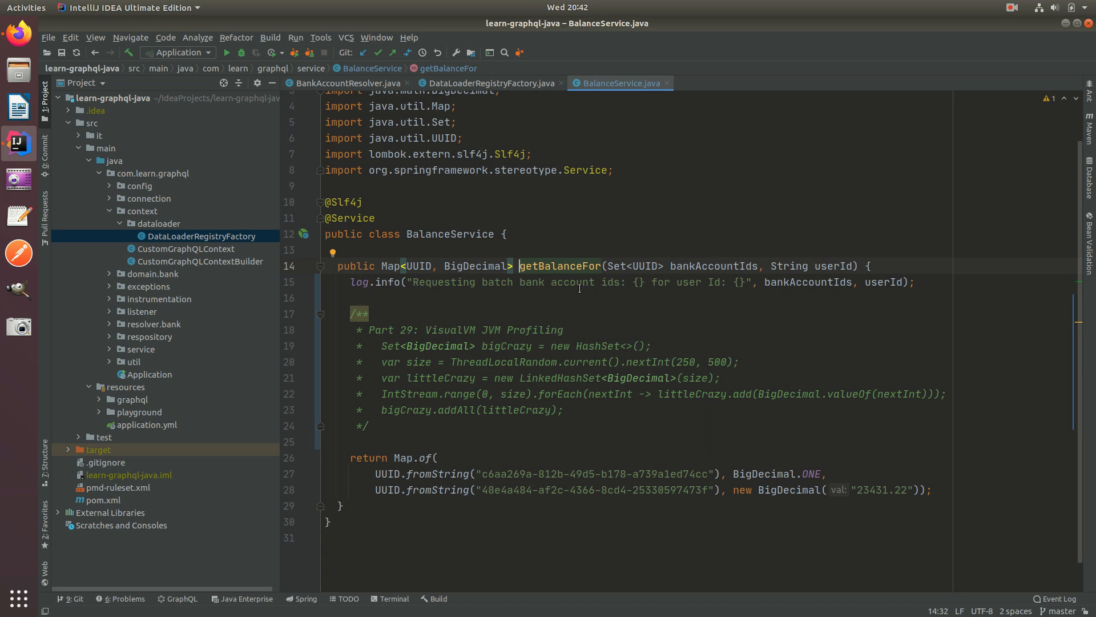
mouse_move(686, 306)
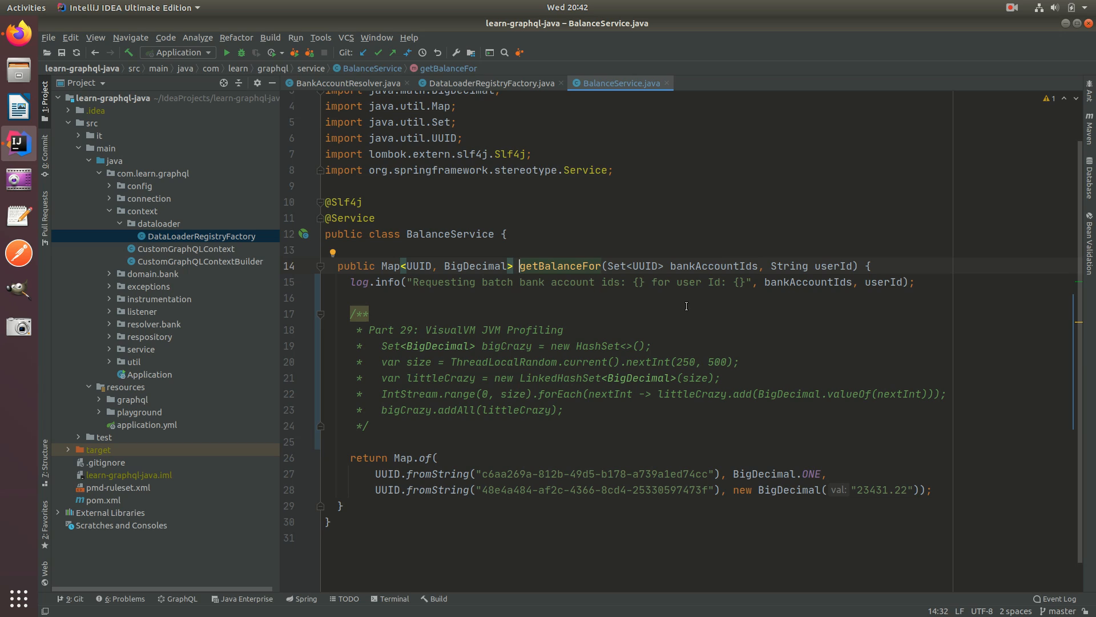
mouse_move(632, 325)
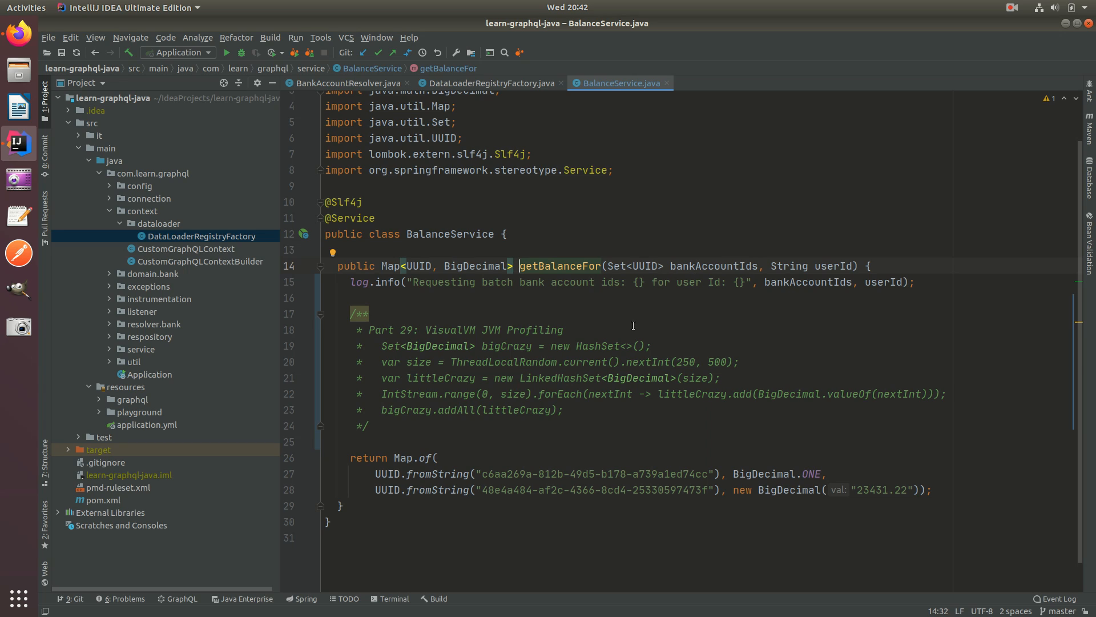
mouse_move(637, 310)
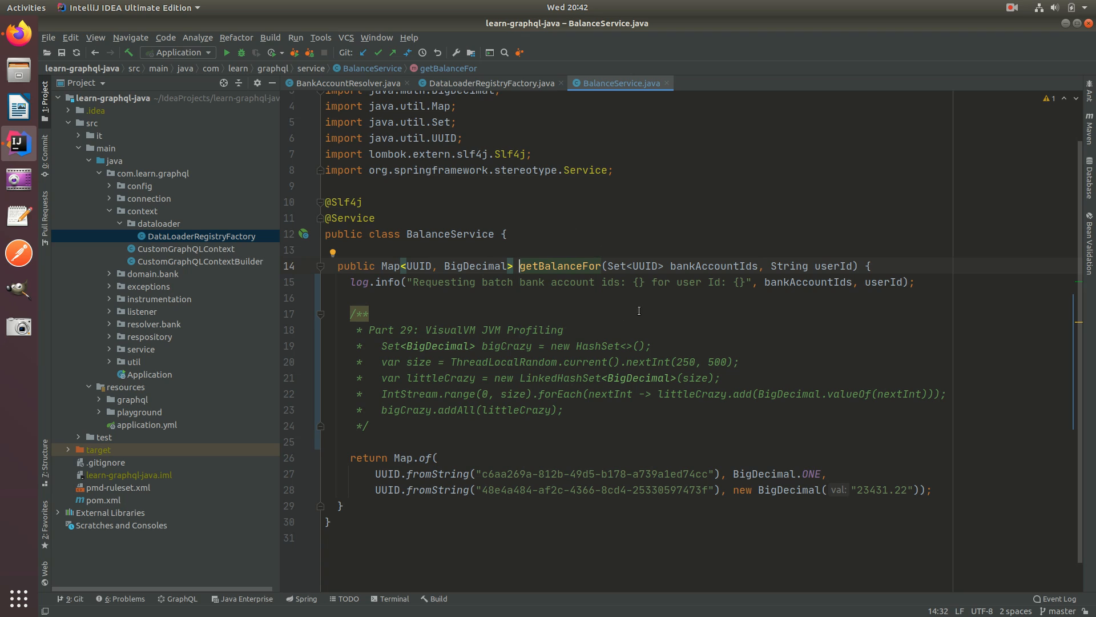
mouse_move(371, 89)
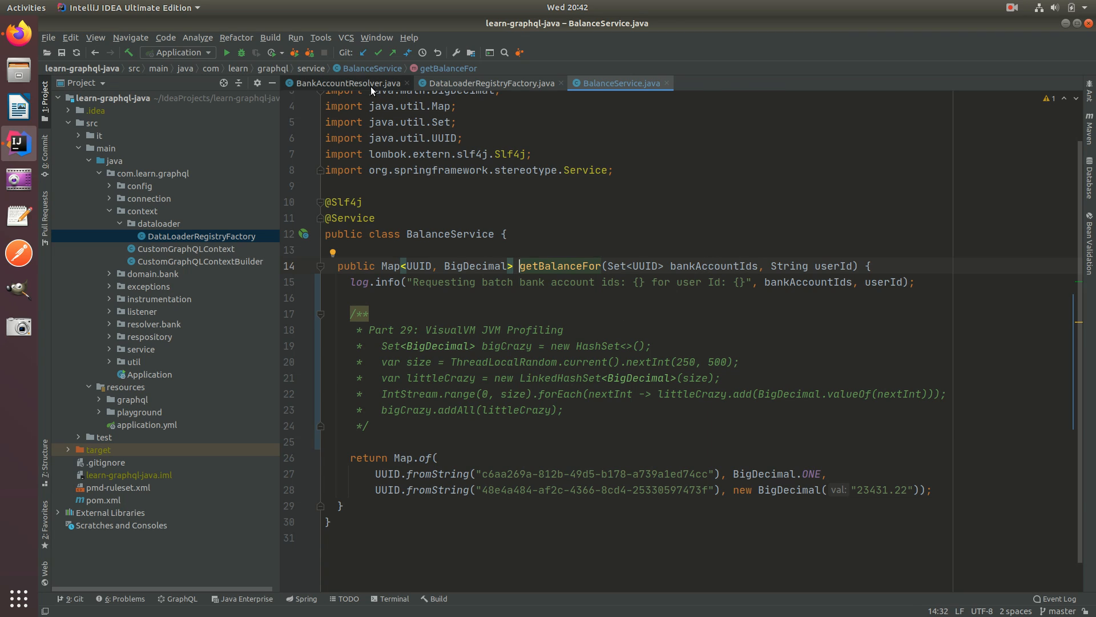
left_click(344, 82)
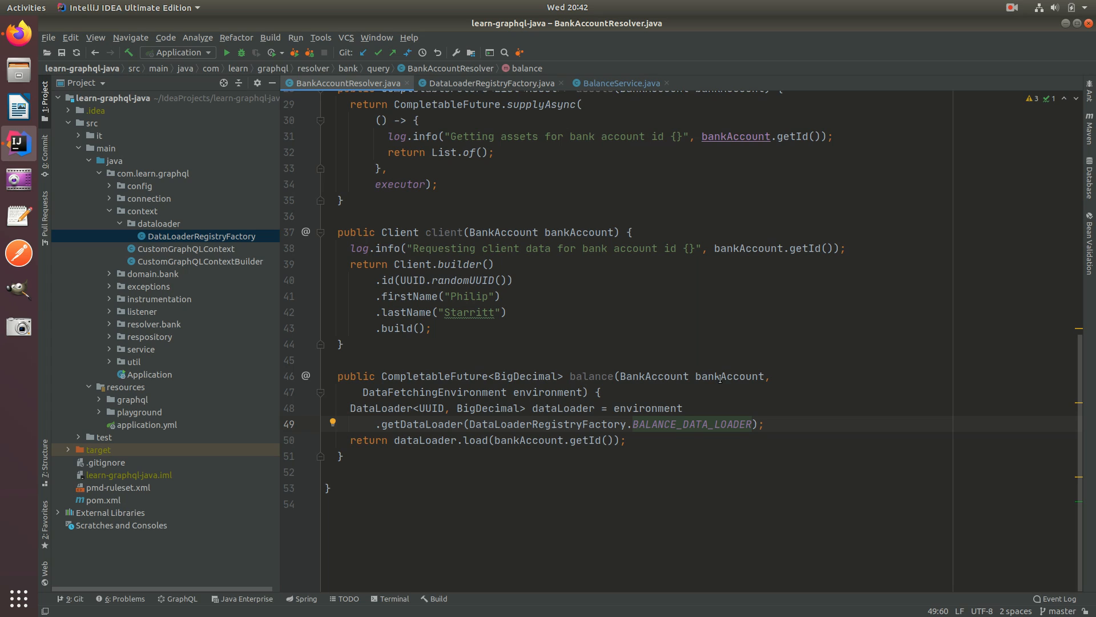
left_click(617, 83)
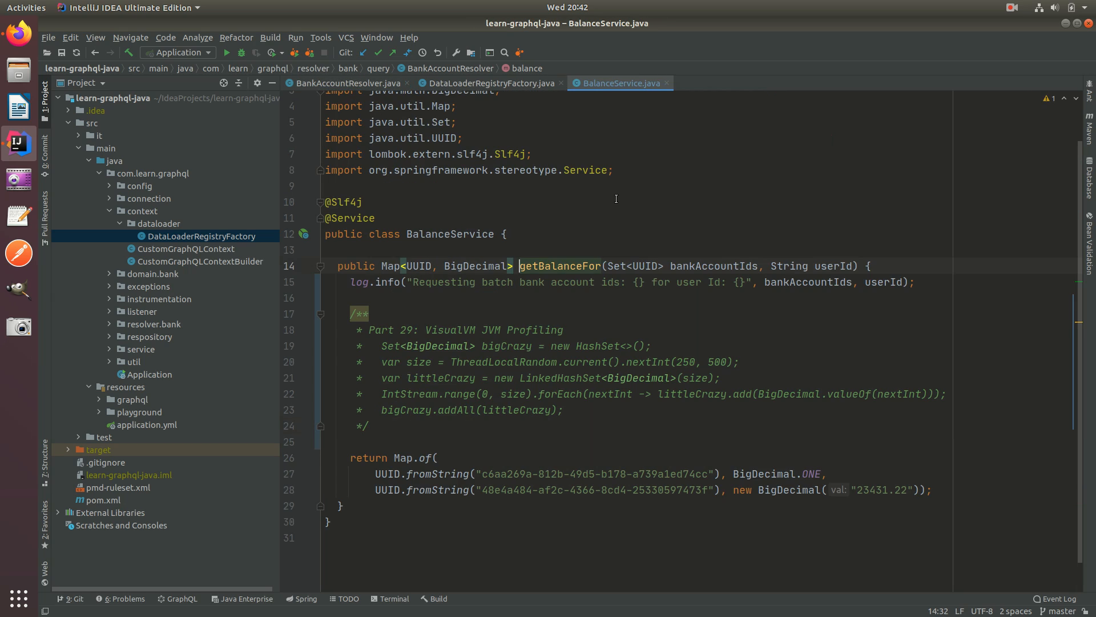
left_click(684, 330)
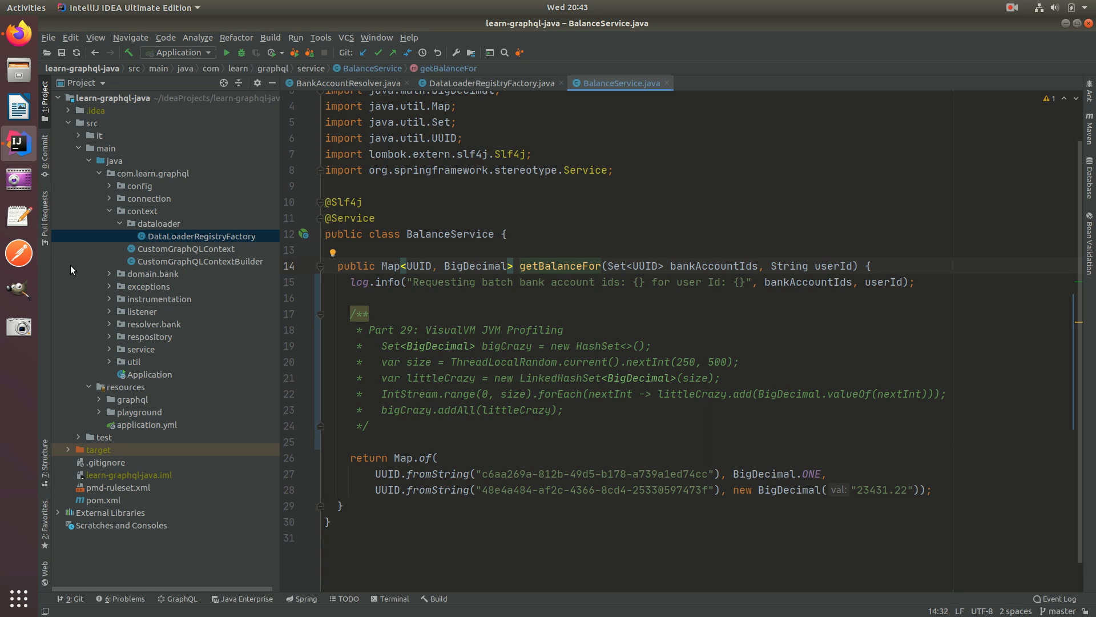
mouse_move(363, 82)
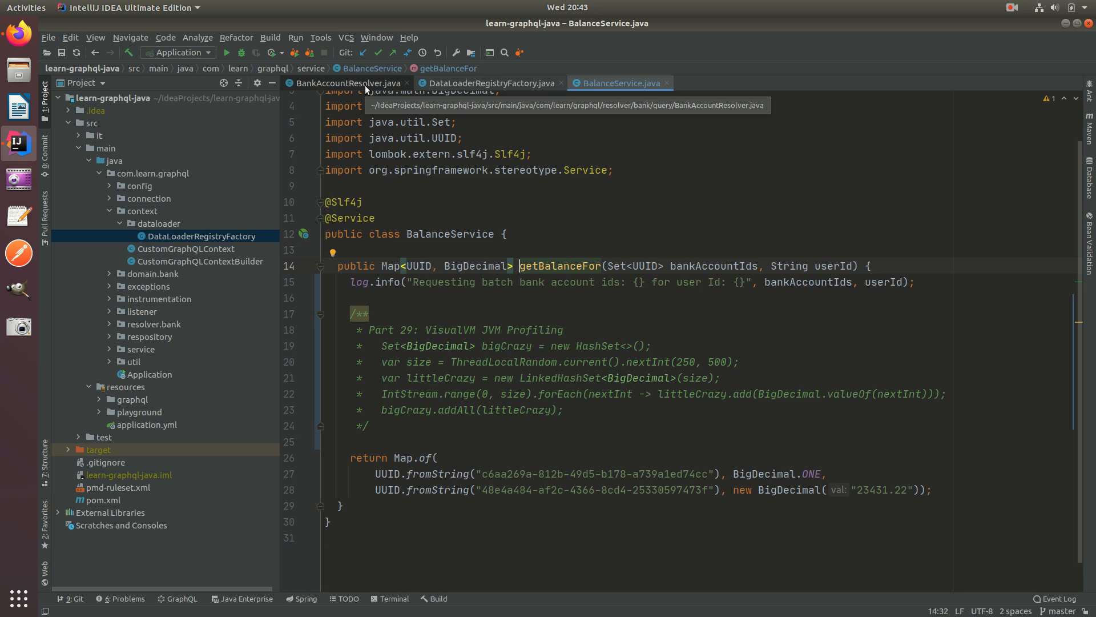
left_click(344, 82)
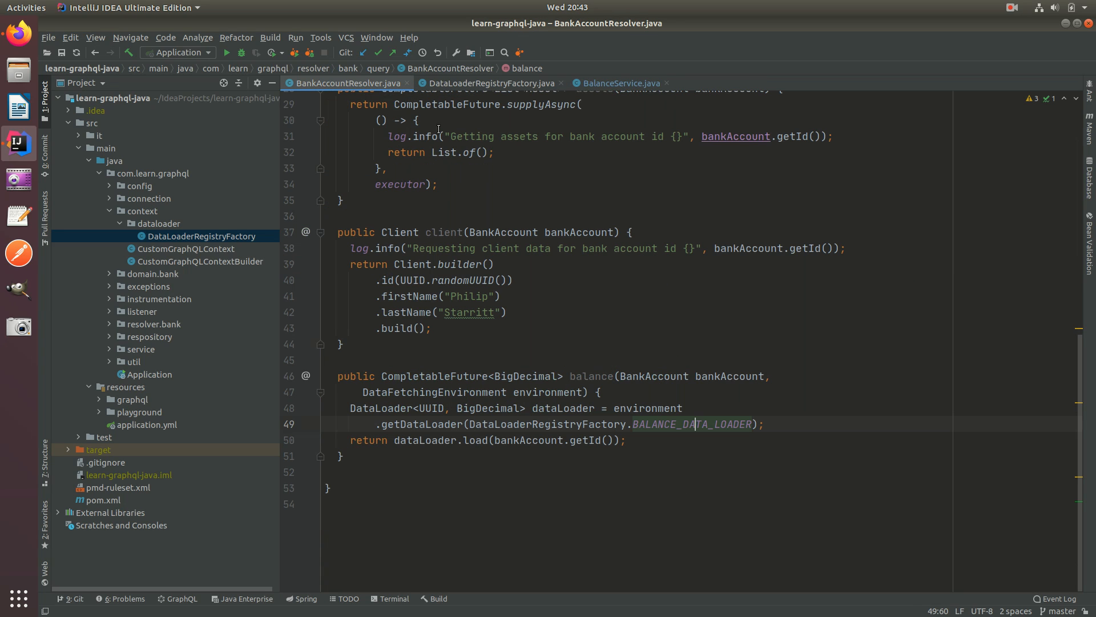
Add bankAccount as a second argument to the data loader's load call in the balance resolver.
double_click(475, 439)
type(", ")
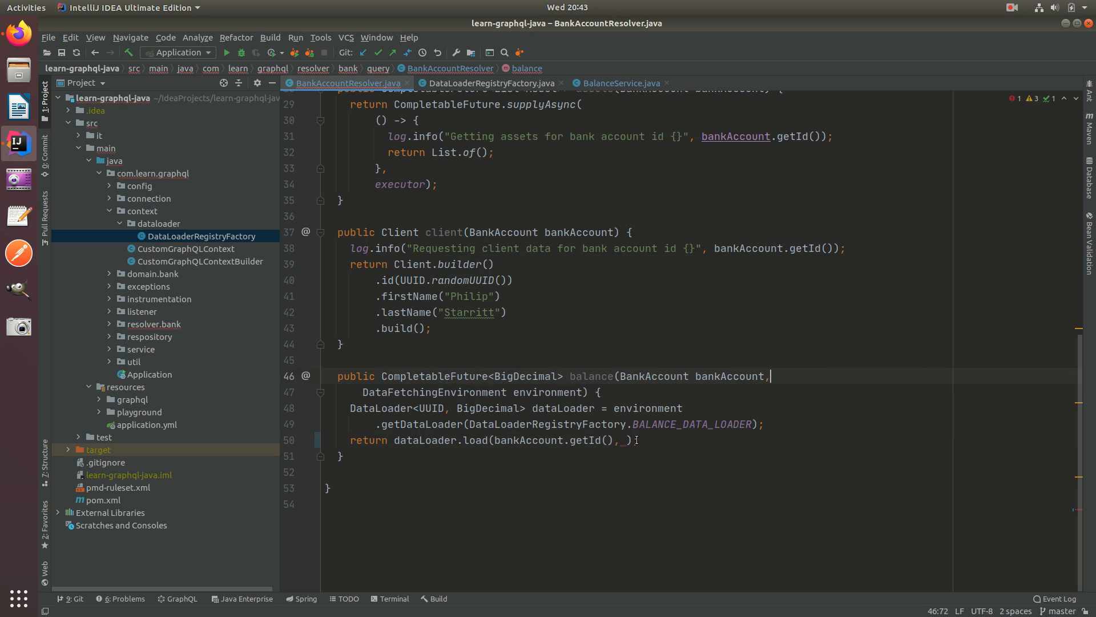
left_click(628, 440)
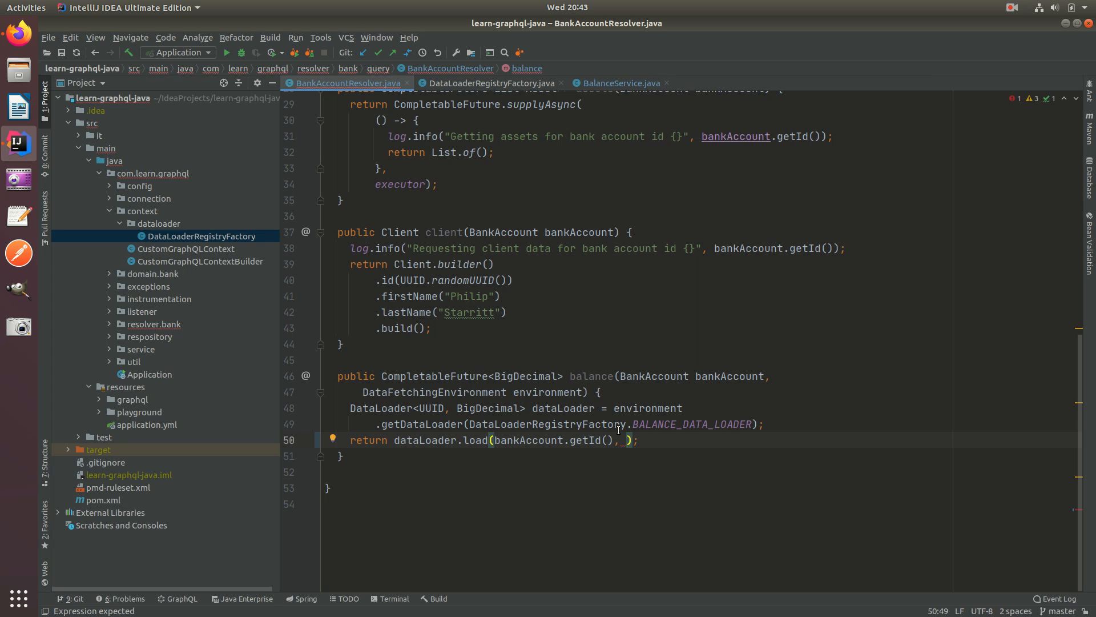
type("bankAccount")
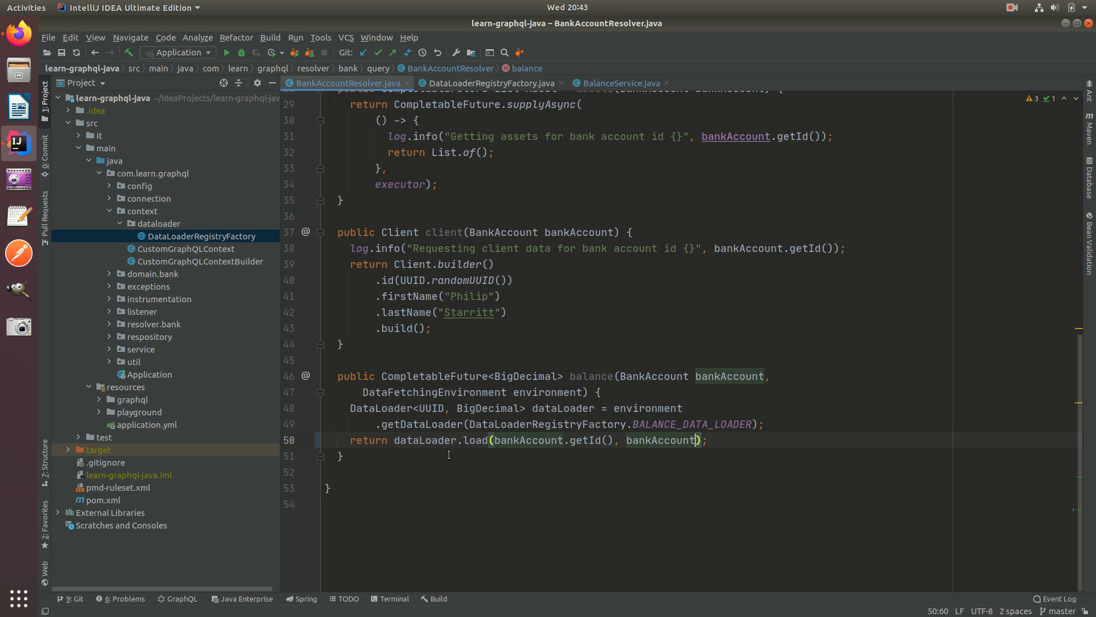
mouse_move(658, 435)
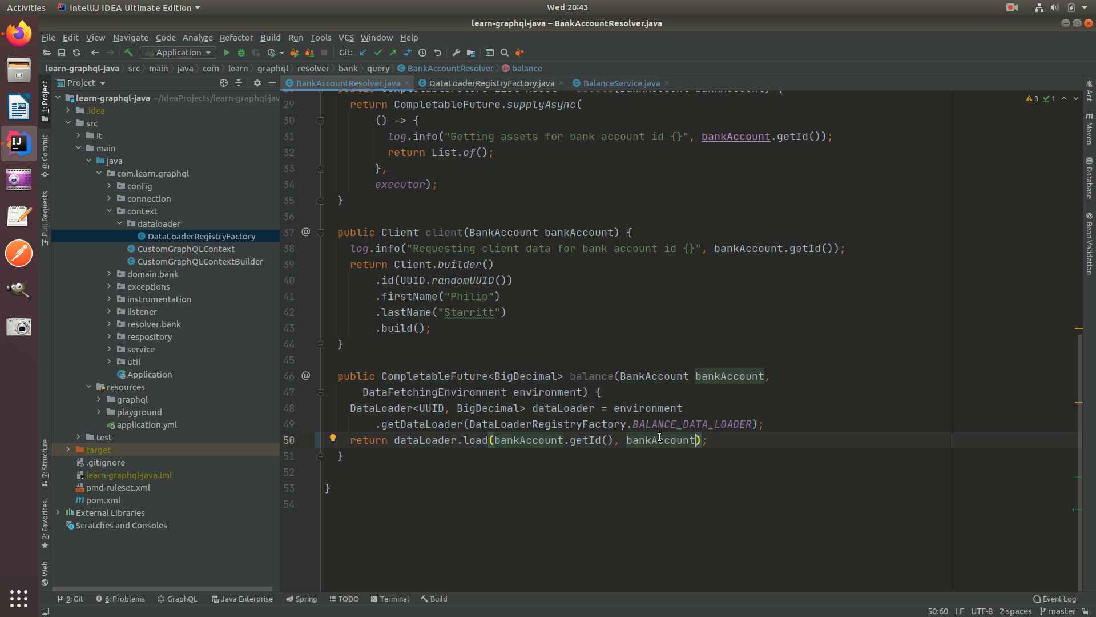
left_click(491, 84)
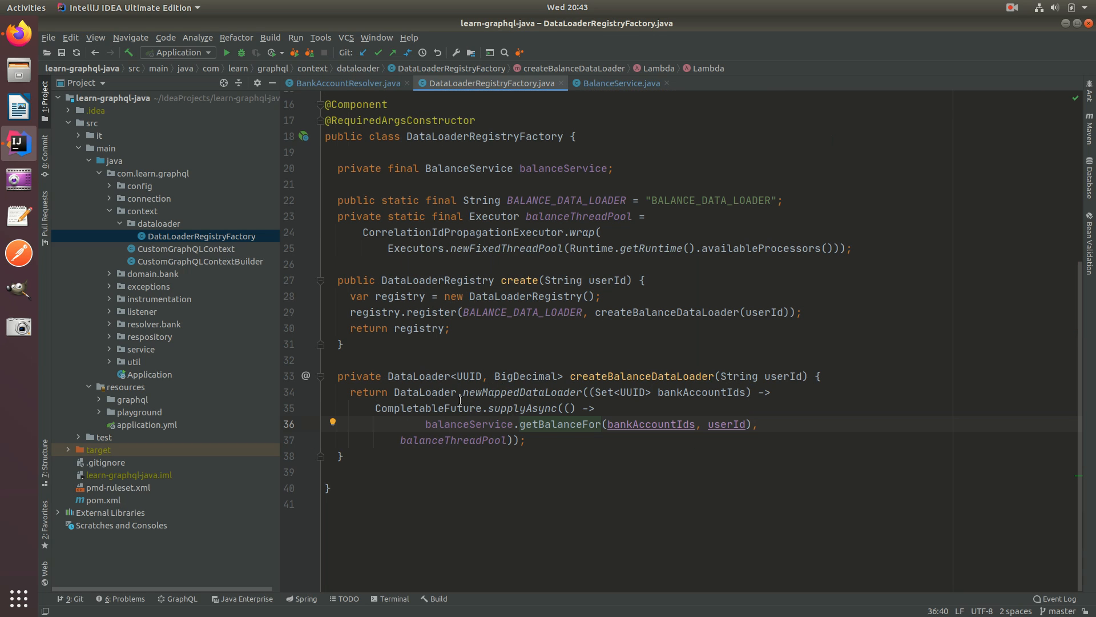
mouse_move(651, 400)
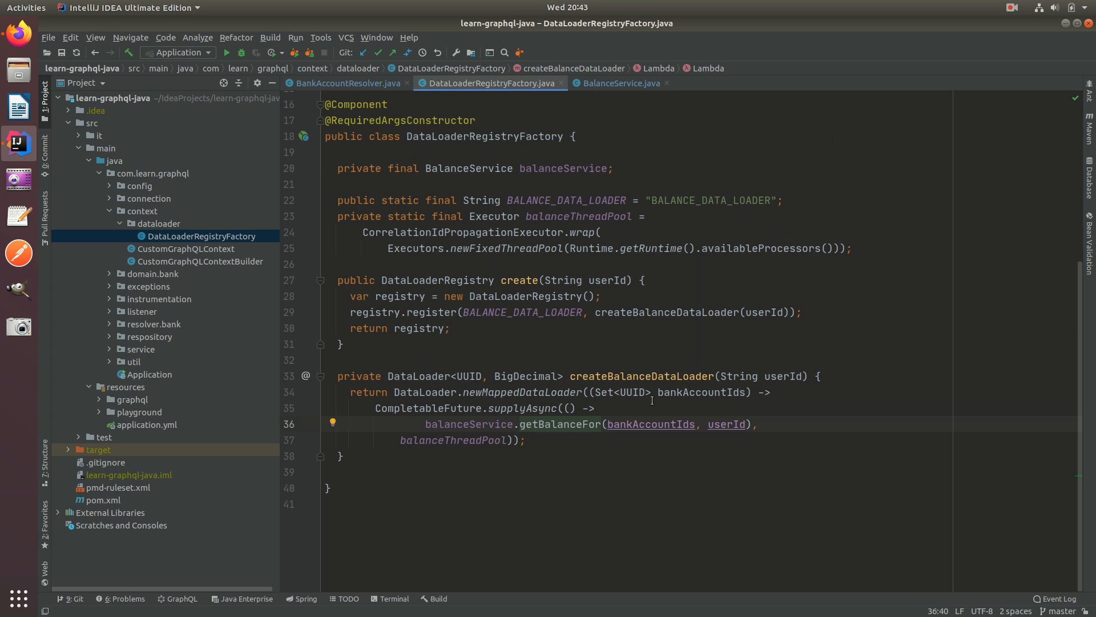
Review the newMappedDataLoader overloads in DataLoader and return to the factory.
left_click(774, 392)
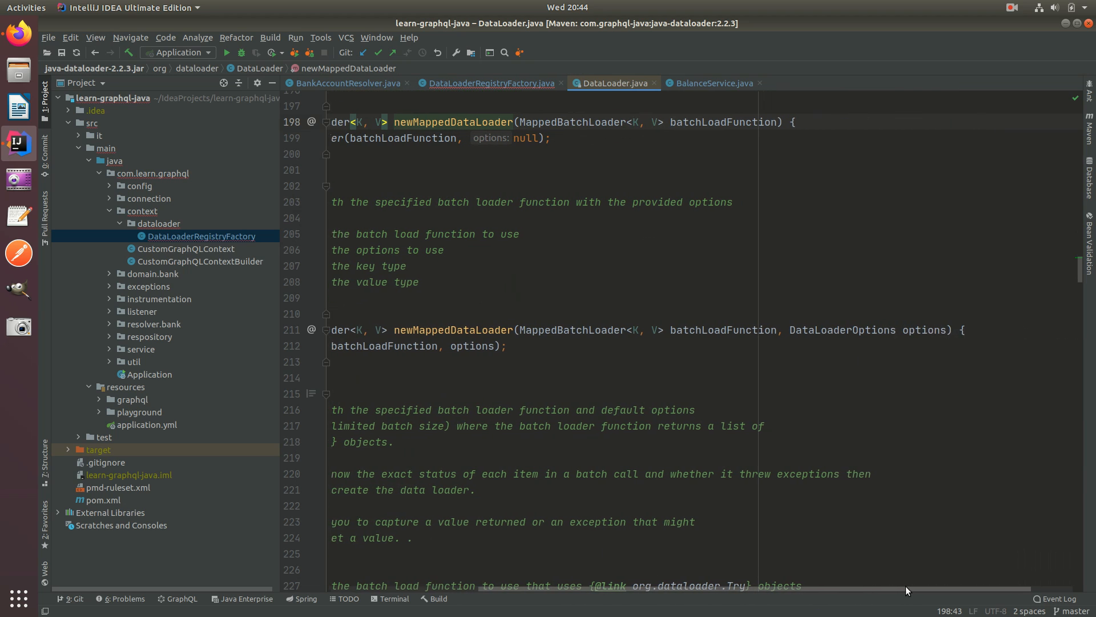
scroll("down", 3)
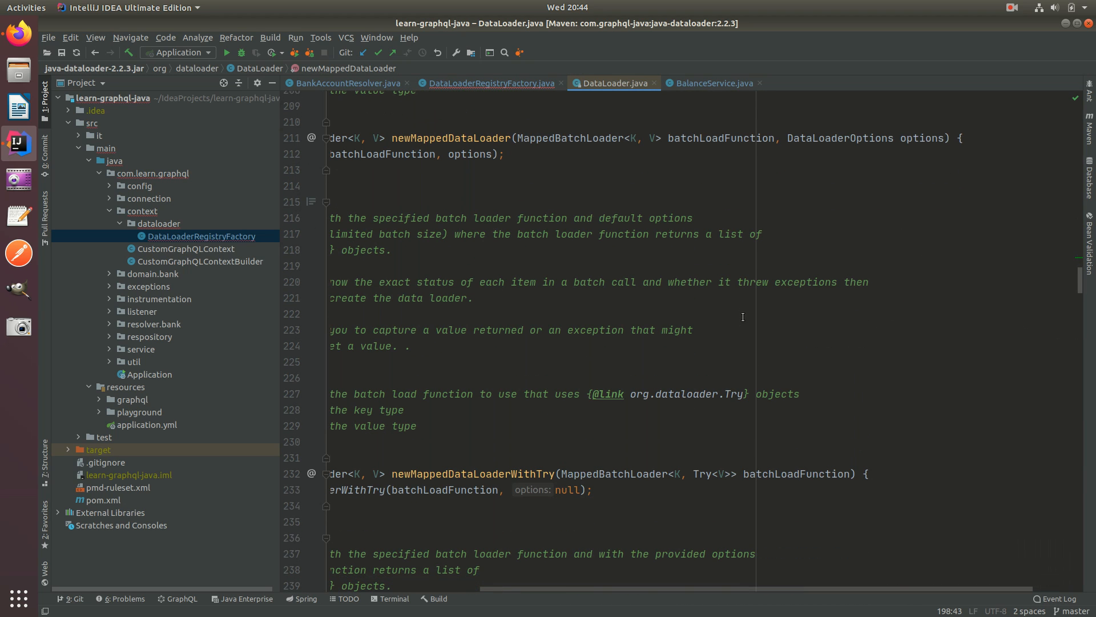
scroll("up", 3)
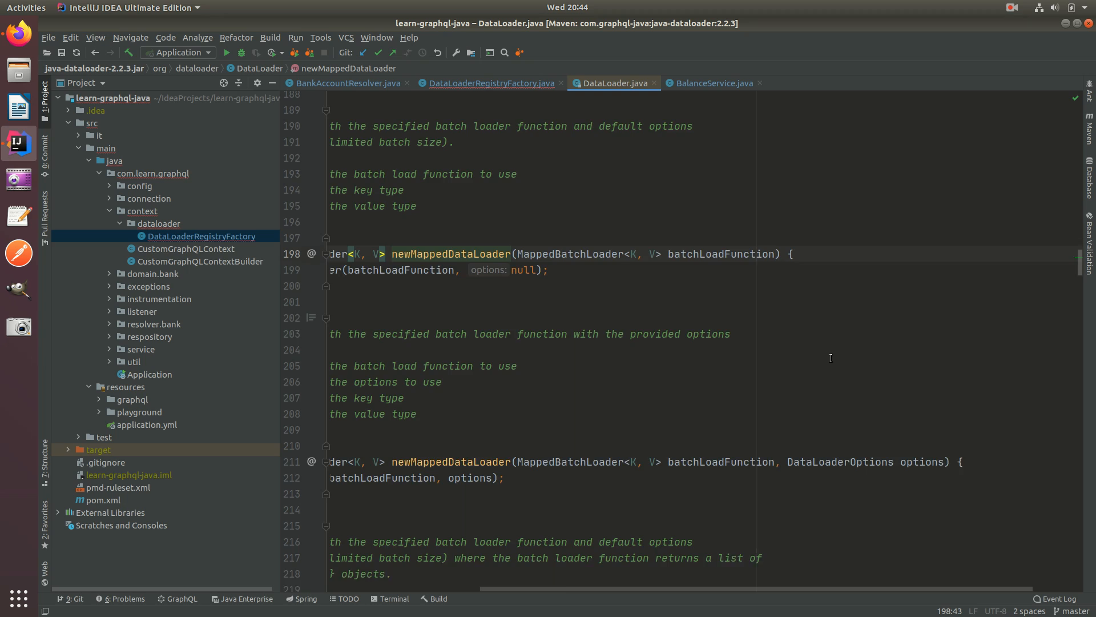
scroll("up", 3)
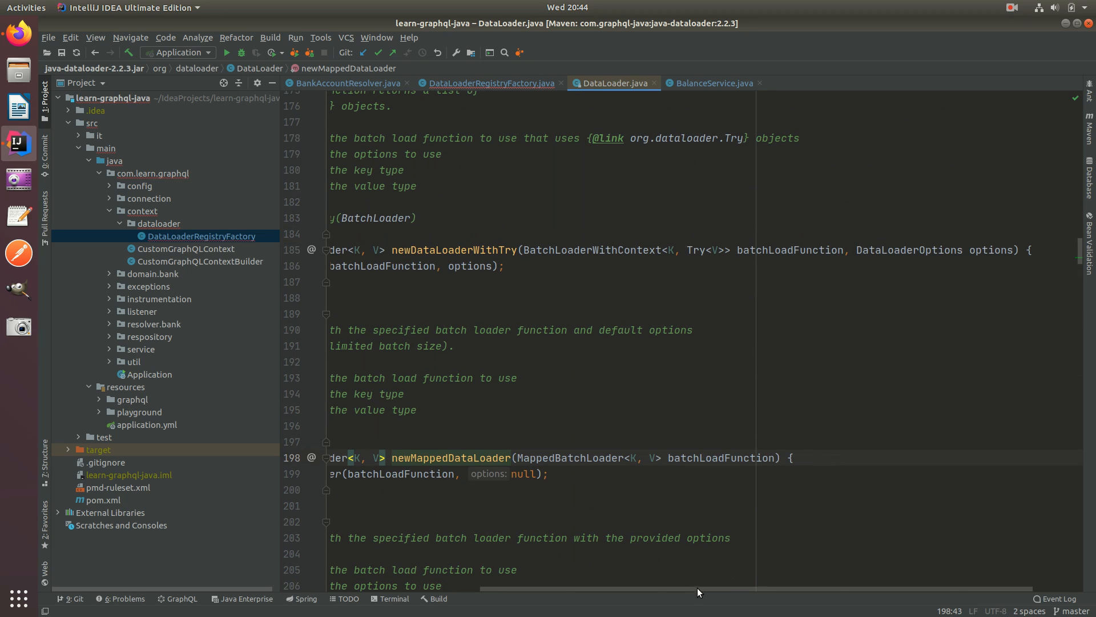
left_click(490, 82)
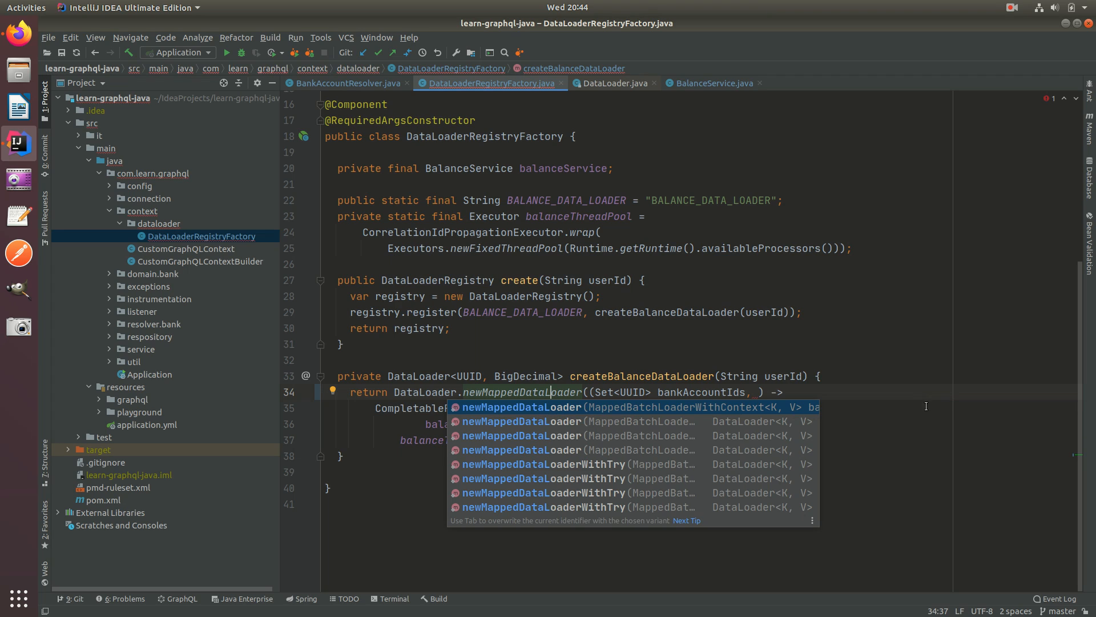
Start a second lambda parameter typed as DataLoaderOptions in the balance loader.
key("Escape")
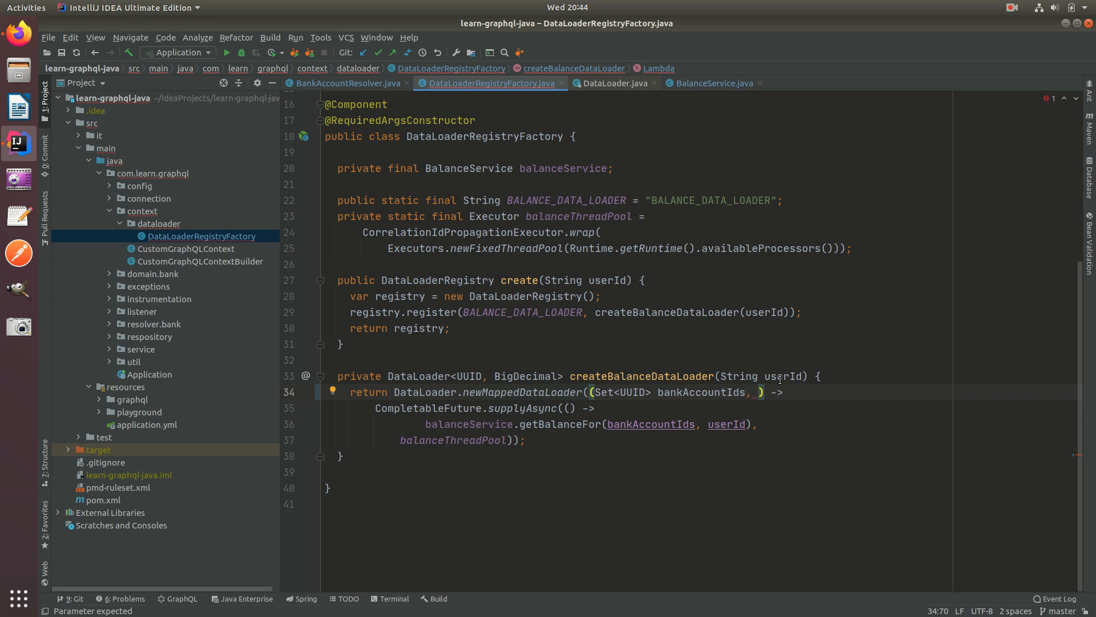
type("Dataloaderop")
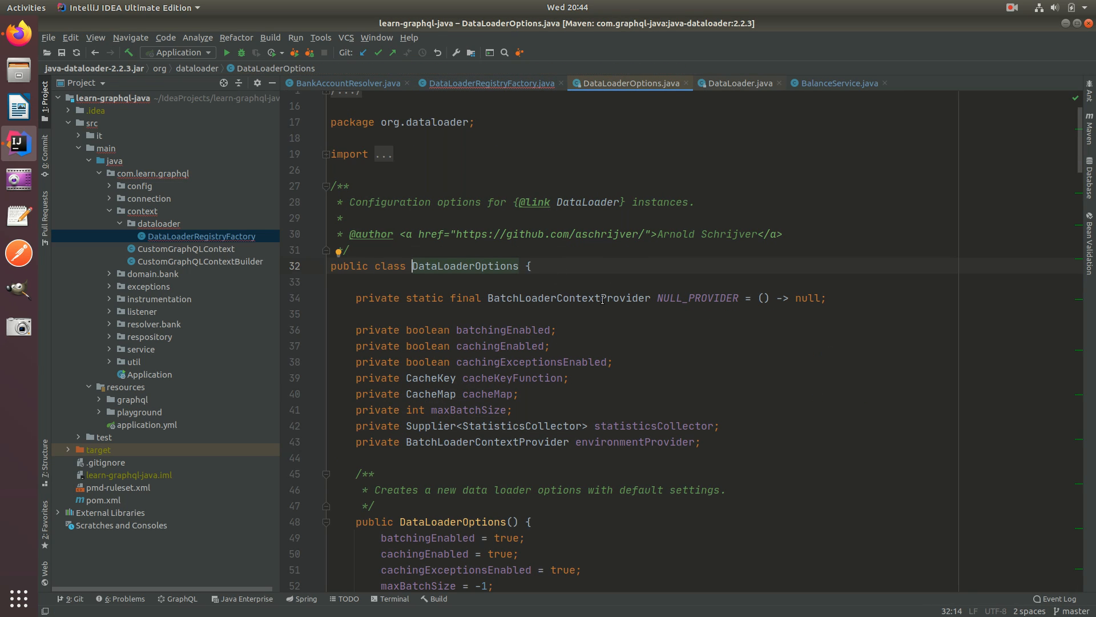
Name the lambda's second parameter options and list newMappedDataLoader's declarations.
left_click(490, 82)
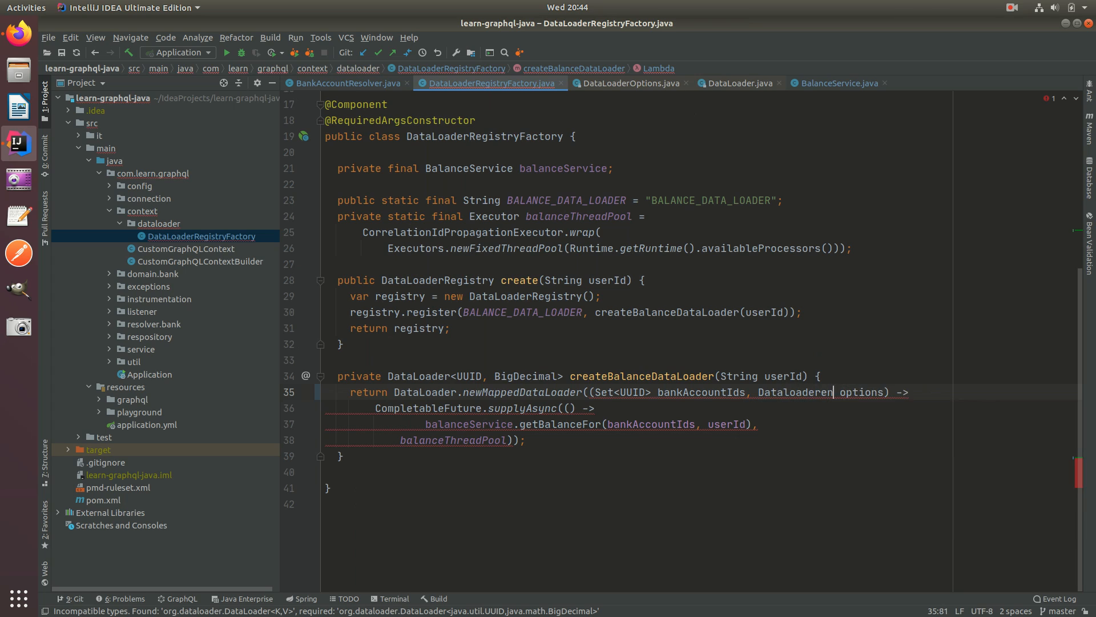
type("v")
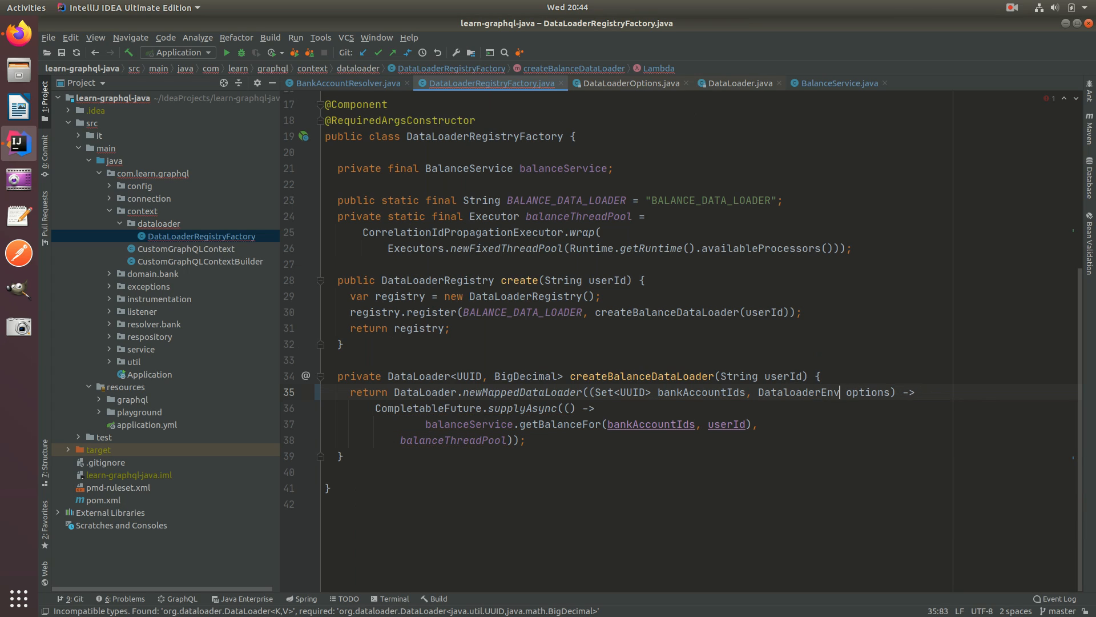
key("BackSpace")
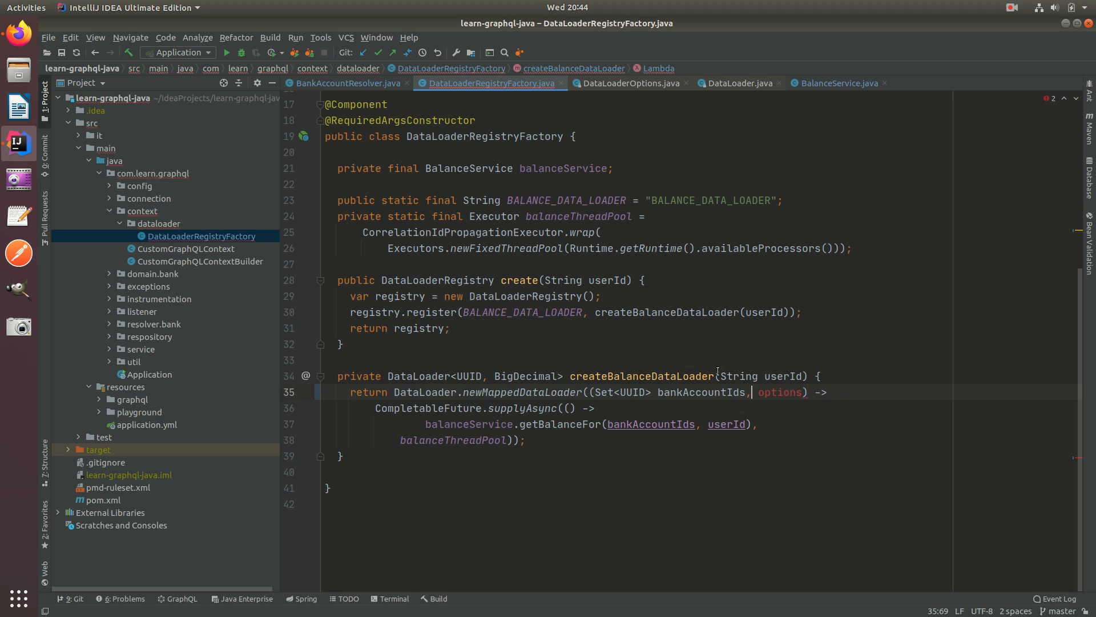
left_click(564, 392)
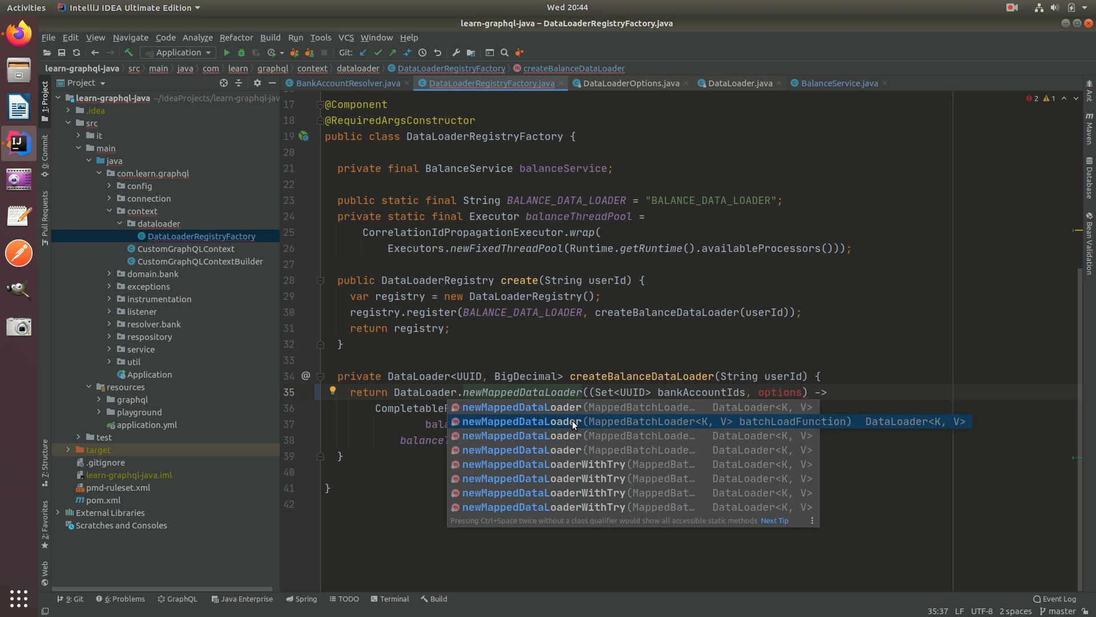
key("Down")
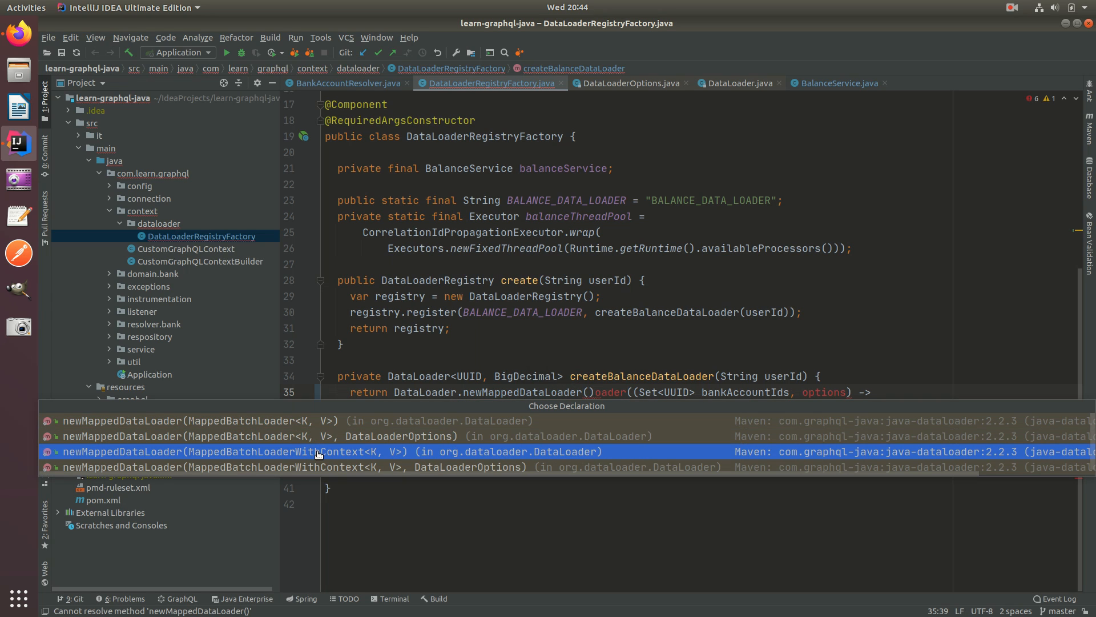
Copy 'BatchLoaderEnvironment environment' from the MappedBatchLoaderWithContext overload and return to the factory.
left_click(329, 451)
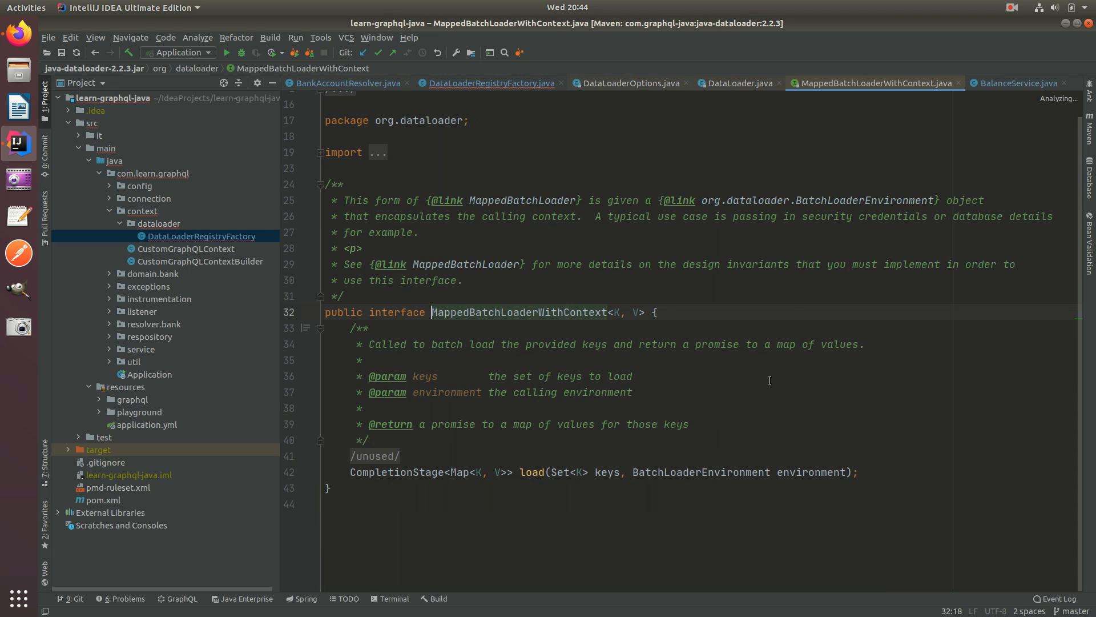
double_click(700, 472)
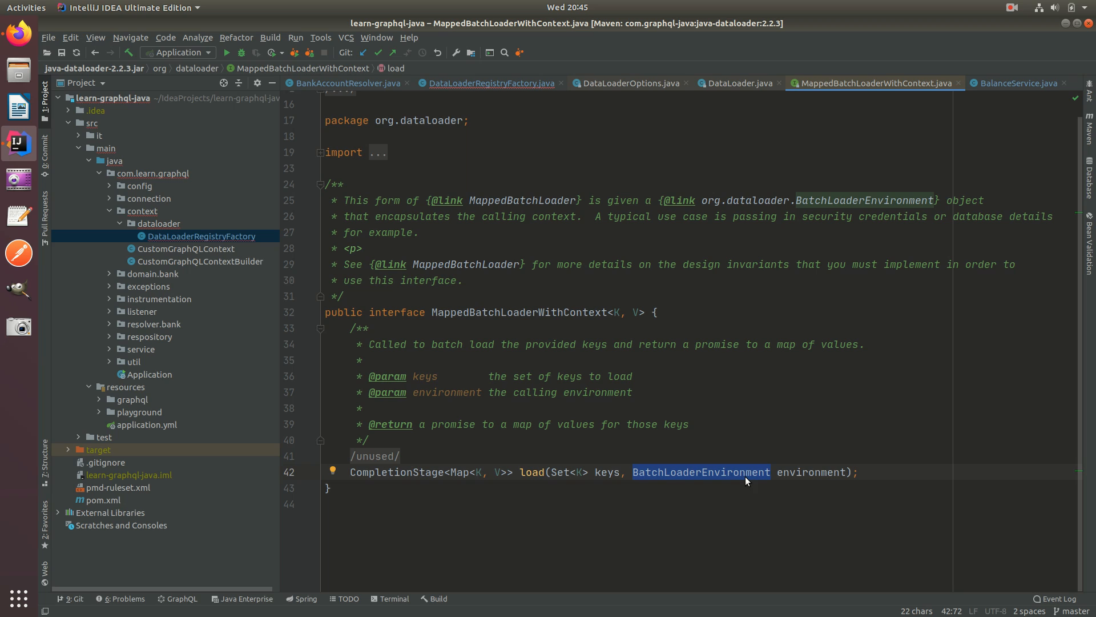
double_click(811, 471)
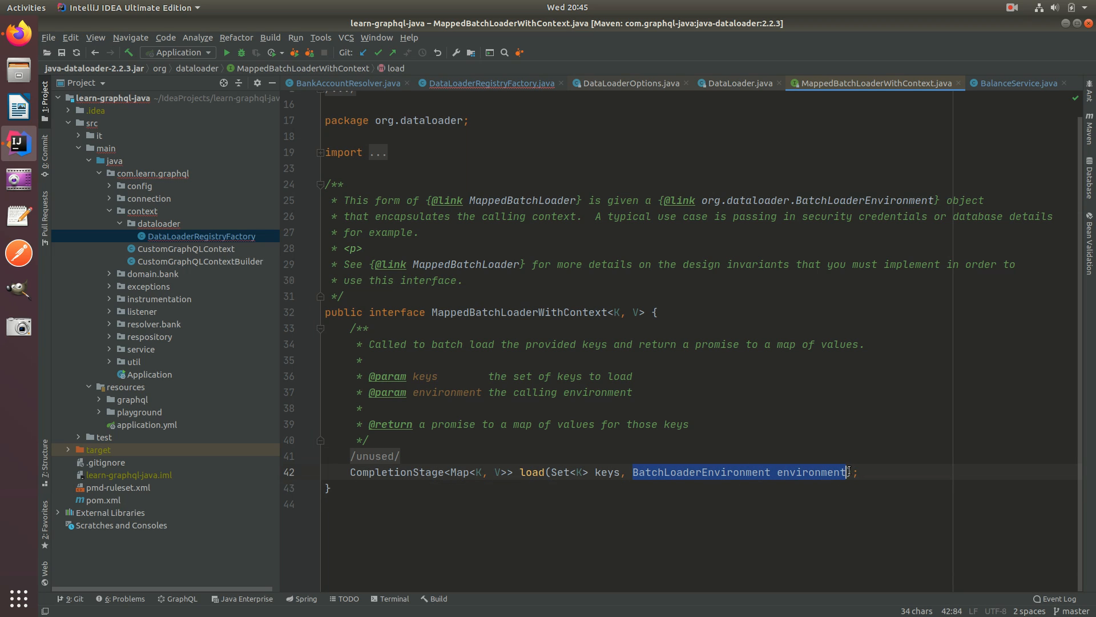
left_click(490, 83)
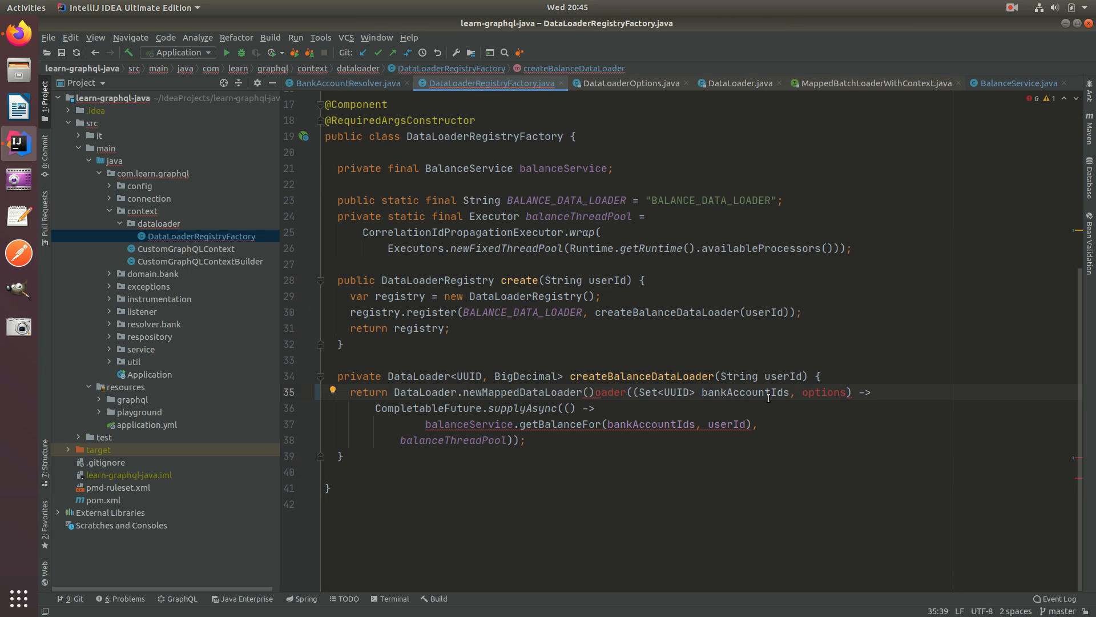
Make the lambda take a BatchLoaderEnvironment and pass environment.getKeyContexts() to getBalanceFor.
left_click(749, 392)
type("BatchLoaderEnvironment environment")
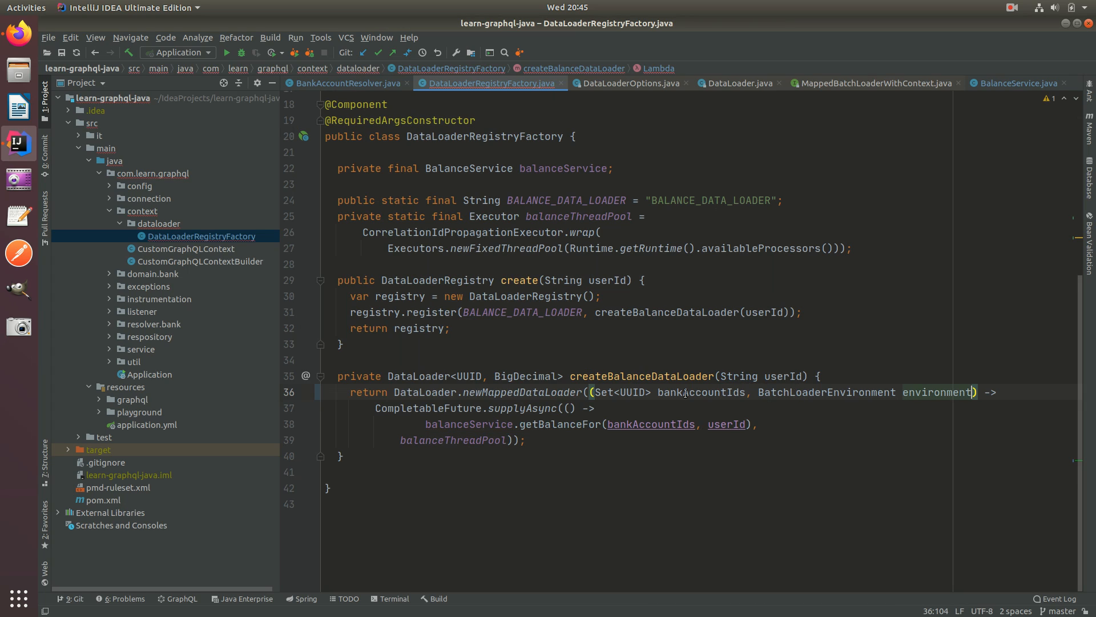
double_click(938, 391)
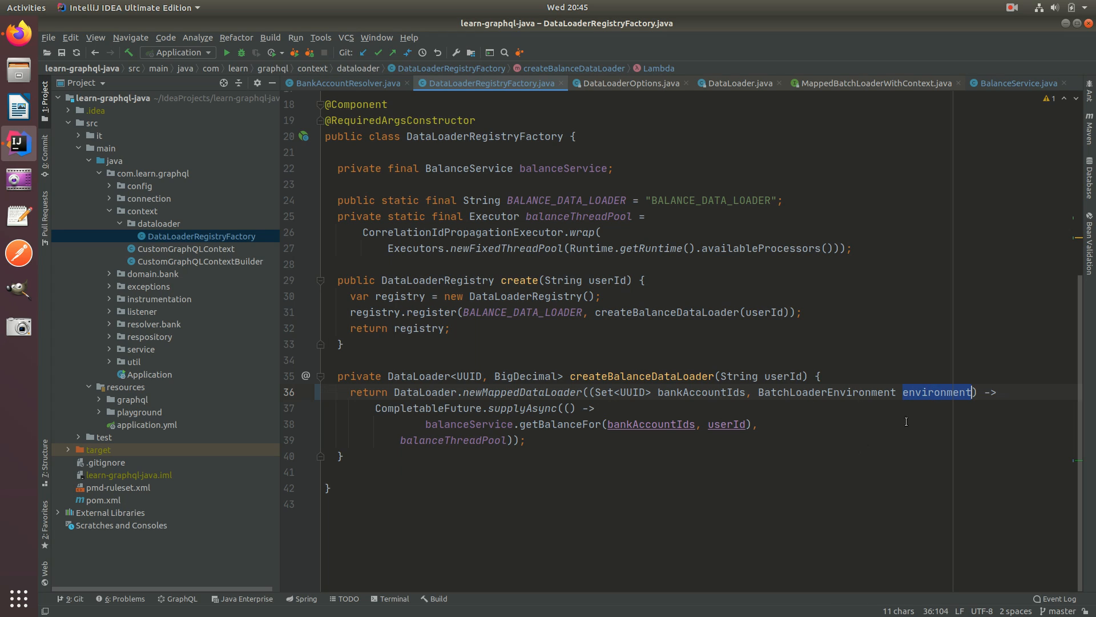
left_click(343, 83)
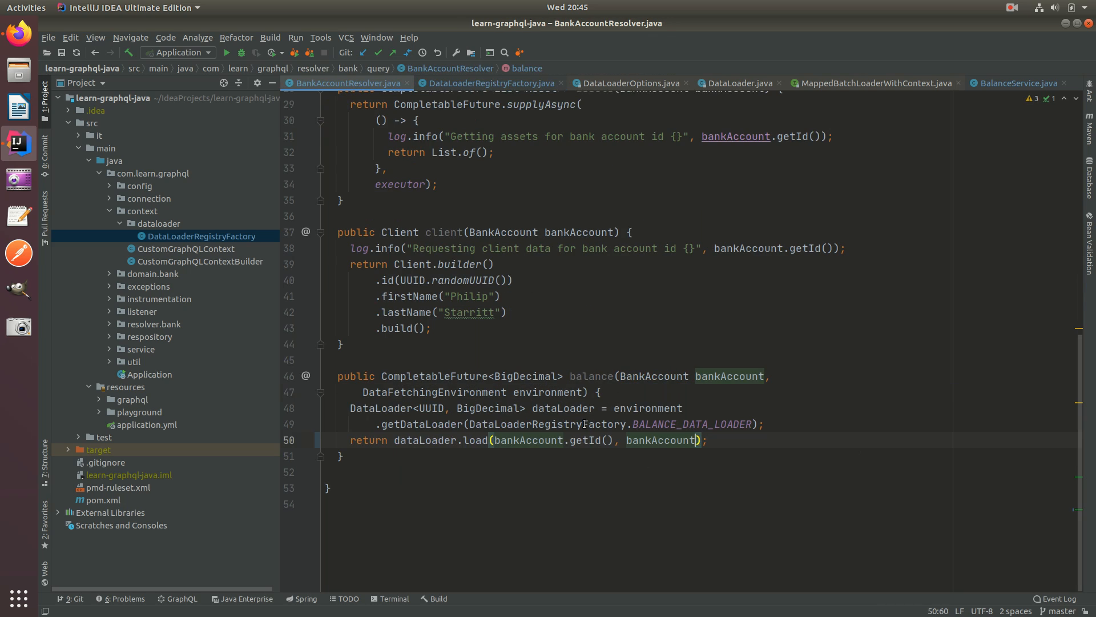
left_click(489, 83)
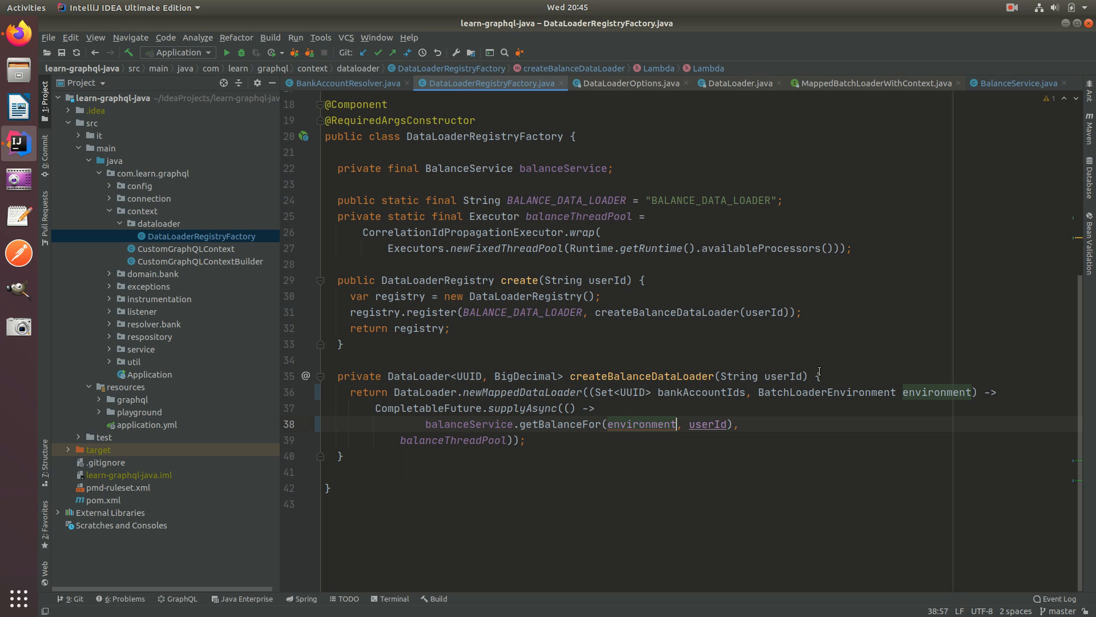
type(".getKeyContexts()")
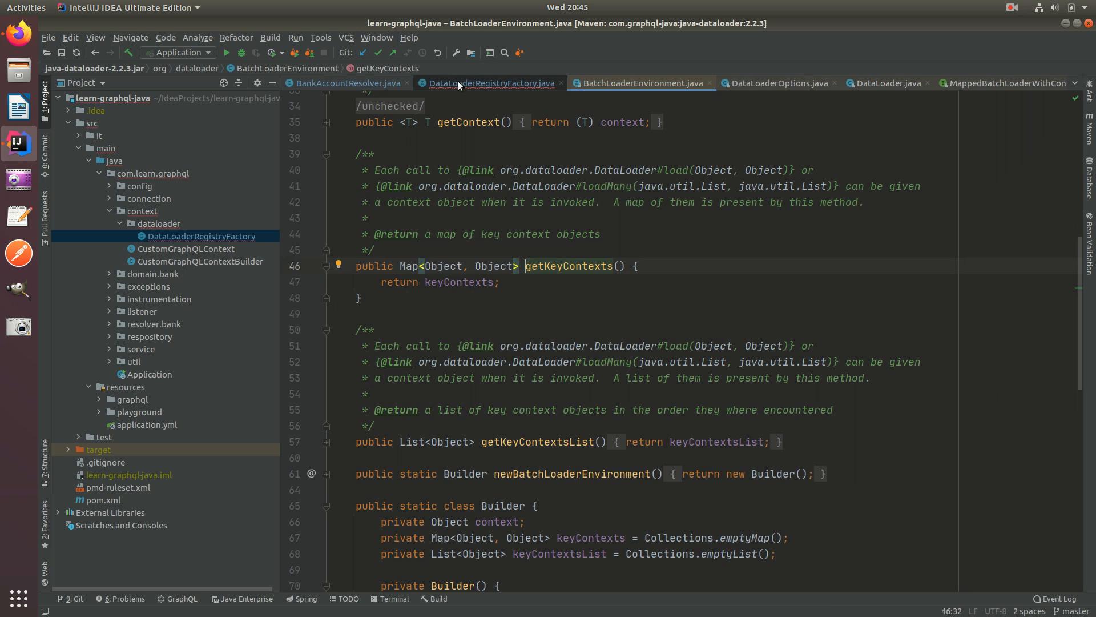
mouse_move(446, 269)
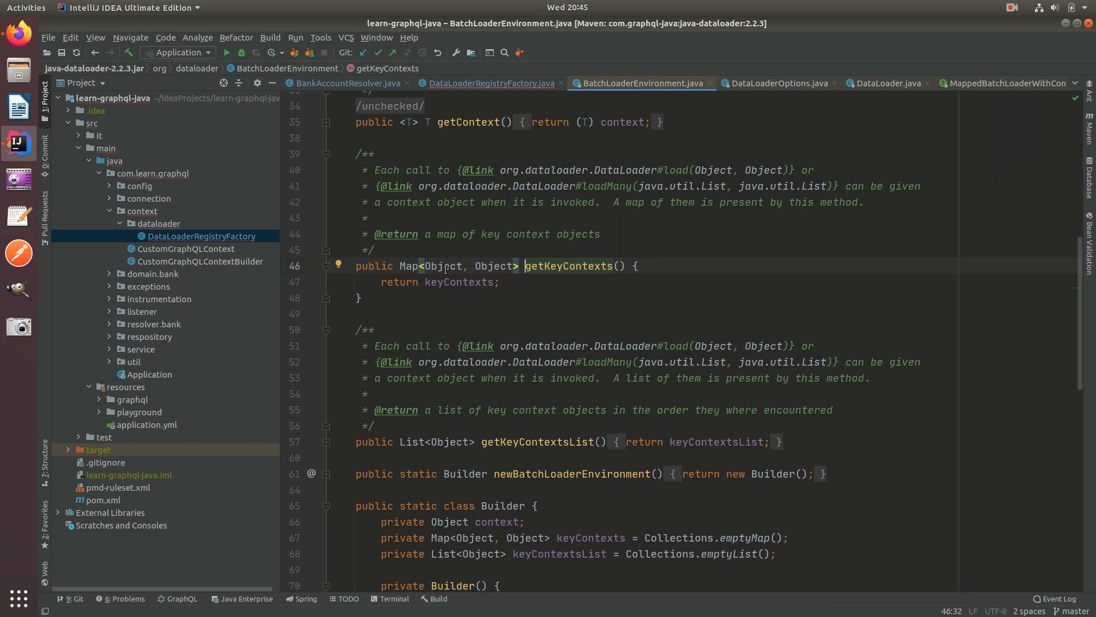
Check getKeyContexts' key type and the resolver's load call, then start a Map type for getBalanceFor.
double_click(442, 266)
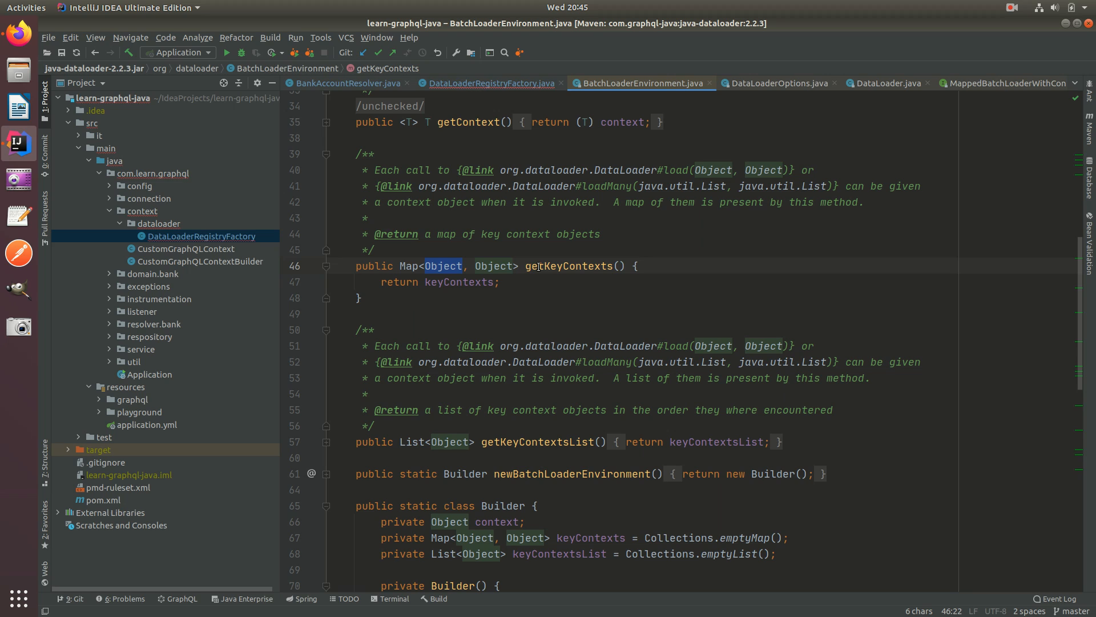
left_click(490, 82)
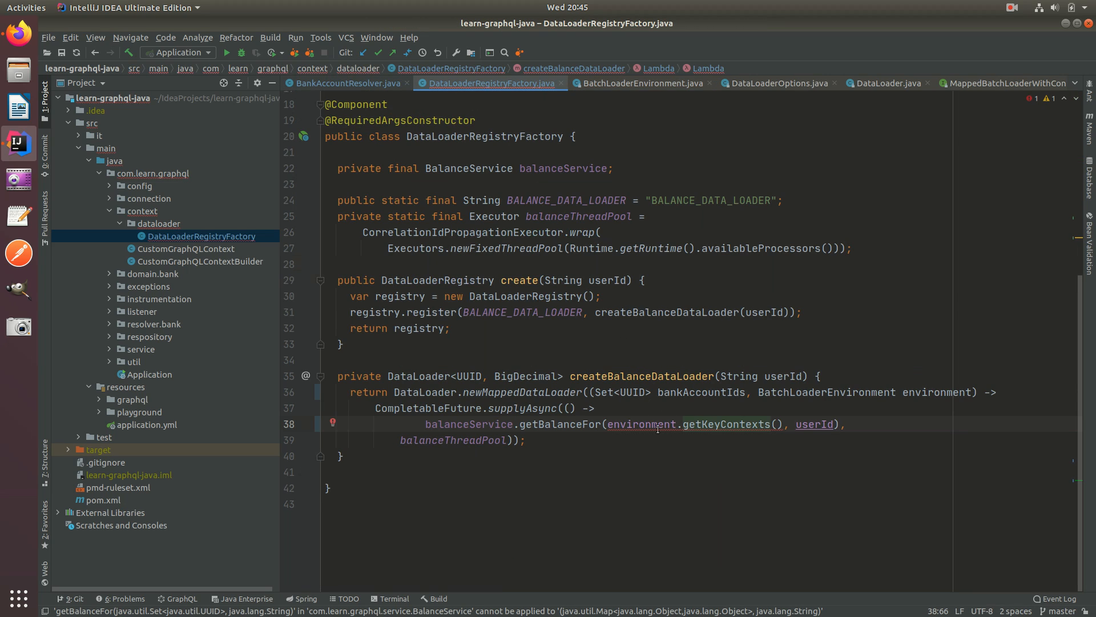
left_click(345, 83)
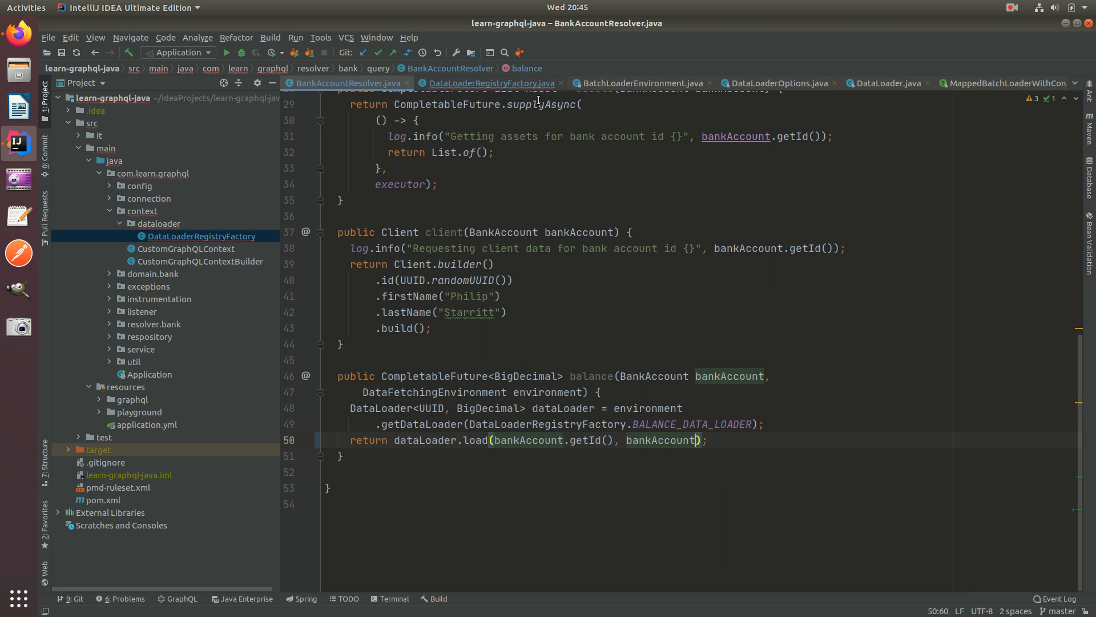
left_click(492, 83)
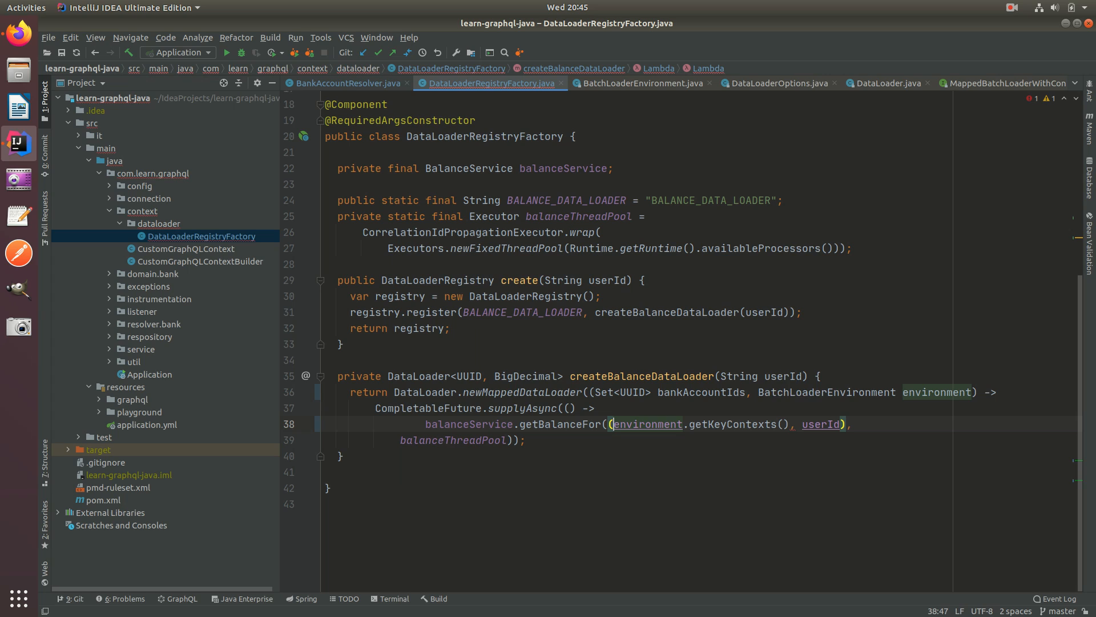
mouse_move(784, 392)
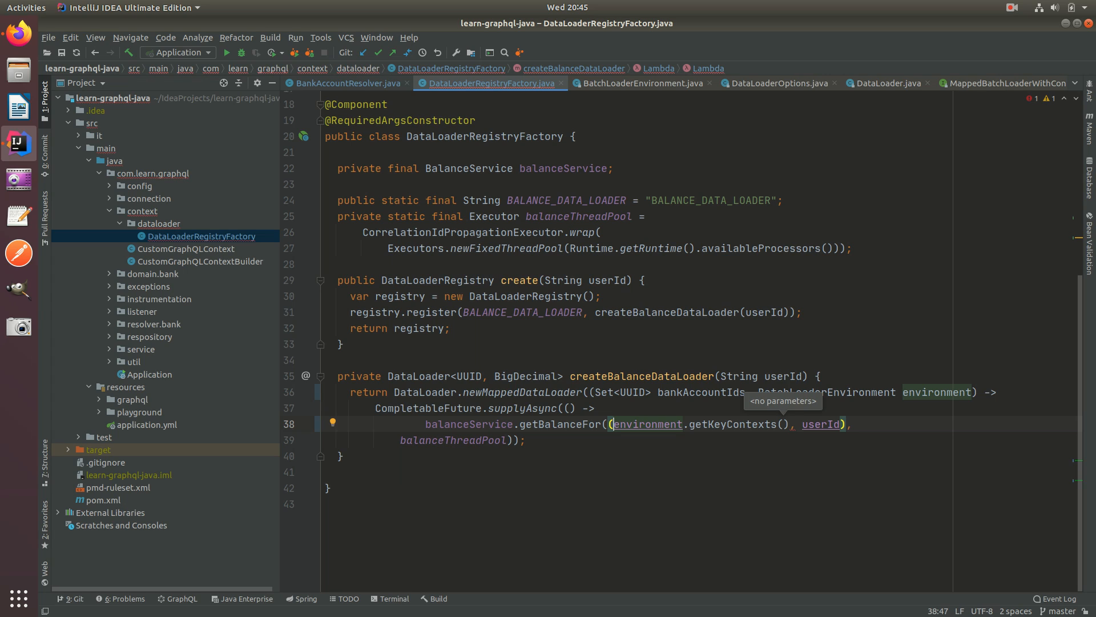
type("Map")
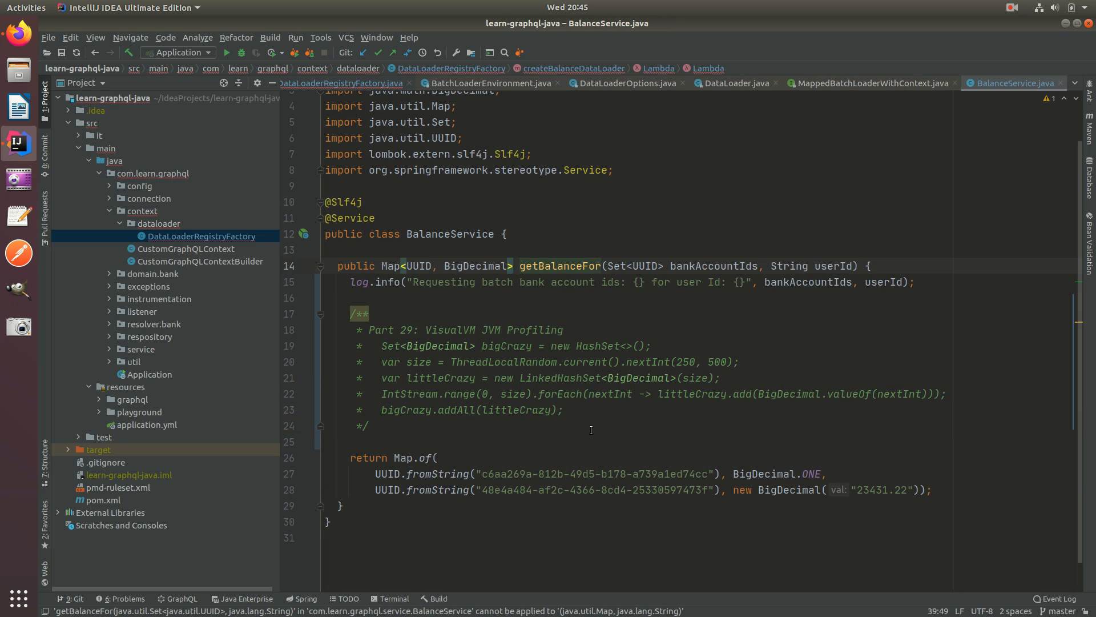
Change getBalanceFor's parameter from Set to Map<UUID, BankAccount>.
double_click(617, 266)
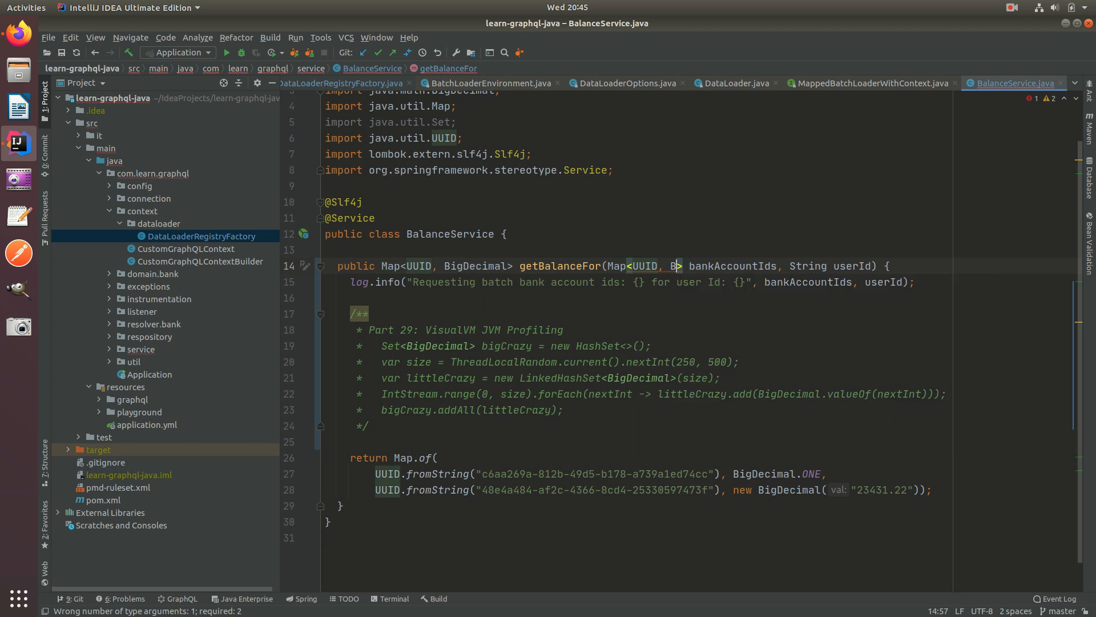
type("ankAccount")
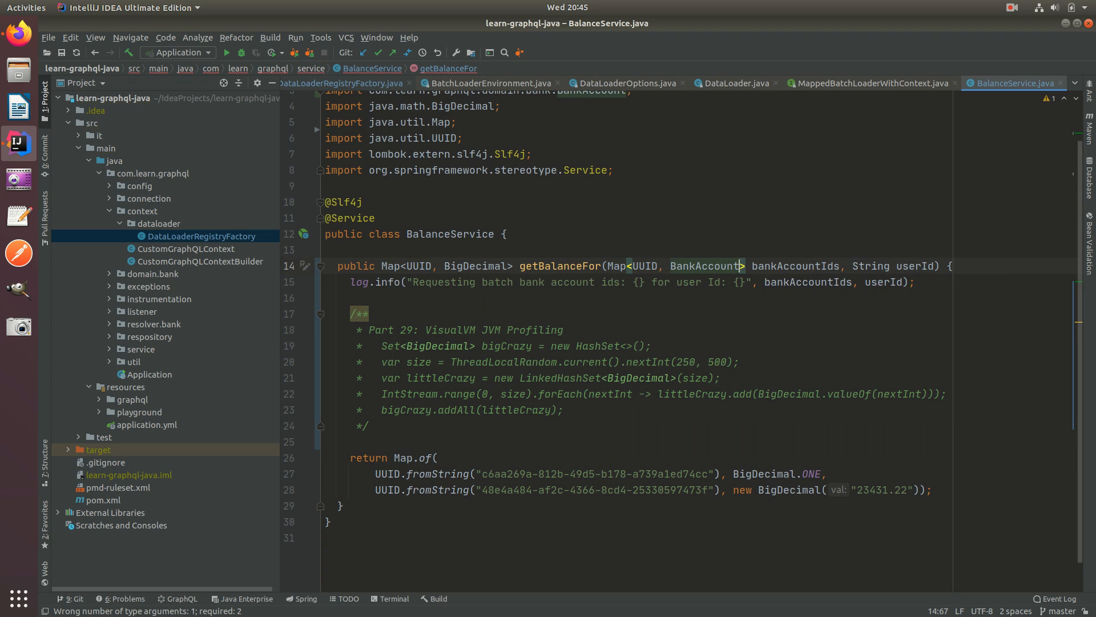
mouse_move(714, 212)
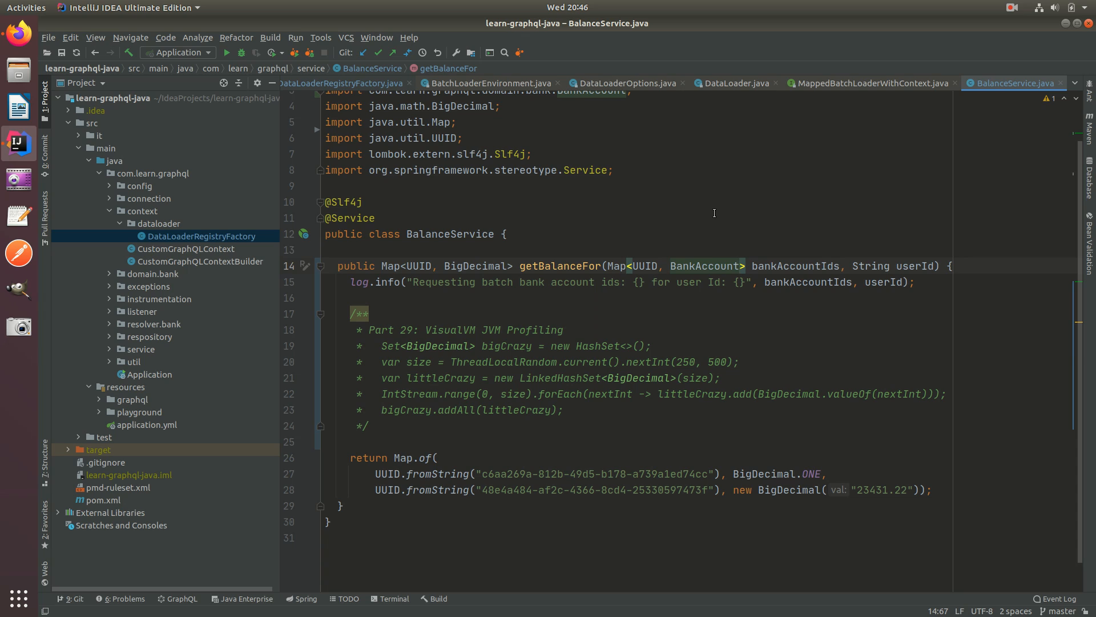
left_click(869, 83)
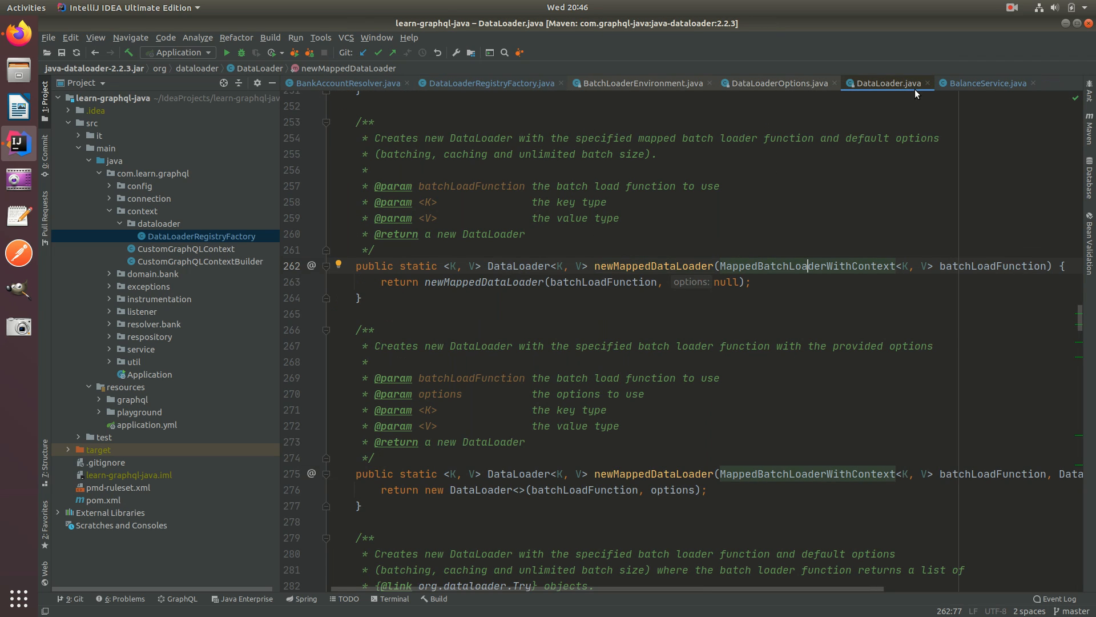
Close the library source tabs and cast environment.getKeyContexts() to (Map) in createBalanceDataLoader.
left_click(639, 82)
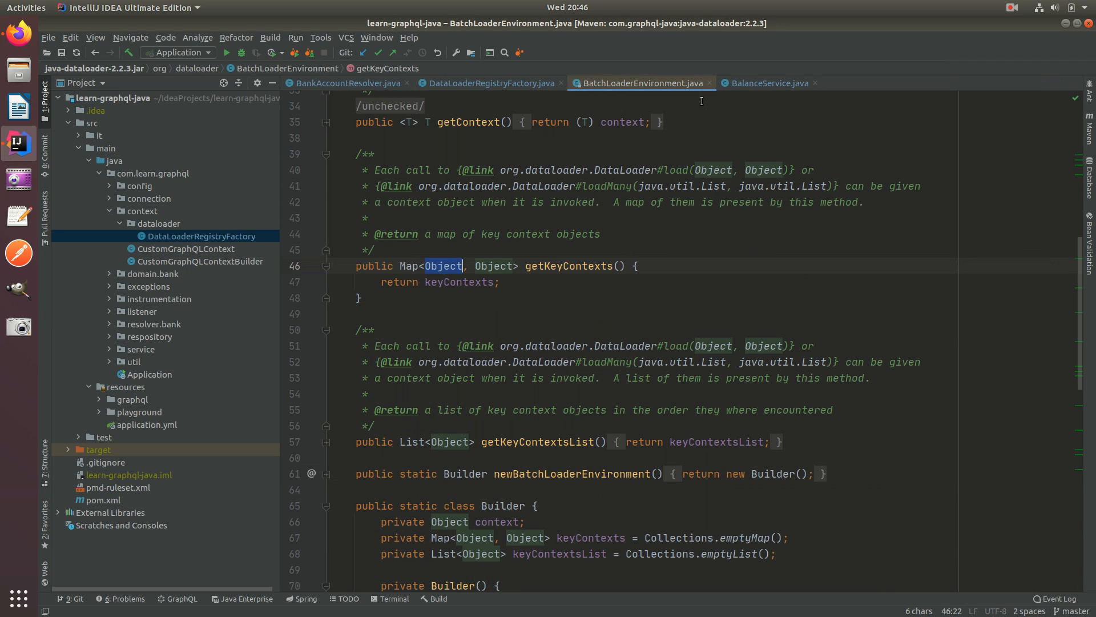
left_click(489, 82)
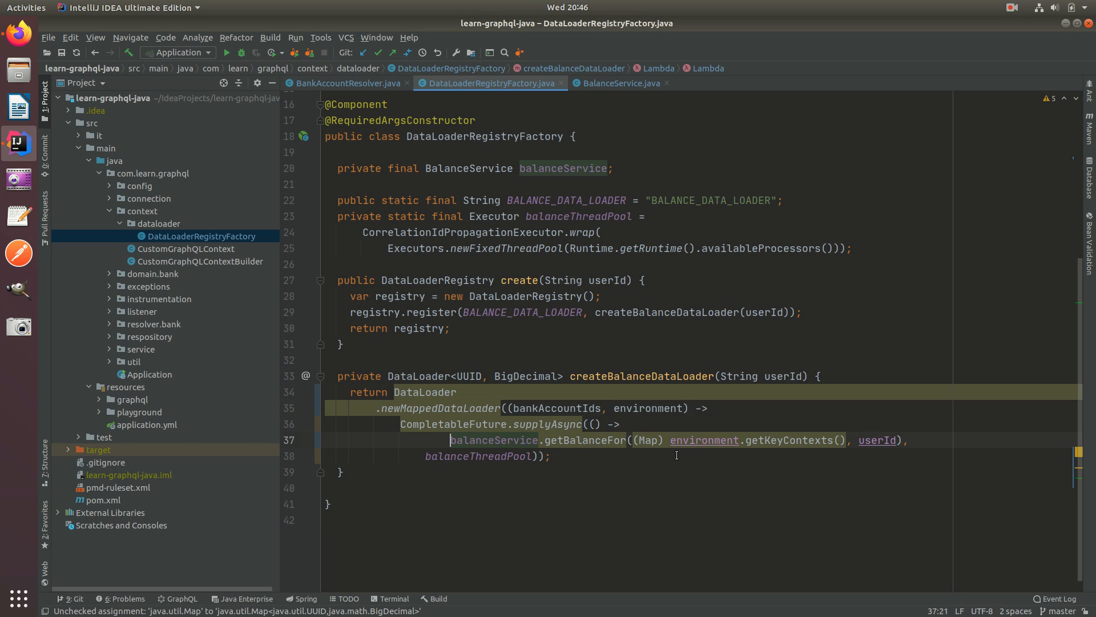
left_click(629, 327)
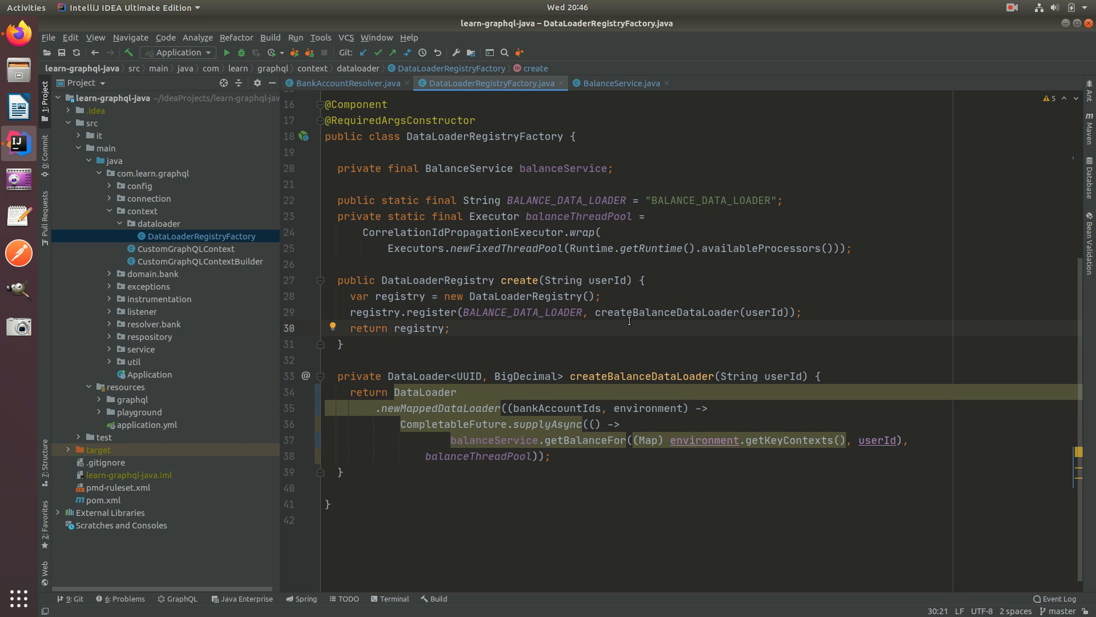
left_click(622, 82)
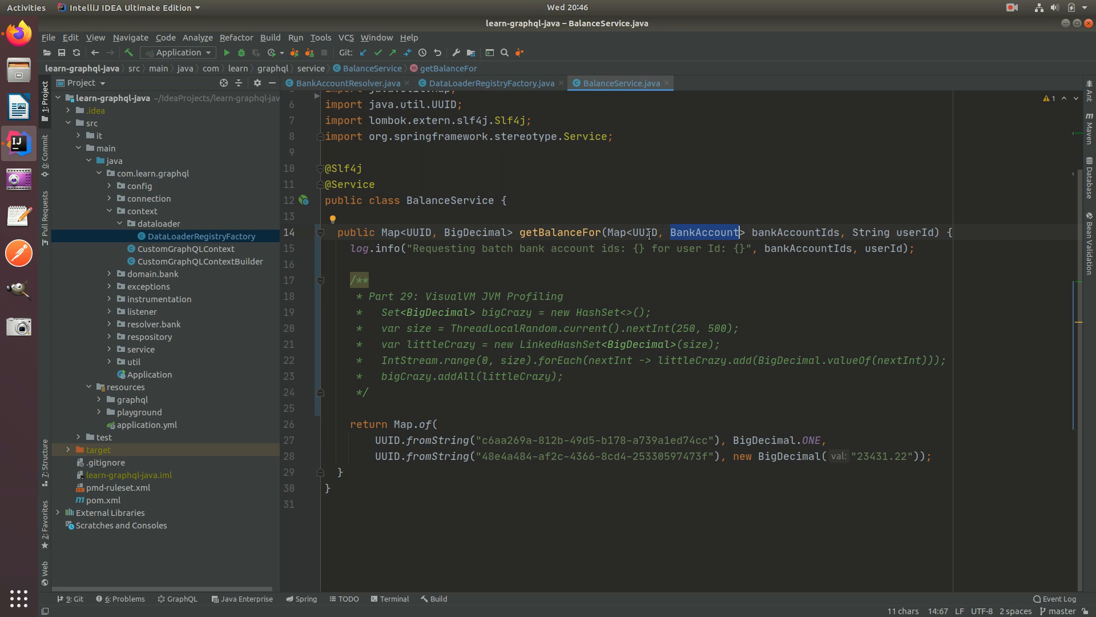
Add 'var ids = bankAccountIds.keySet();' after the log call in getBalanceFor.
left_click(517, 263)
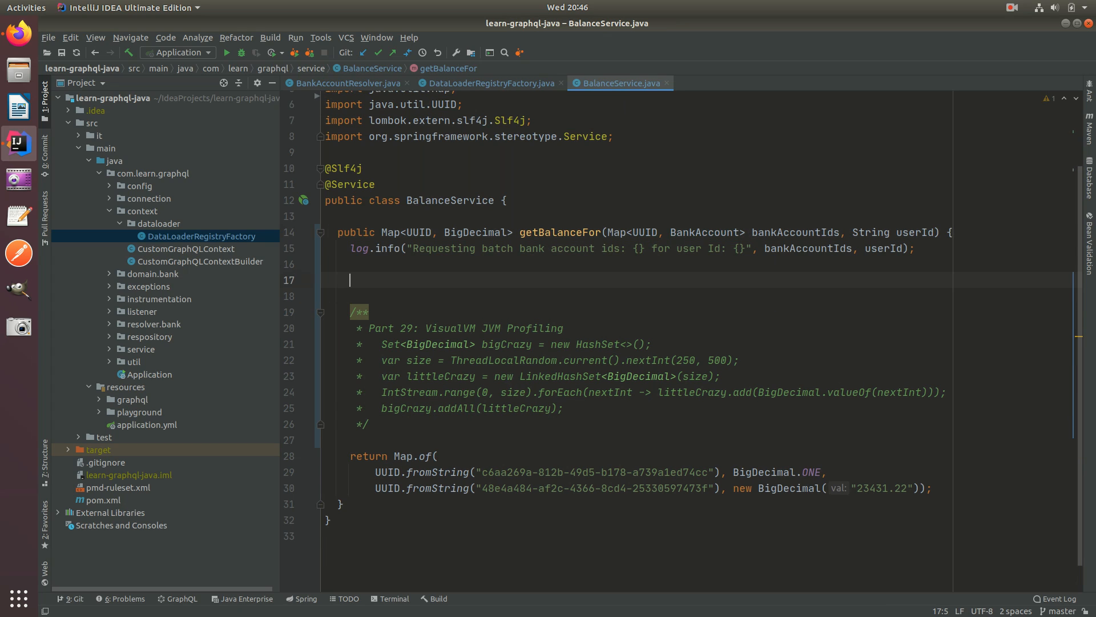
type("bankAccountIds.")
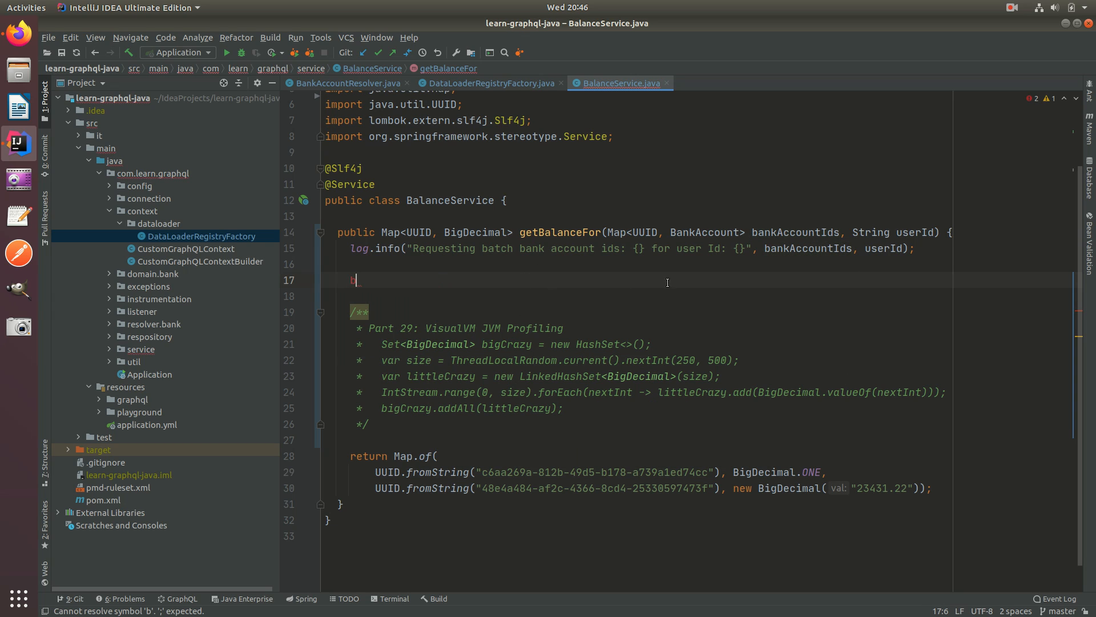
type("BankAccount")
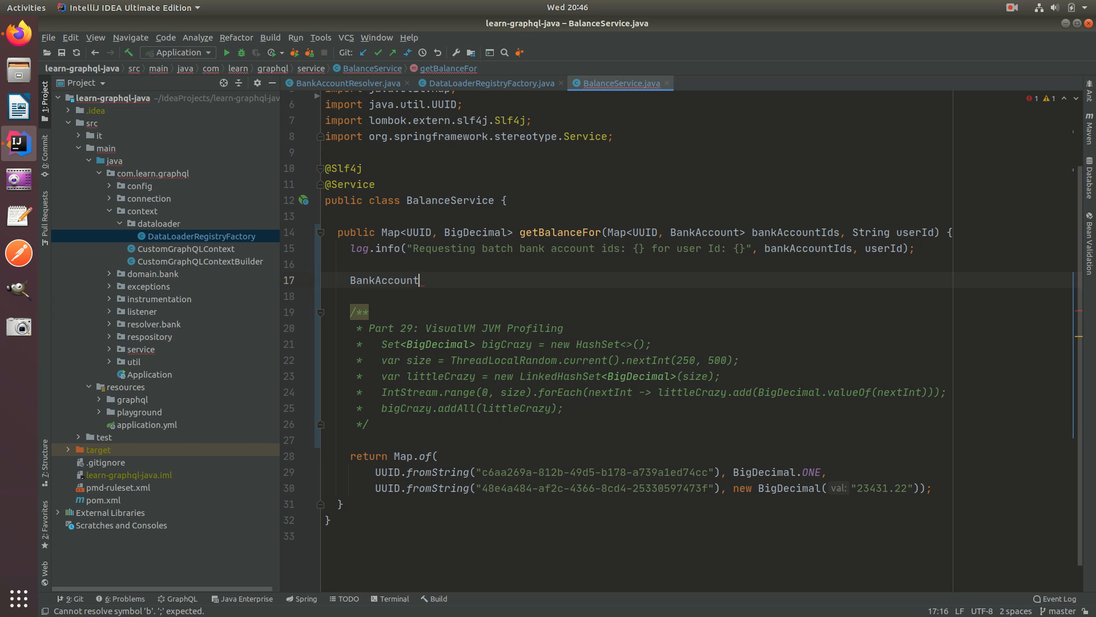
type(".")
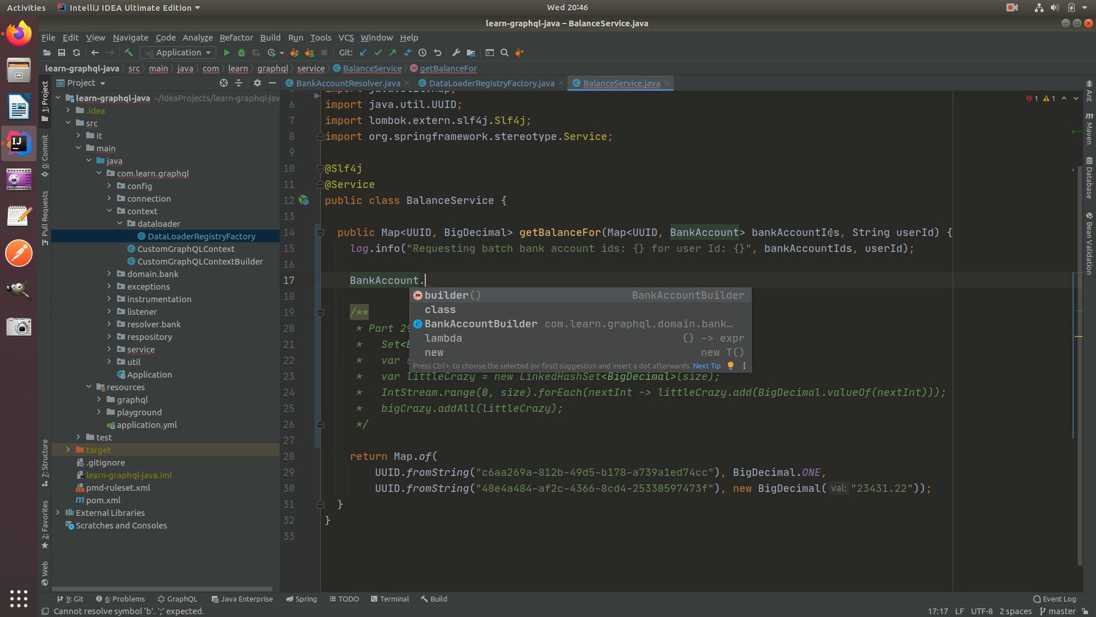
type("bankAccountIds")
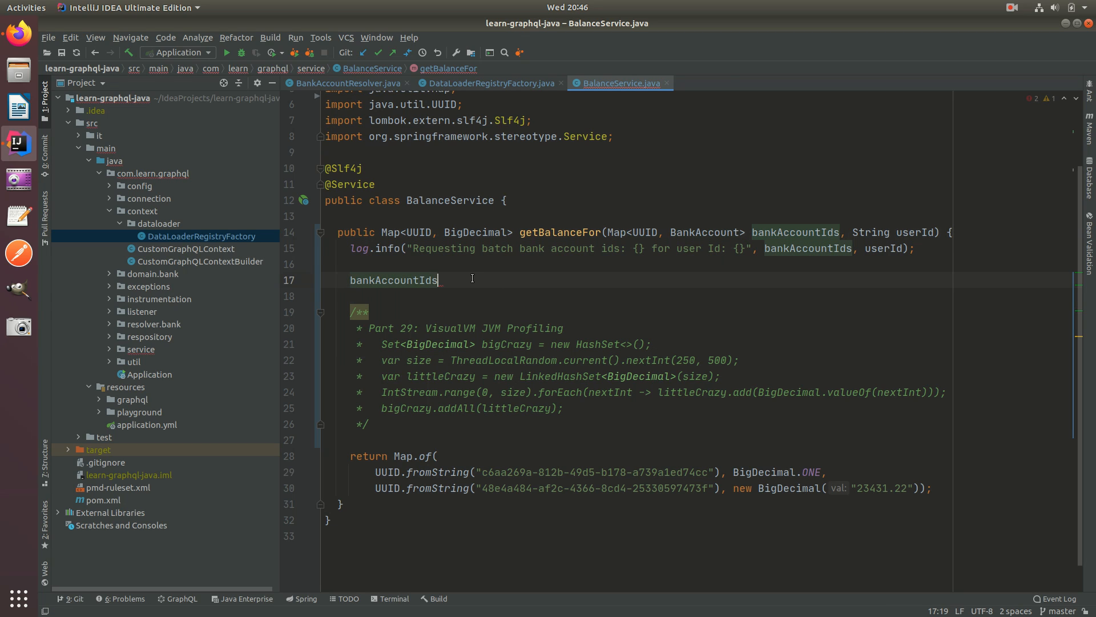
type(".keySet();")
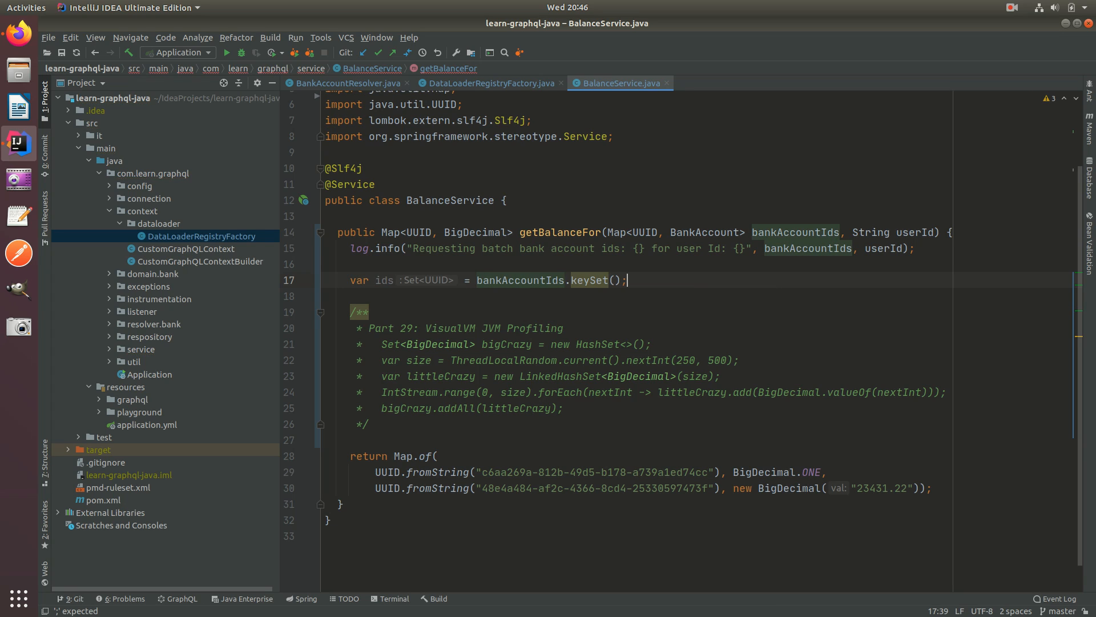
Write comments '// request balance for ids' and '// based on balance response -> Validate BankAccountIds (step2 logic)...'.
type("// reque")
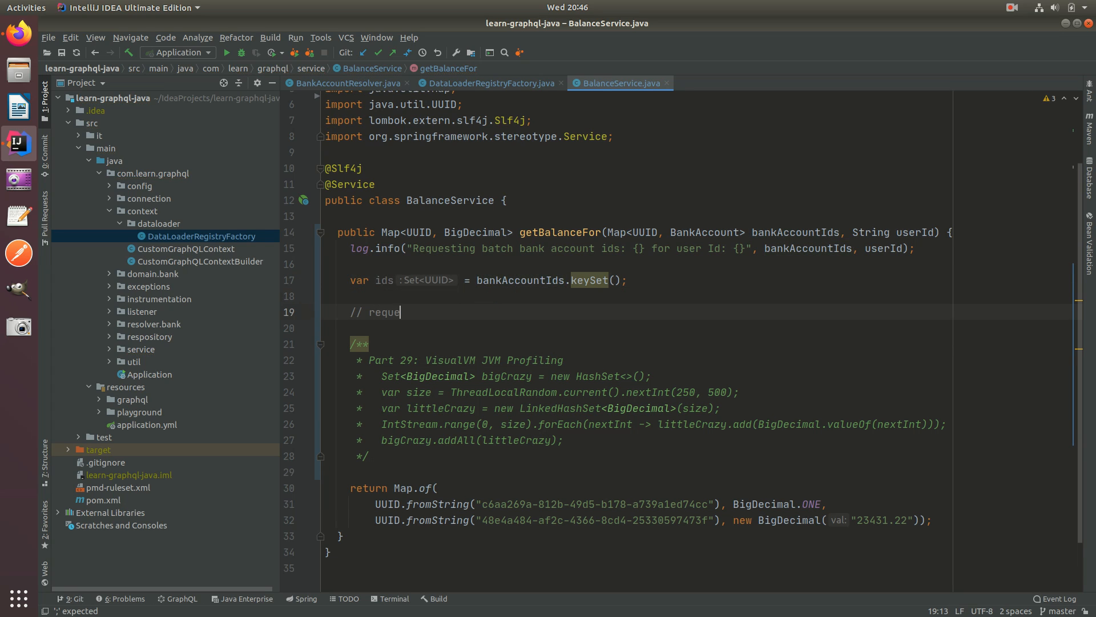
type("st")
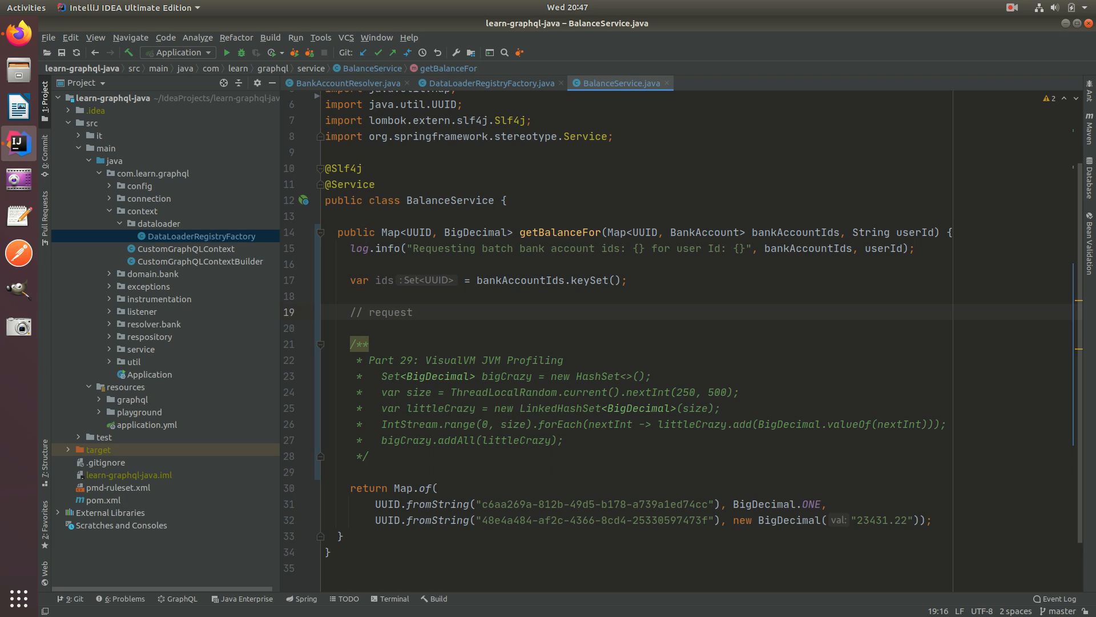
type("balance for ids")
type("//")
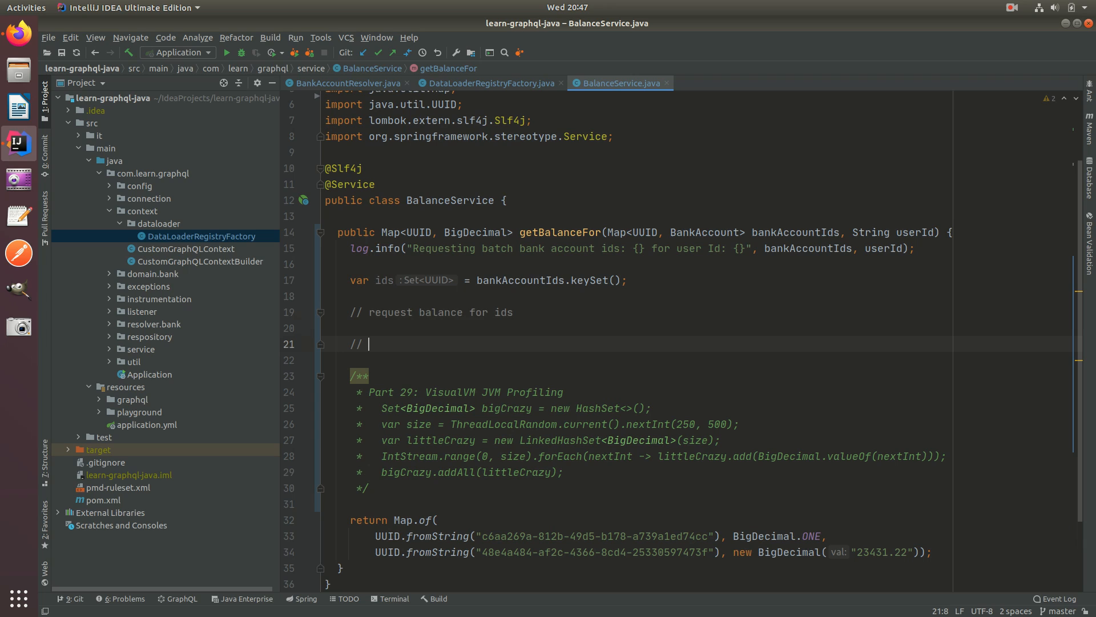
type("fr")
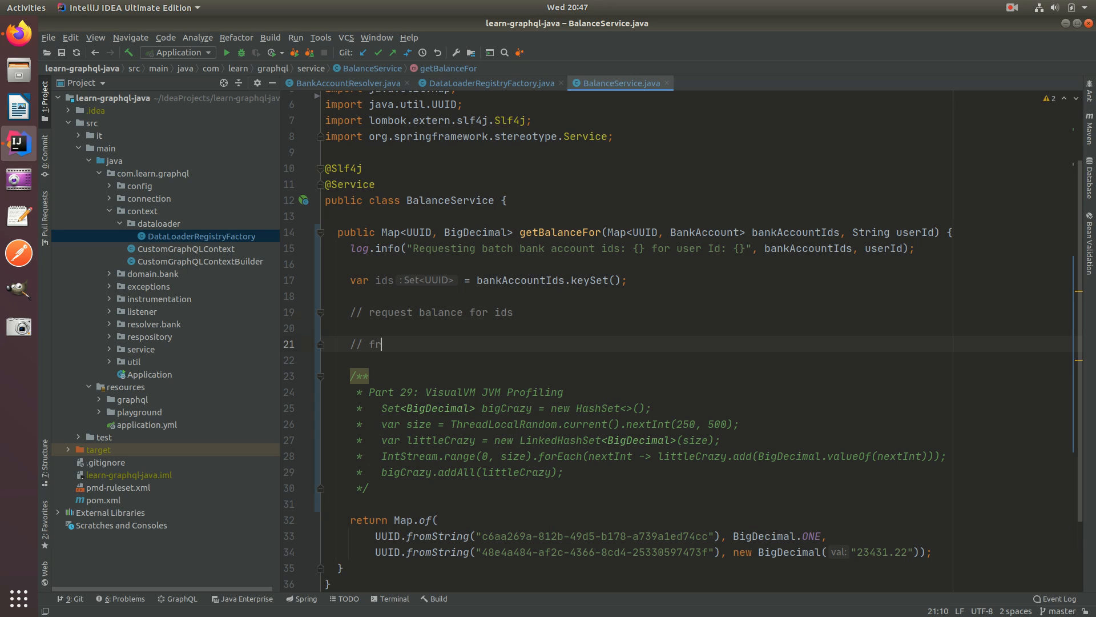
type("based on")
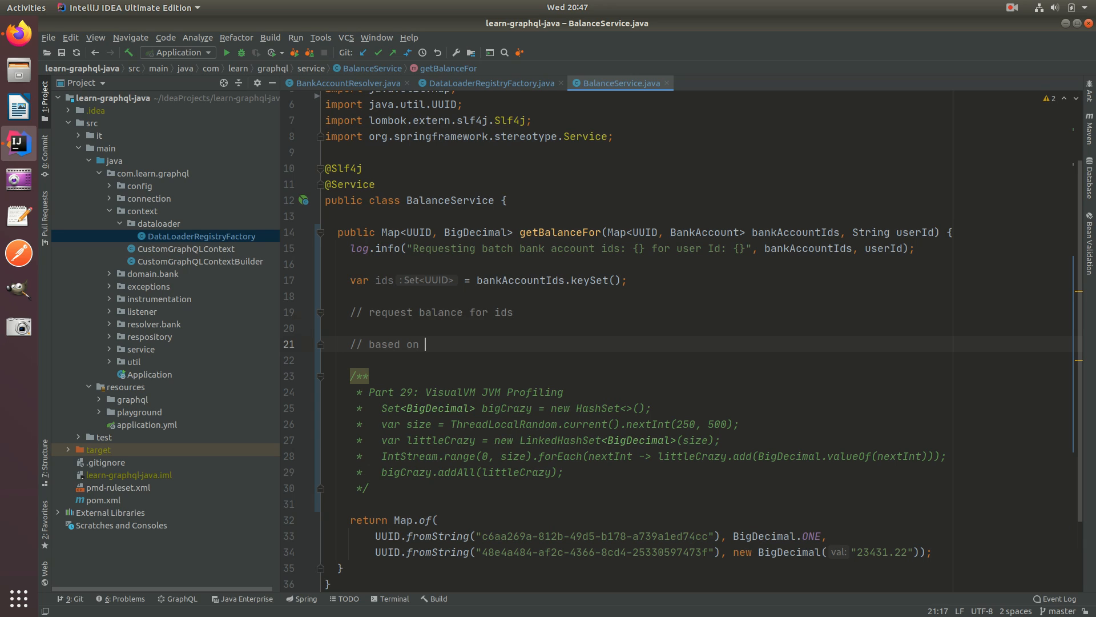
type("balance response")
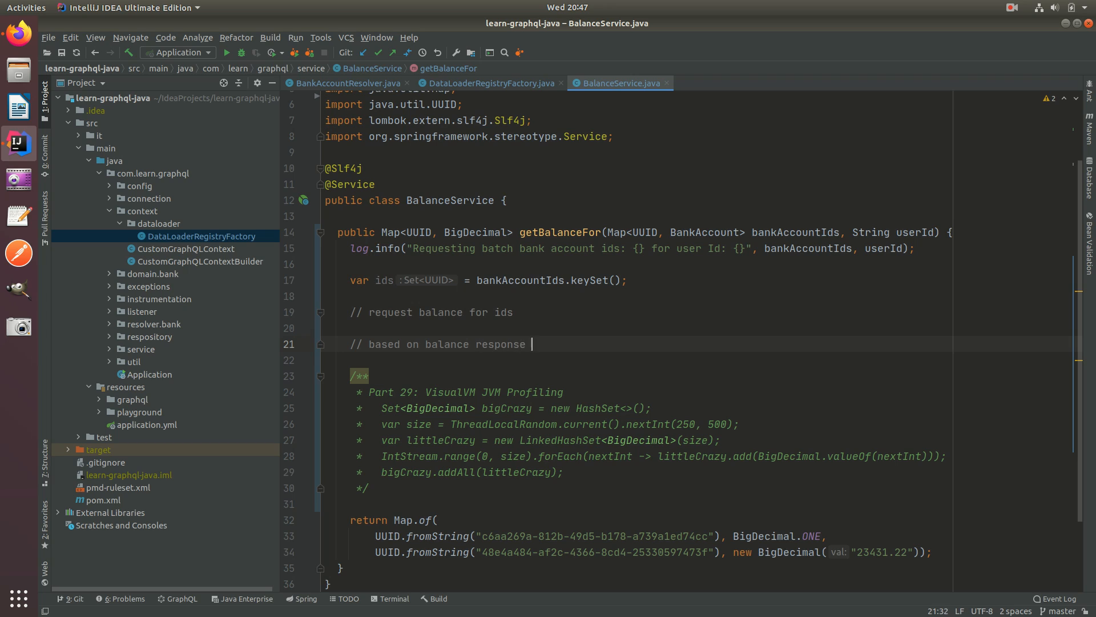
type("-> b")
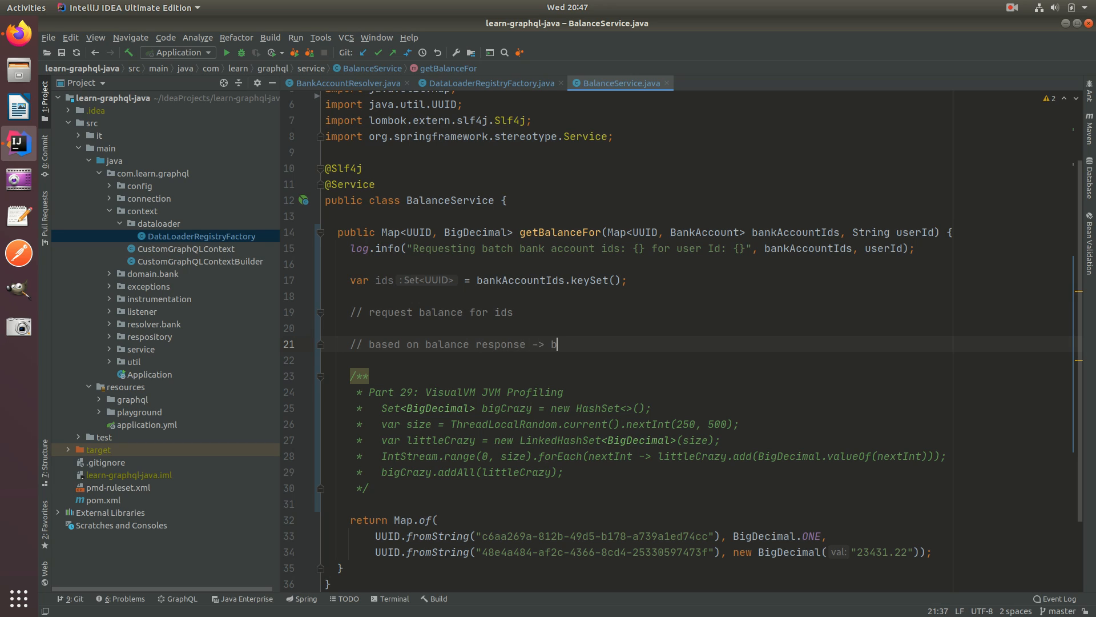
type("Validat")
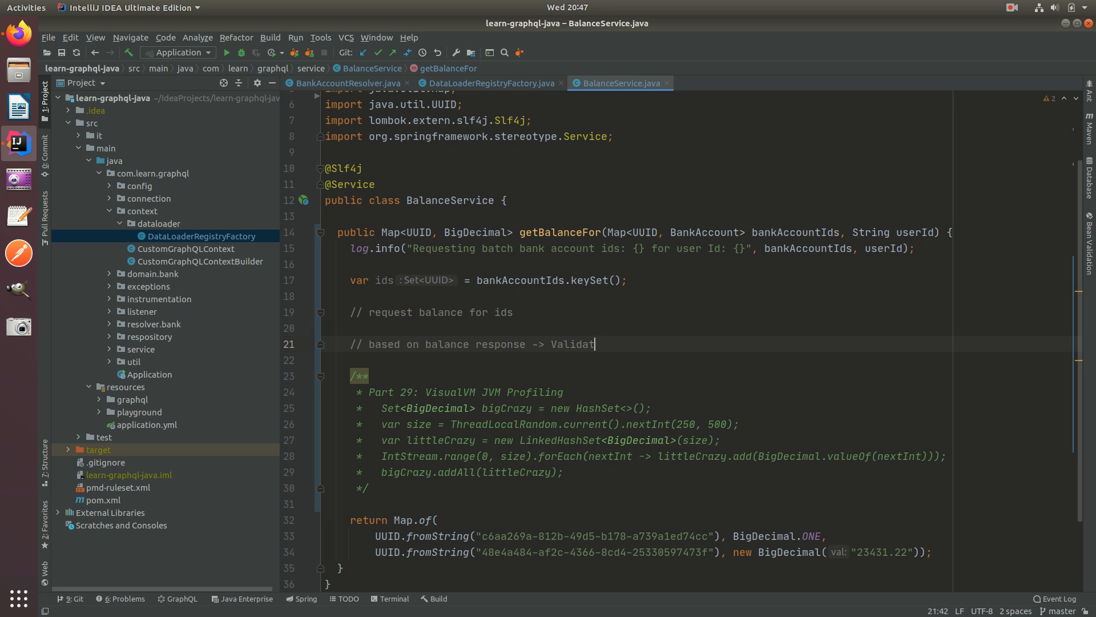
type("e")
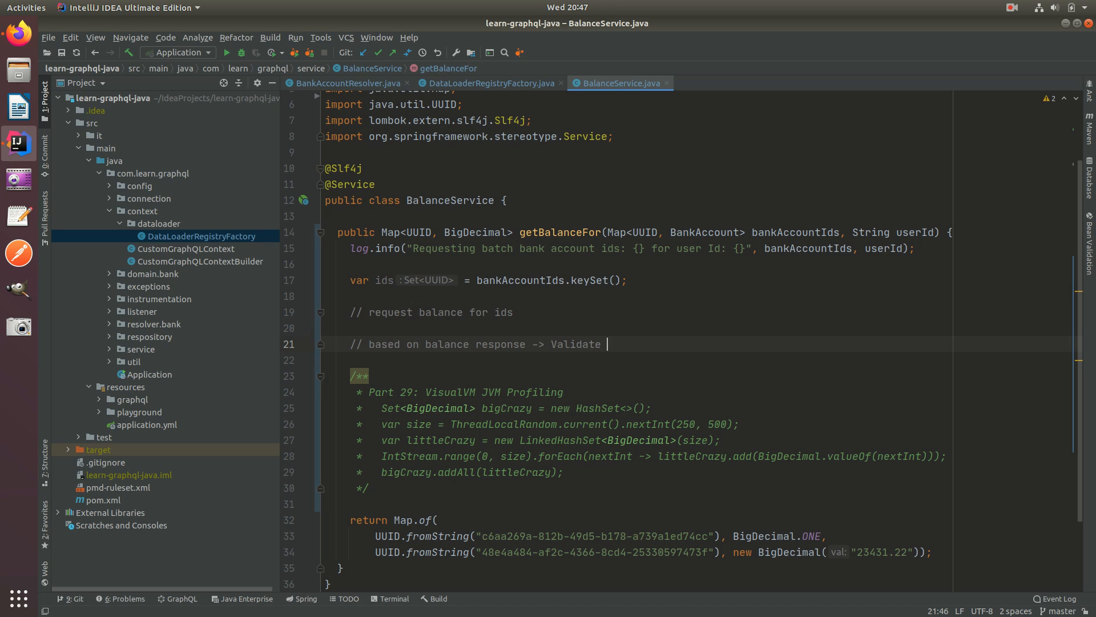
type("B")
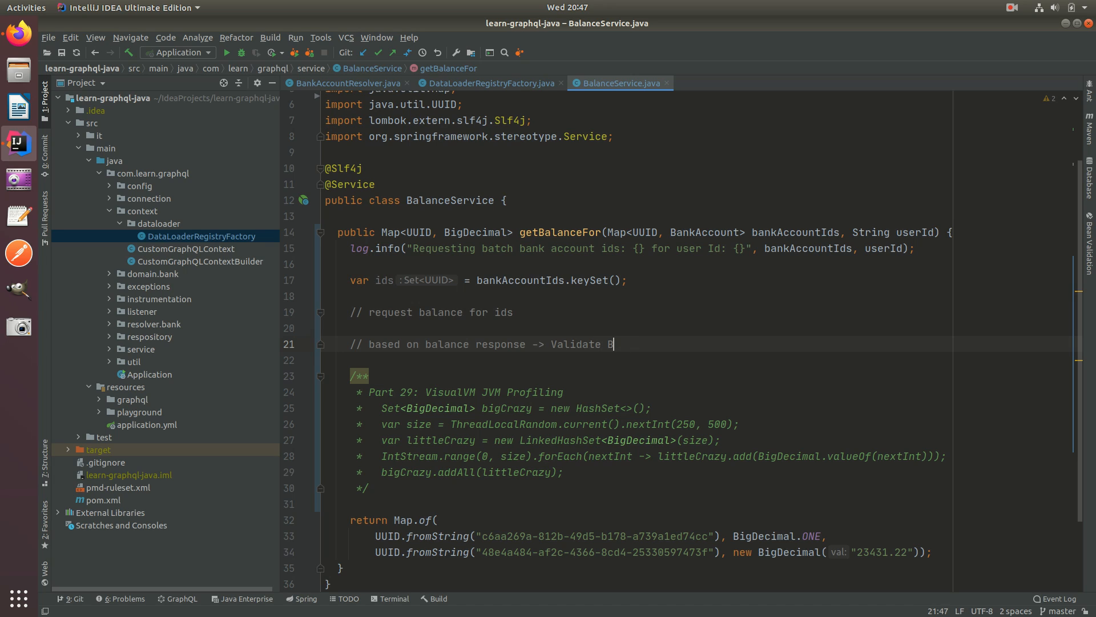
type("ank")
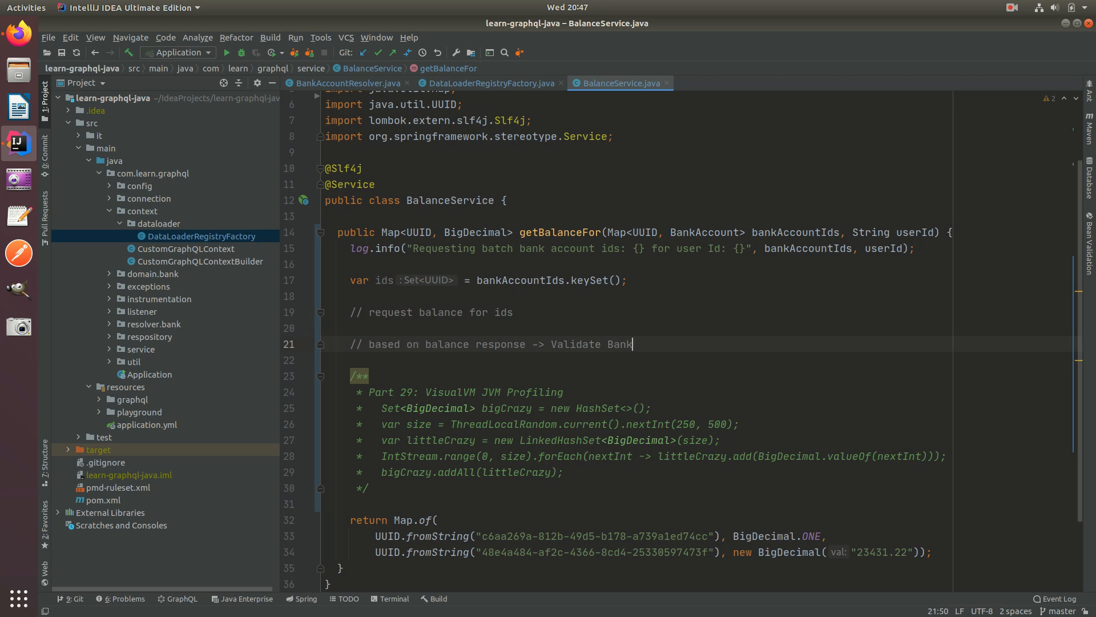
type("AccountIds")
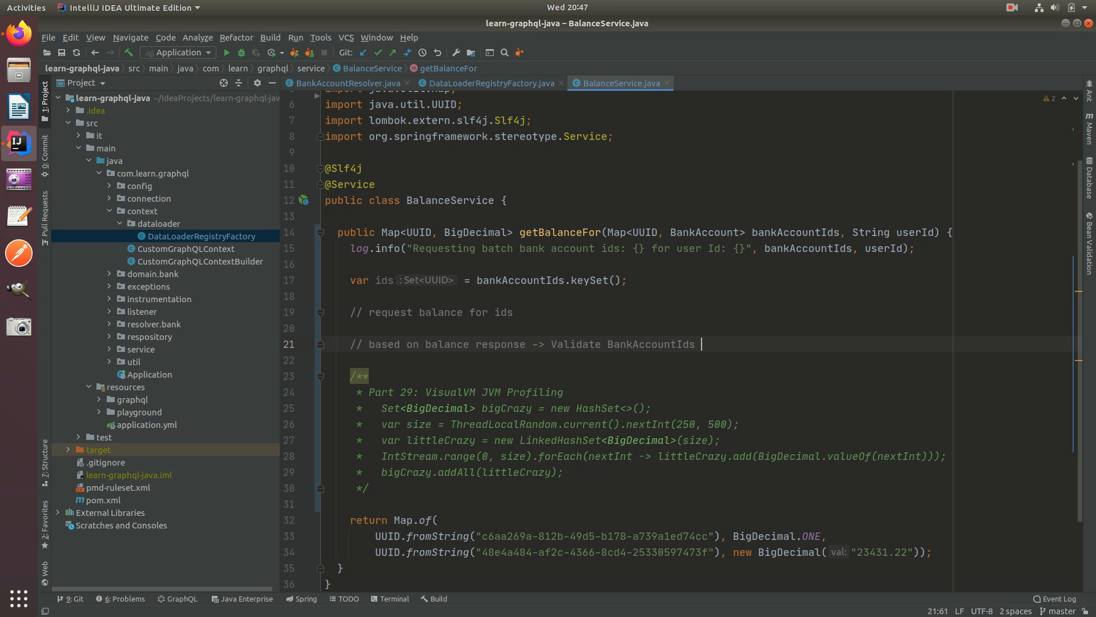
type("(po")
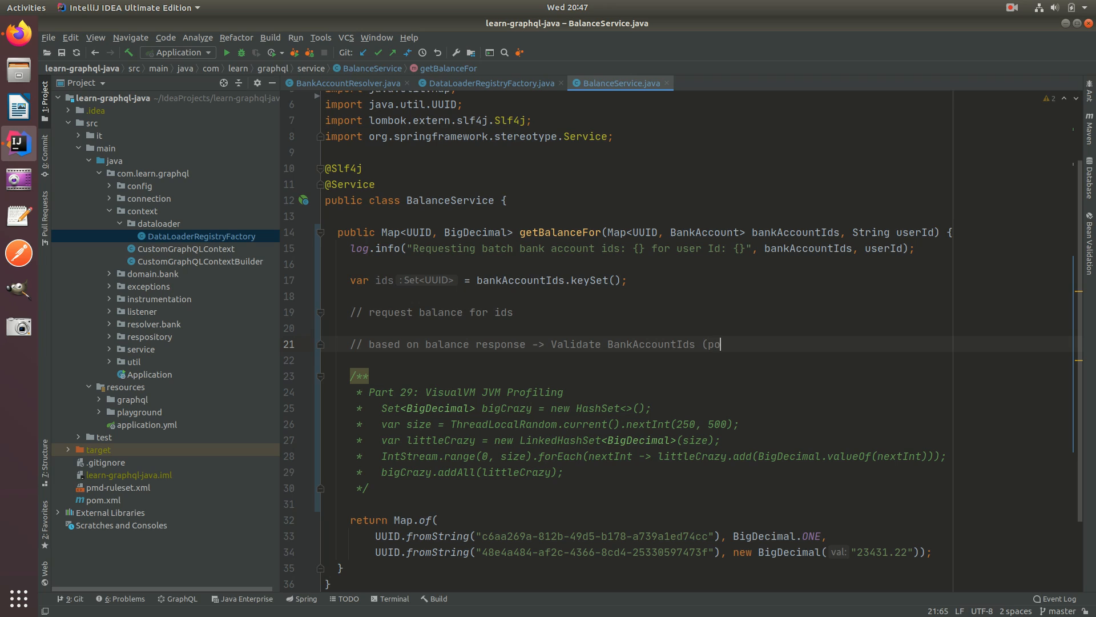
type("step2 lo")
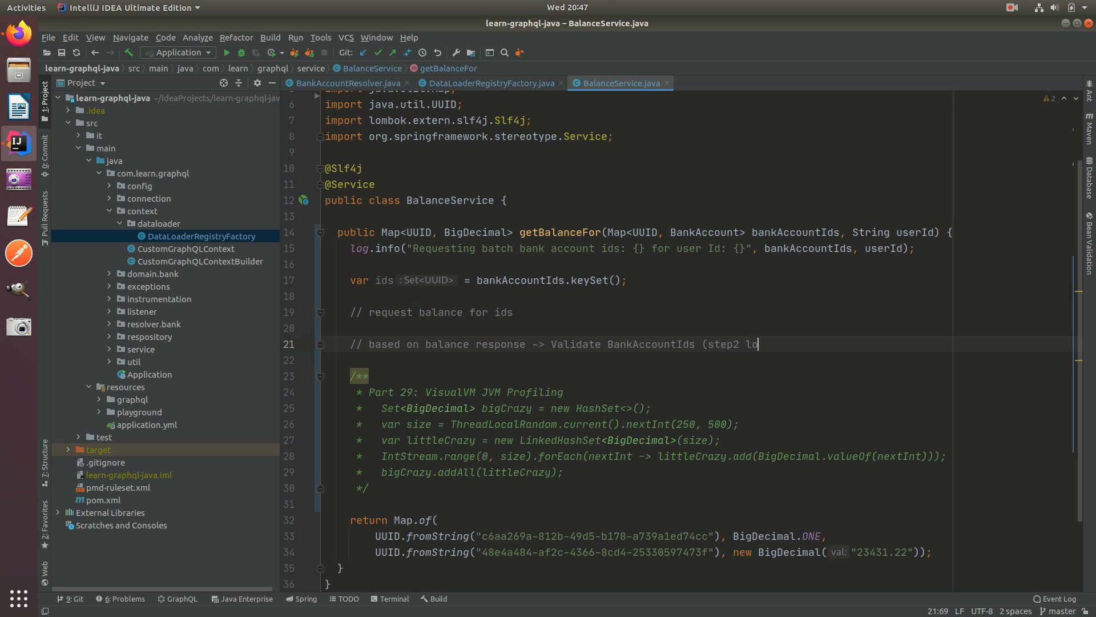
type("gic)...")
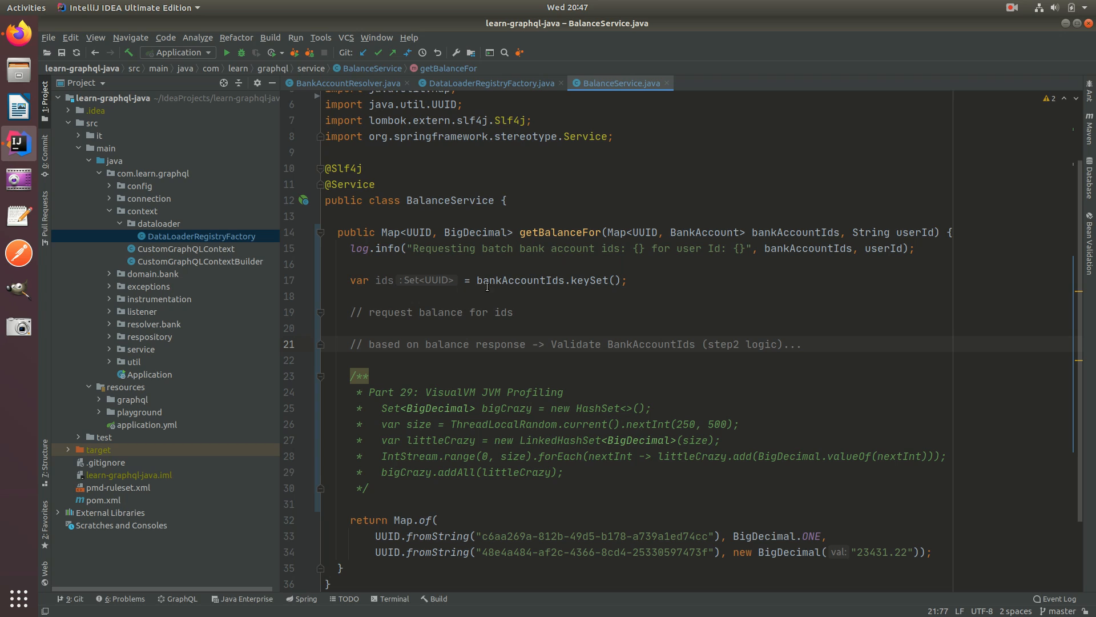
double_click(646, 232)
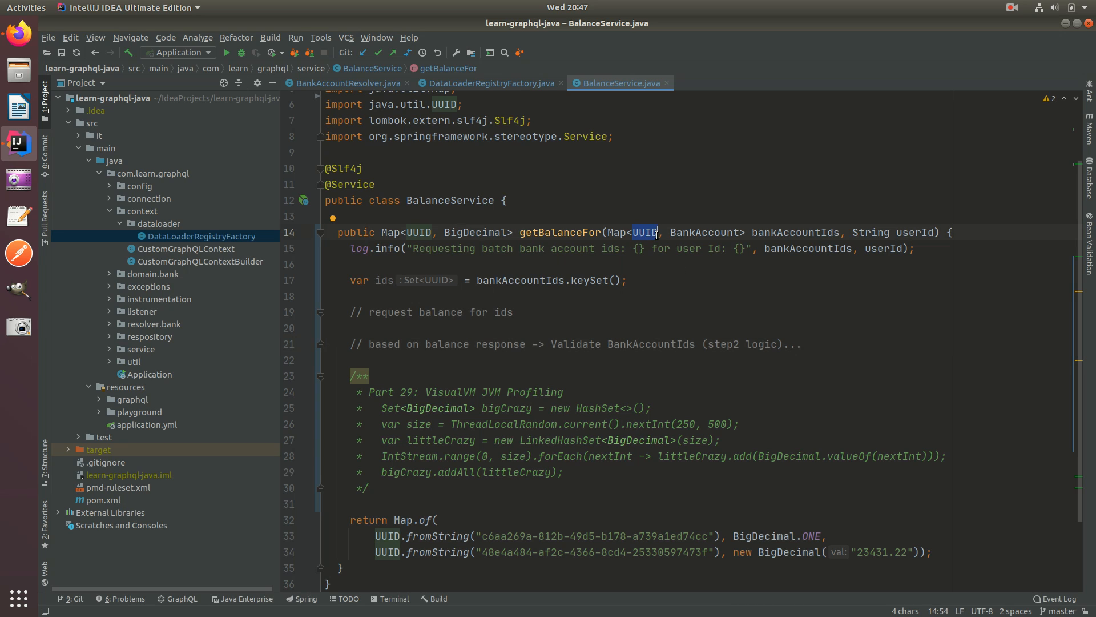
double_click(705, 232)
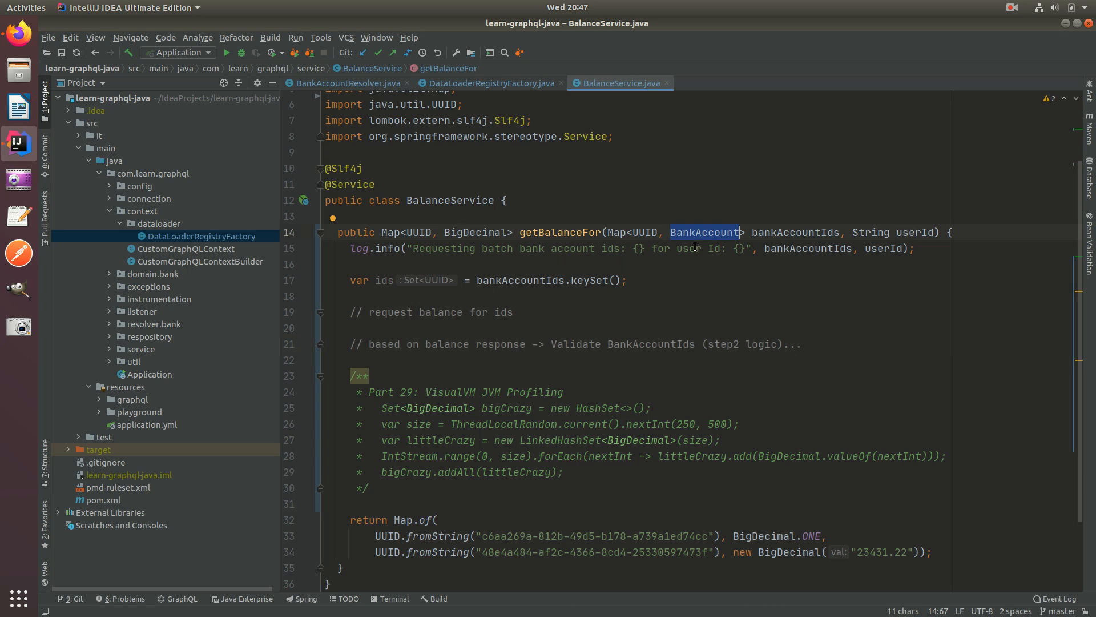
left_click(801, 343)
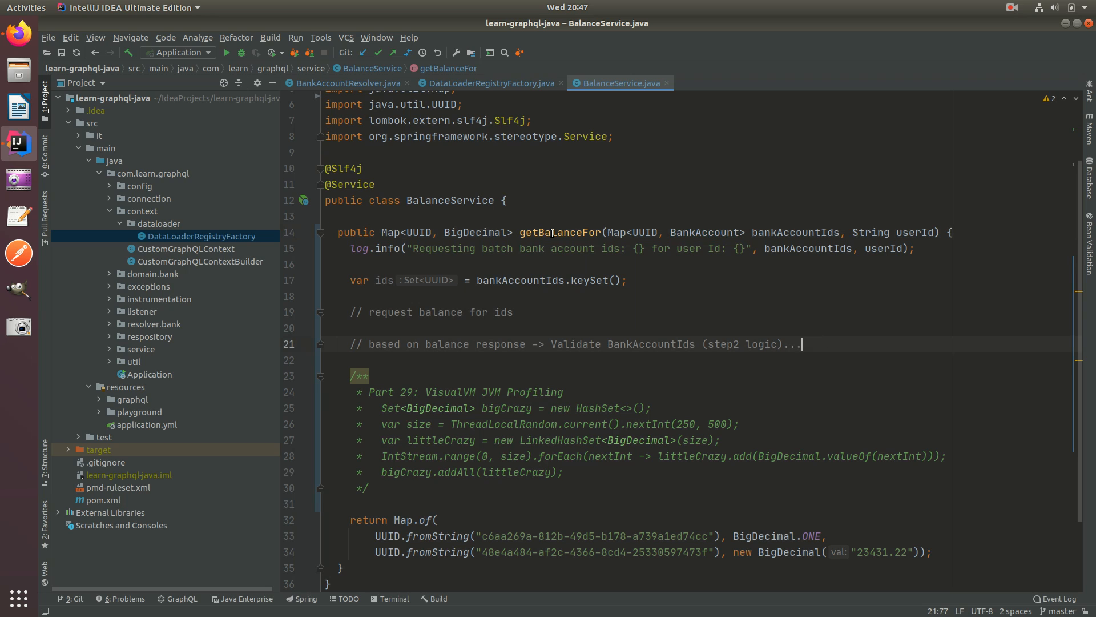
scroll("down", 3)
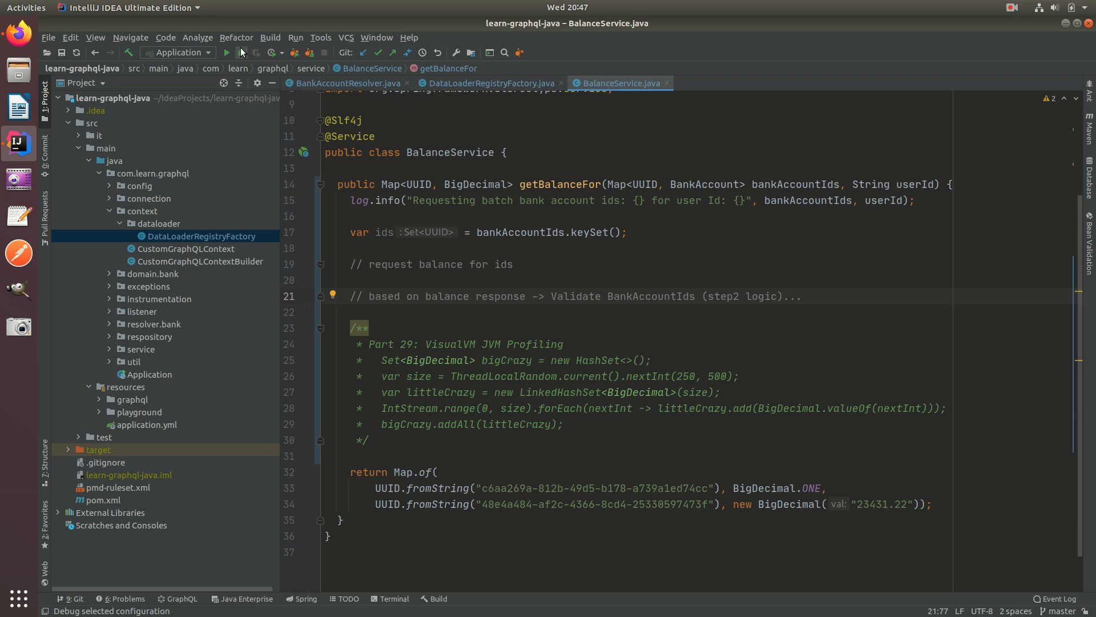
Stop the running Application and relaunch it in debug mode, watching the Spring startup log.
left_click(226, 52)
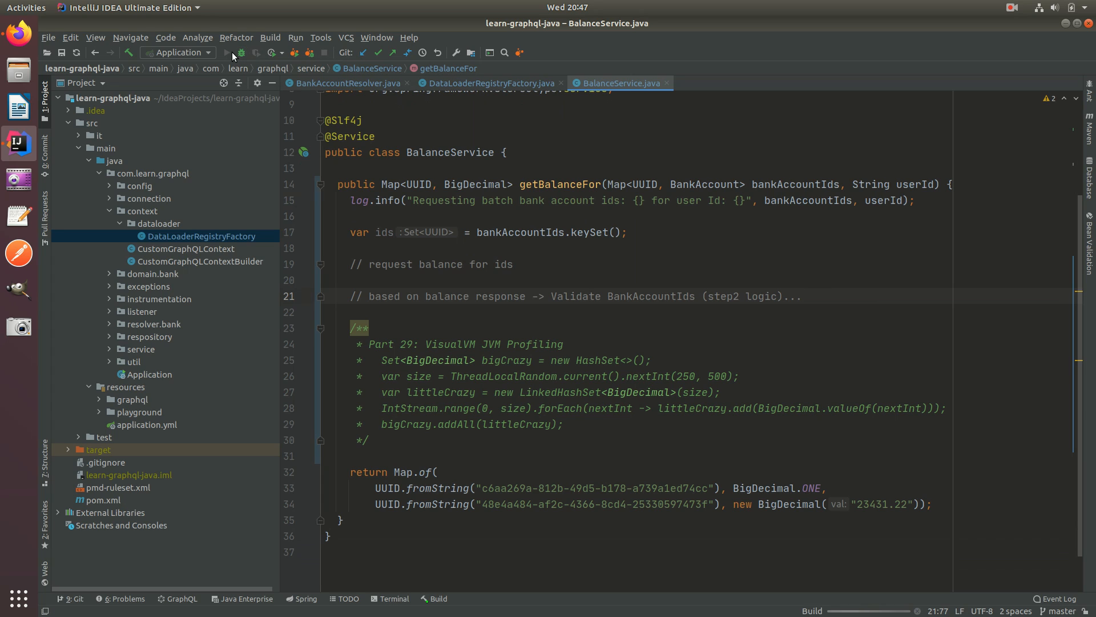
mouse_move(249, 85)
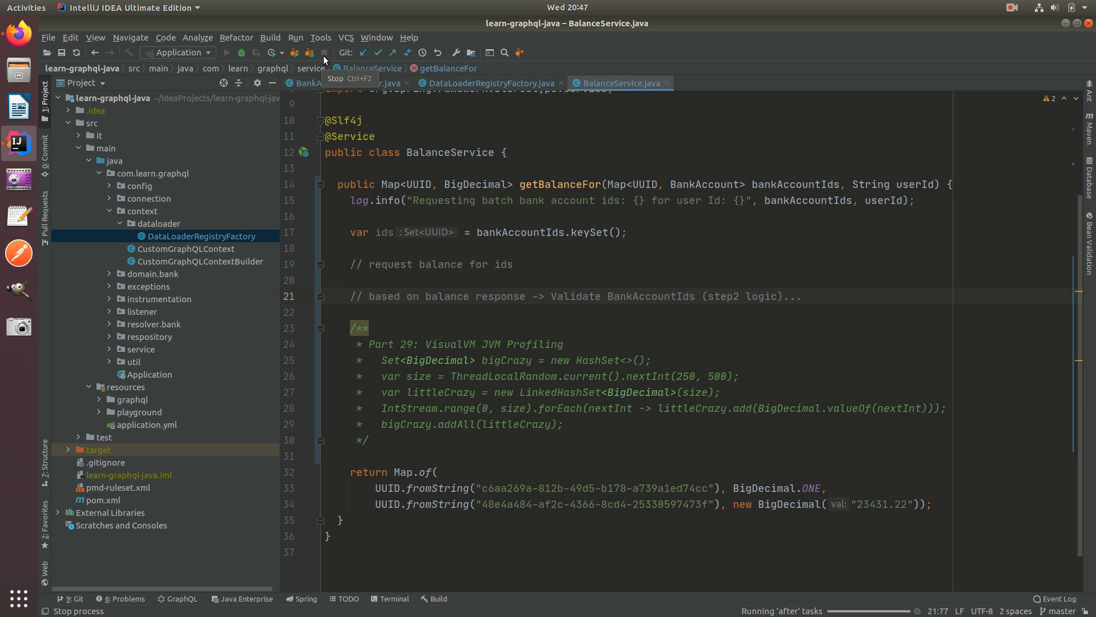
left_click(271, 52)
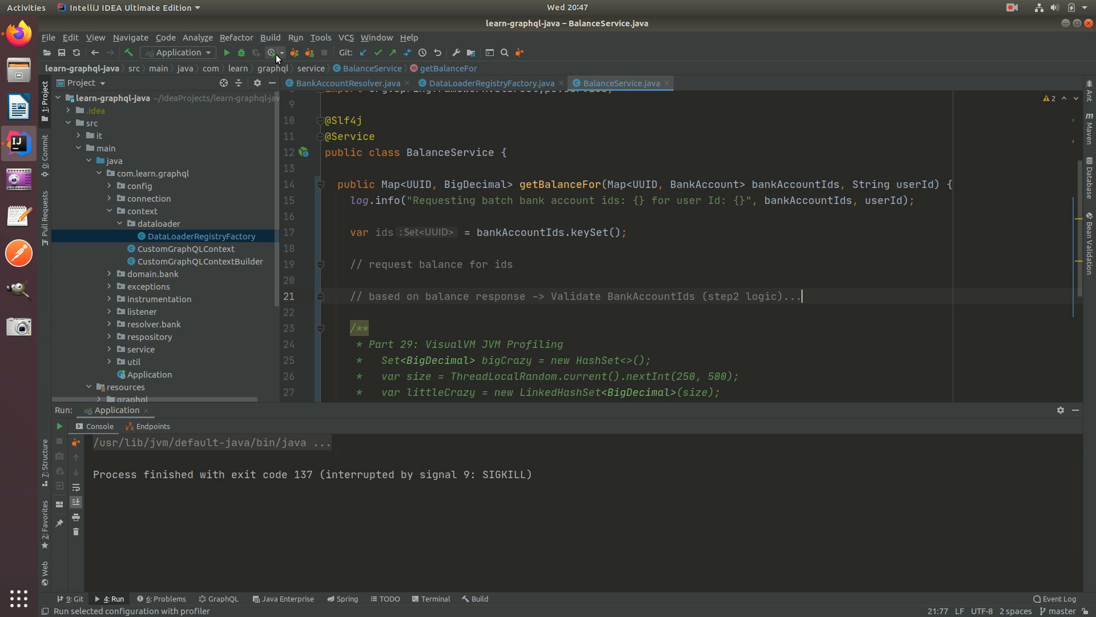
left_click(272, 53)
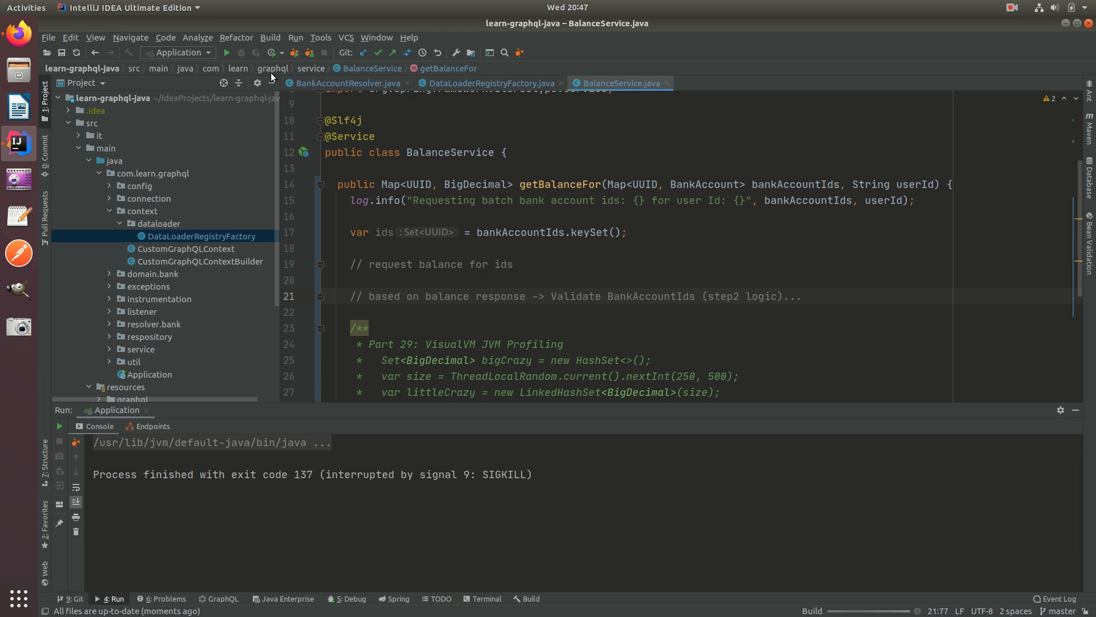
left_click(239, 52)
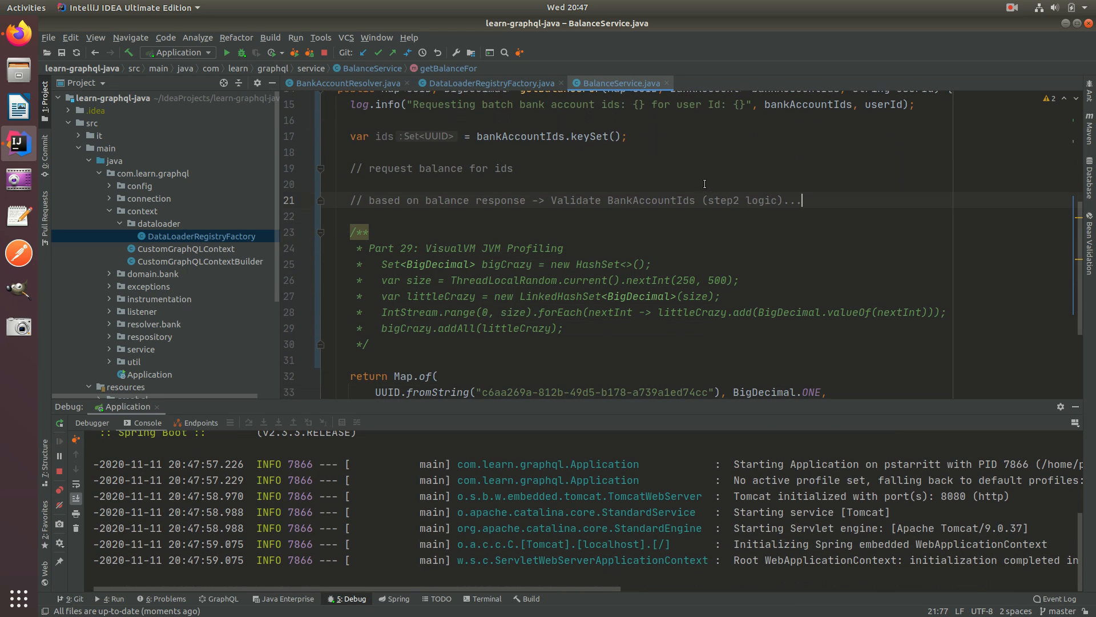
scroll("down", 3)
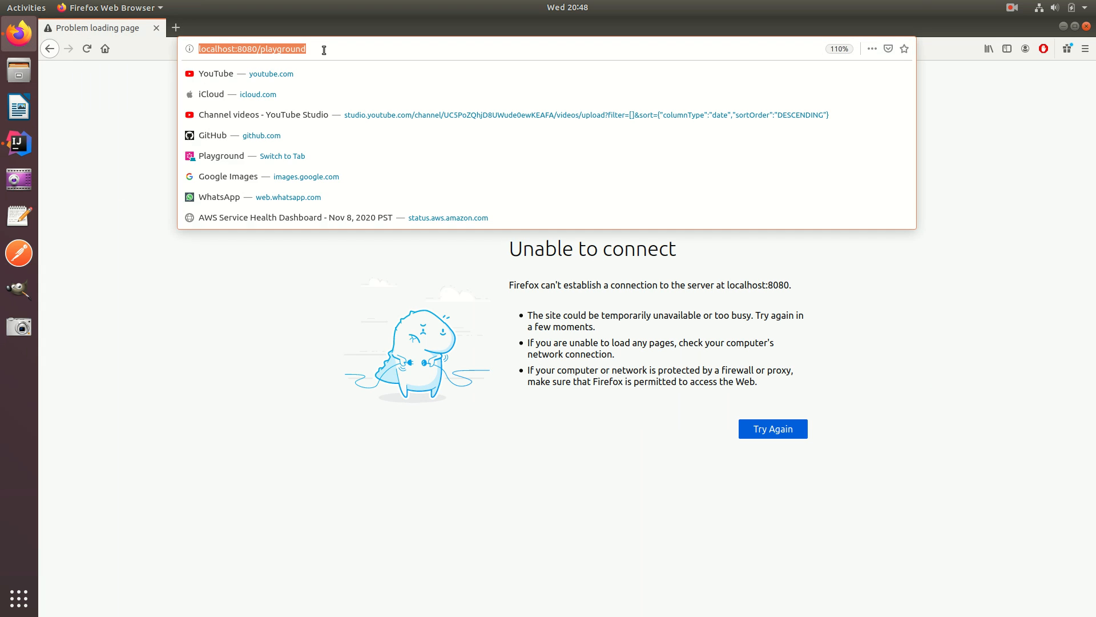
Reload the playground at localhost:8080 and execute the bank account query to hit the breakpoint.
key("Return")
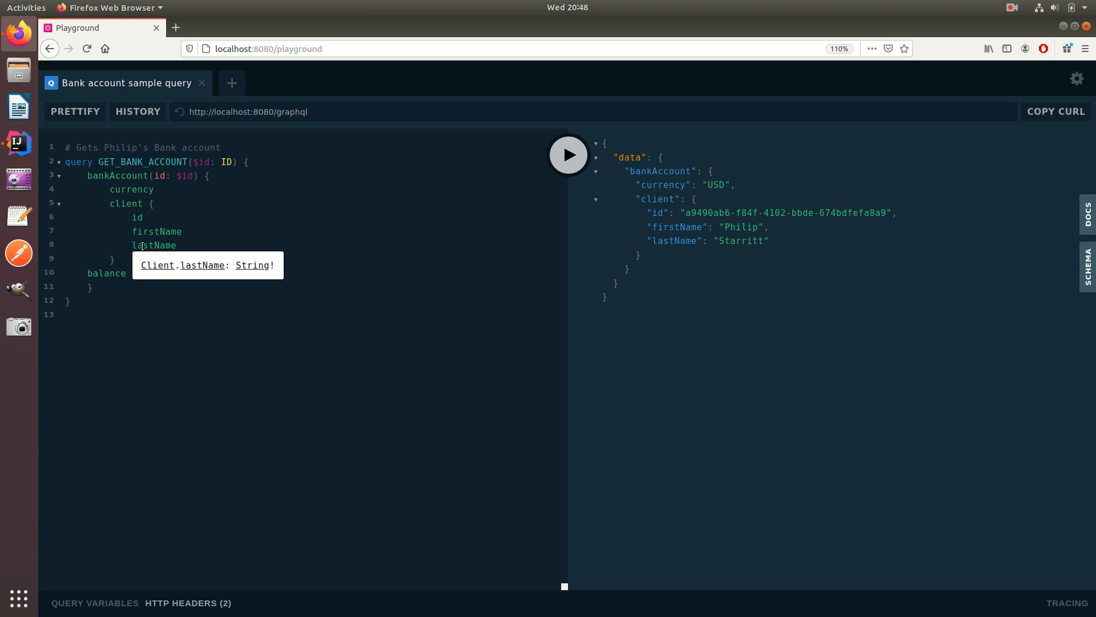
left_click(568, 155)
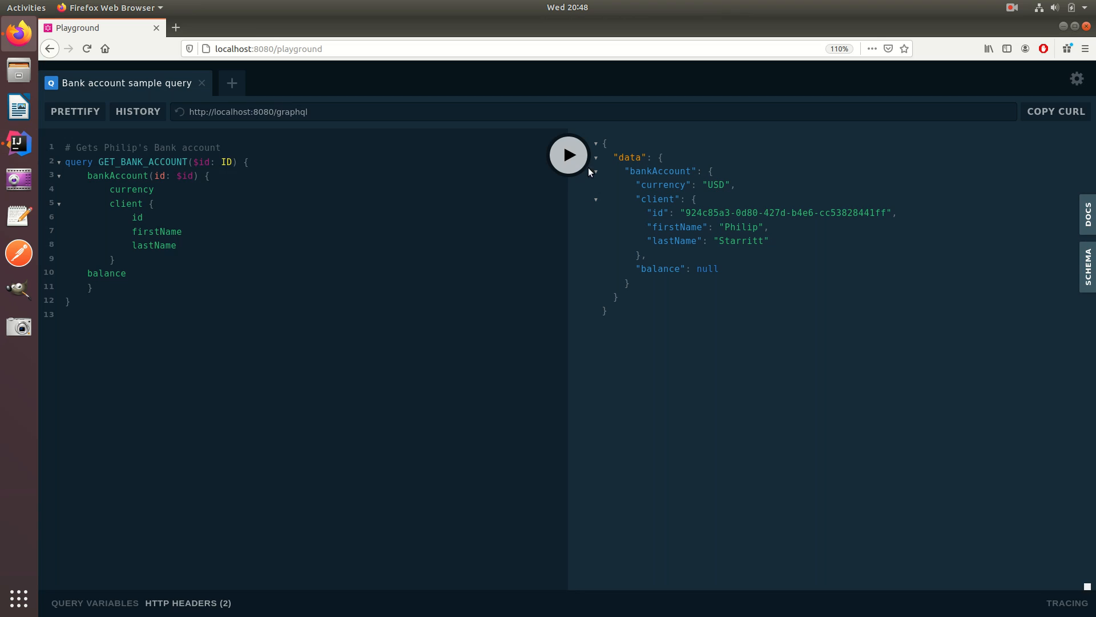
left_click(18, 144)
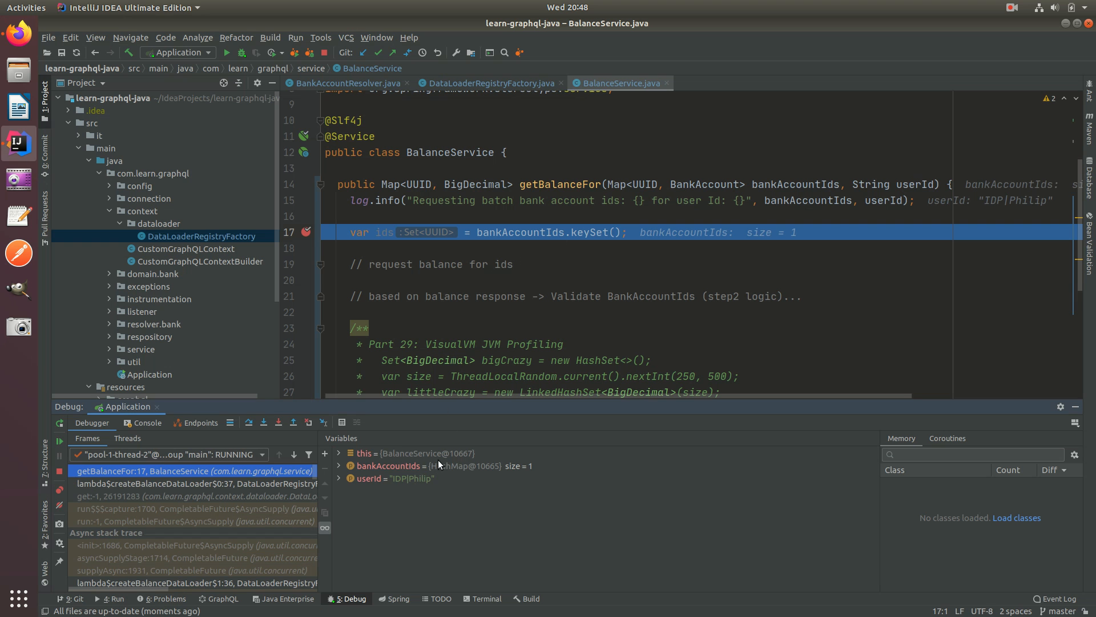
Expand bankAccountIds in the debugger and select the account id mapped to the BankAccount.
left_click(341, 466)
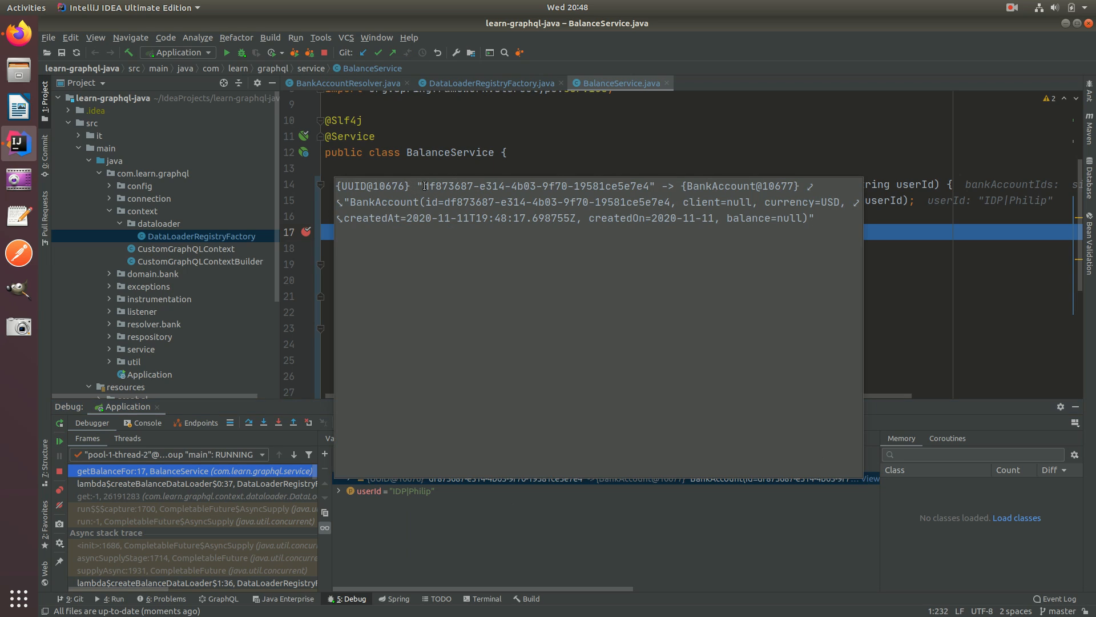
double_click(461, 201)
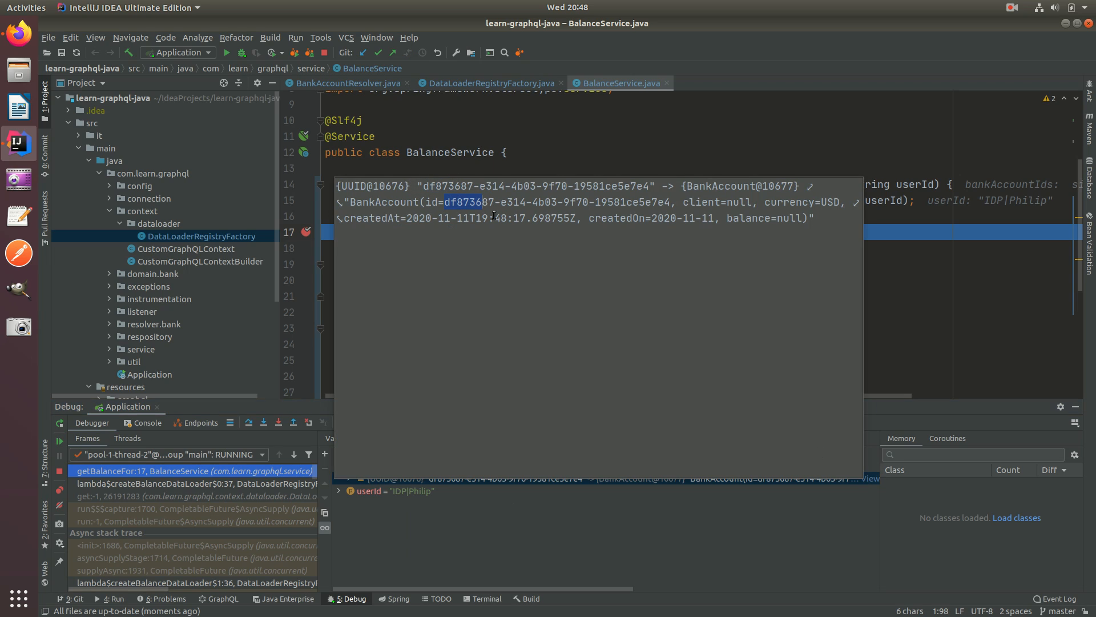